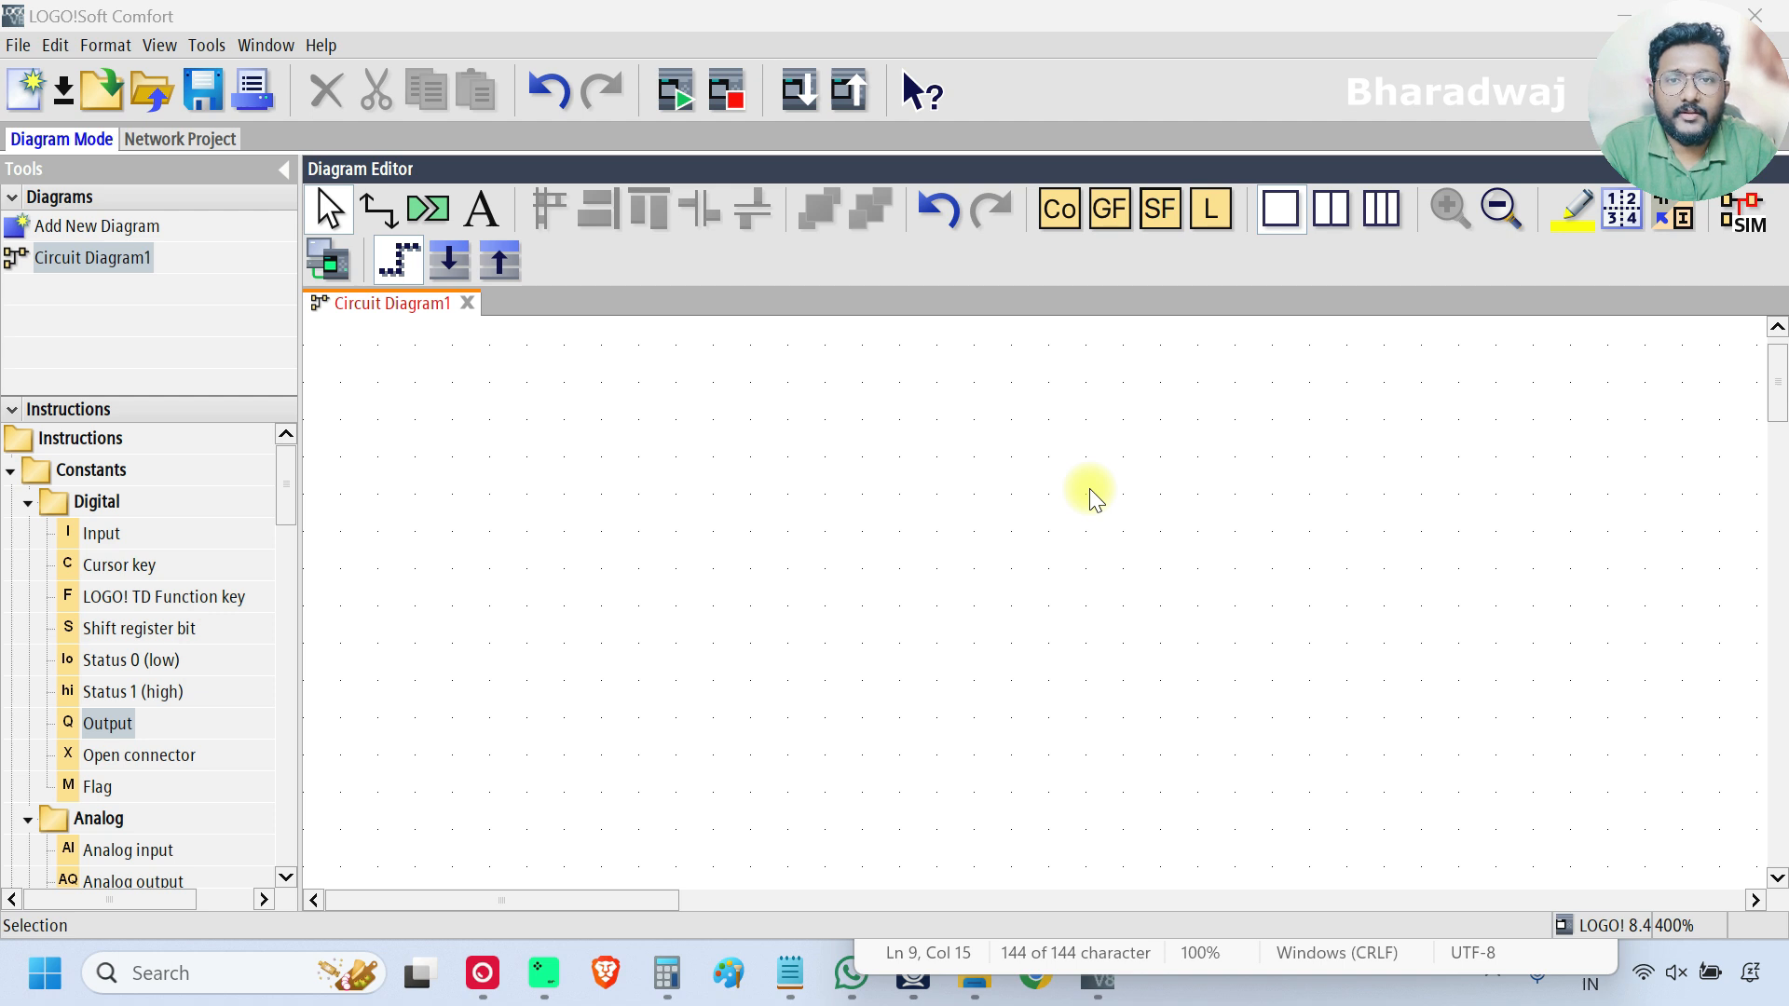
{"action": "mouse_move", "coordinate": [731, 354]}
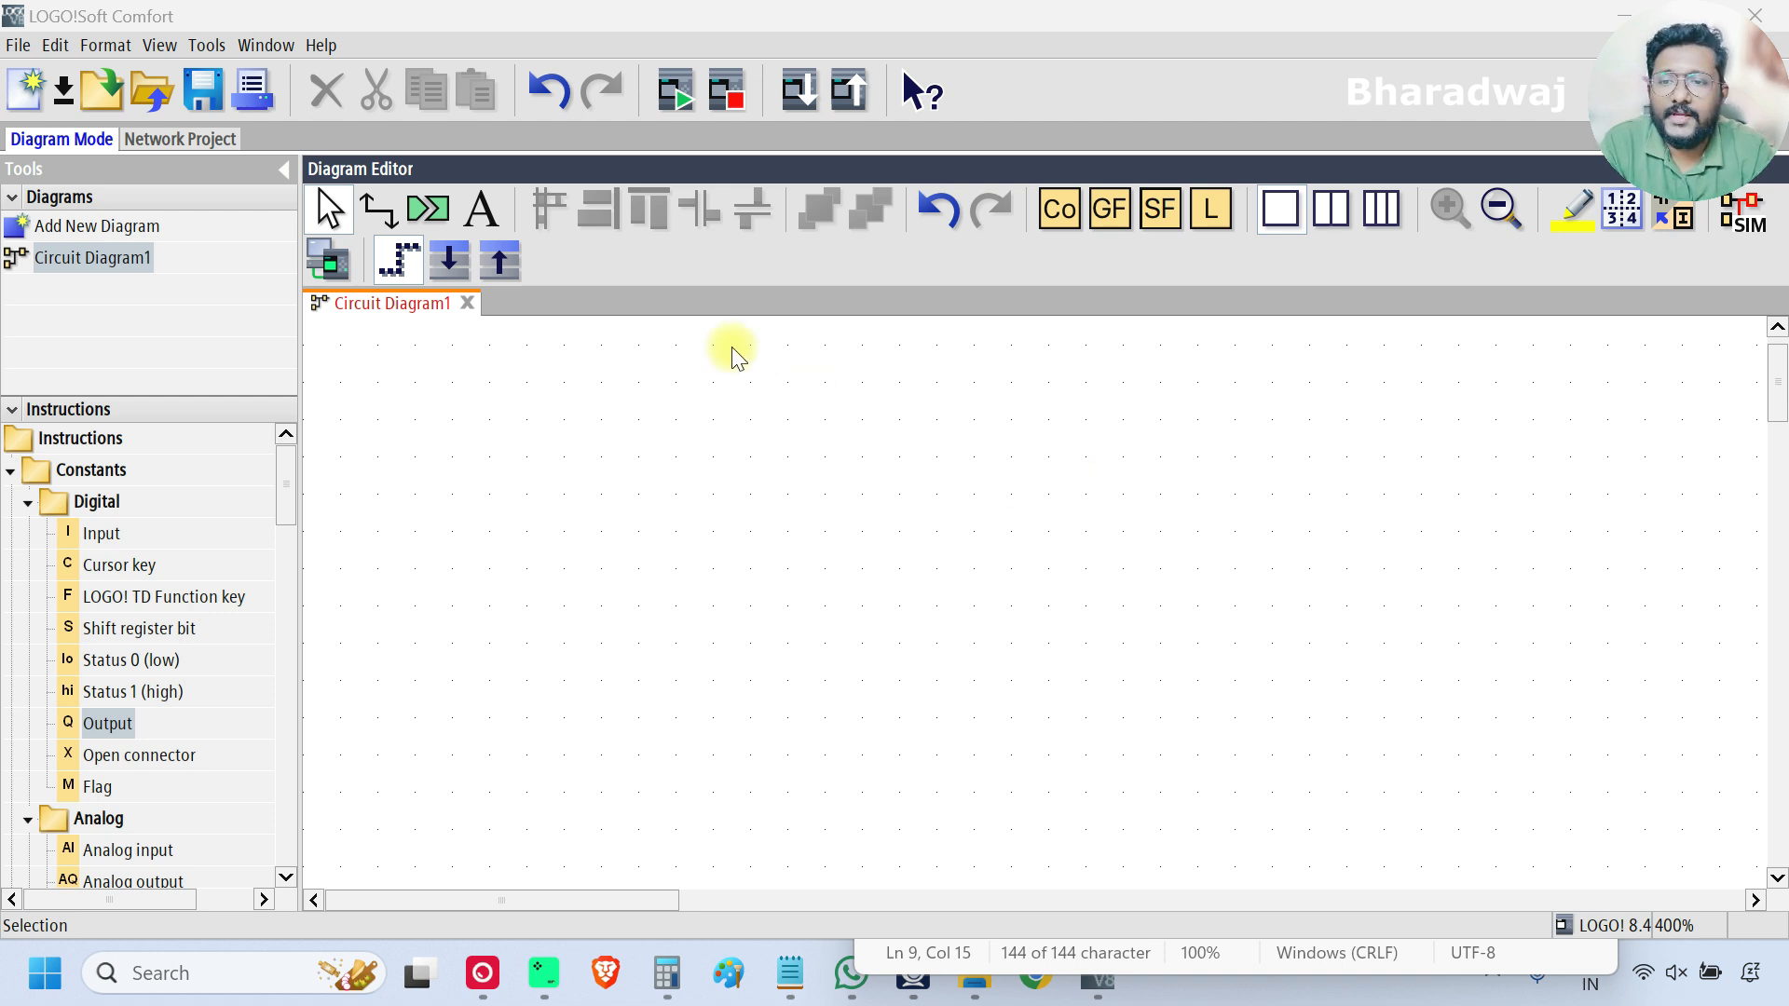
Step: Place a Threshold trigger block (B001) from Special functions > Counter onto the diagram
{"action": "scroll", "scroll_direction": "down", "scroll_amount": 3}
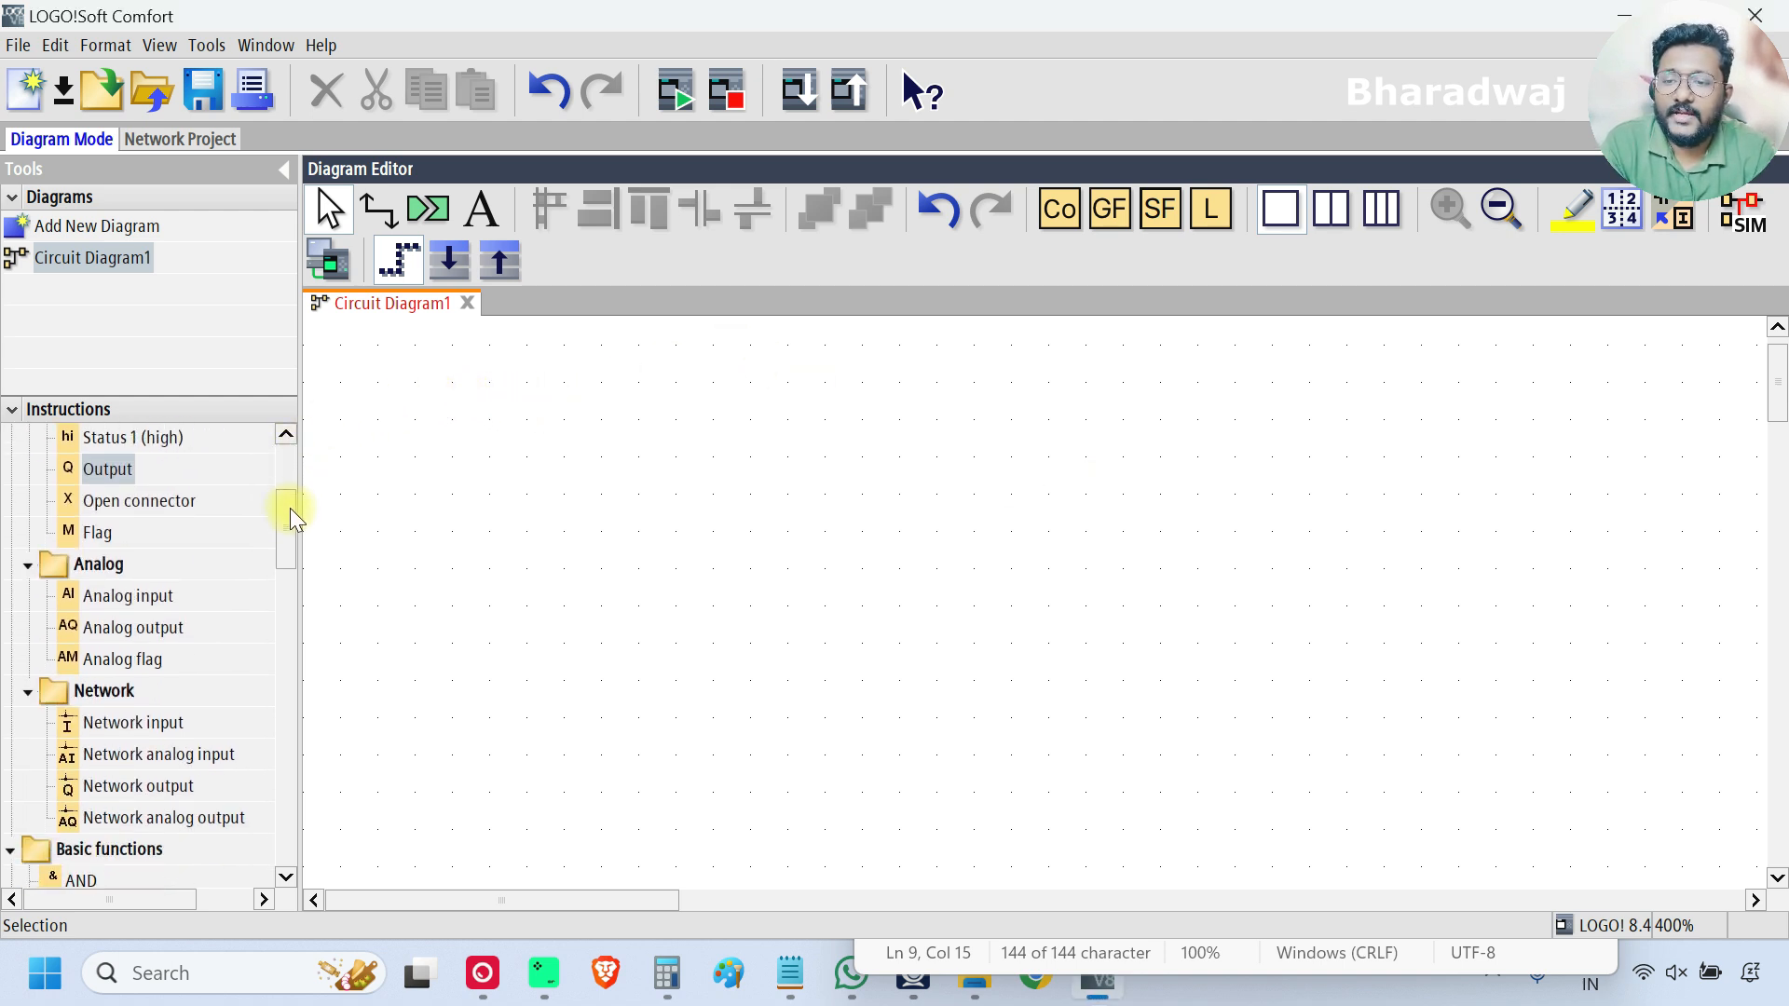
{"action": "scroll", "scroll_direction": "down", "scroll_amount": 3}
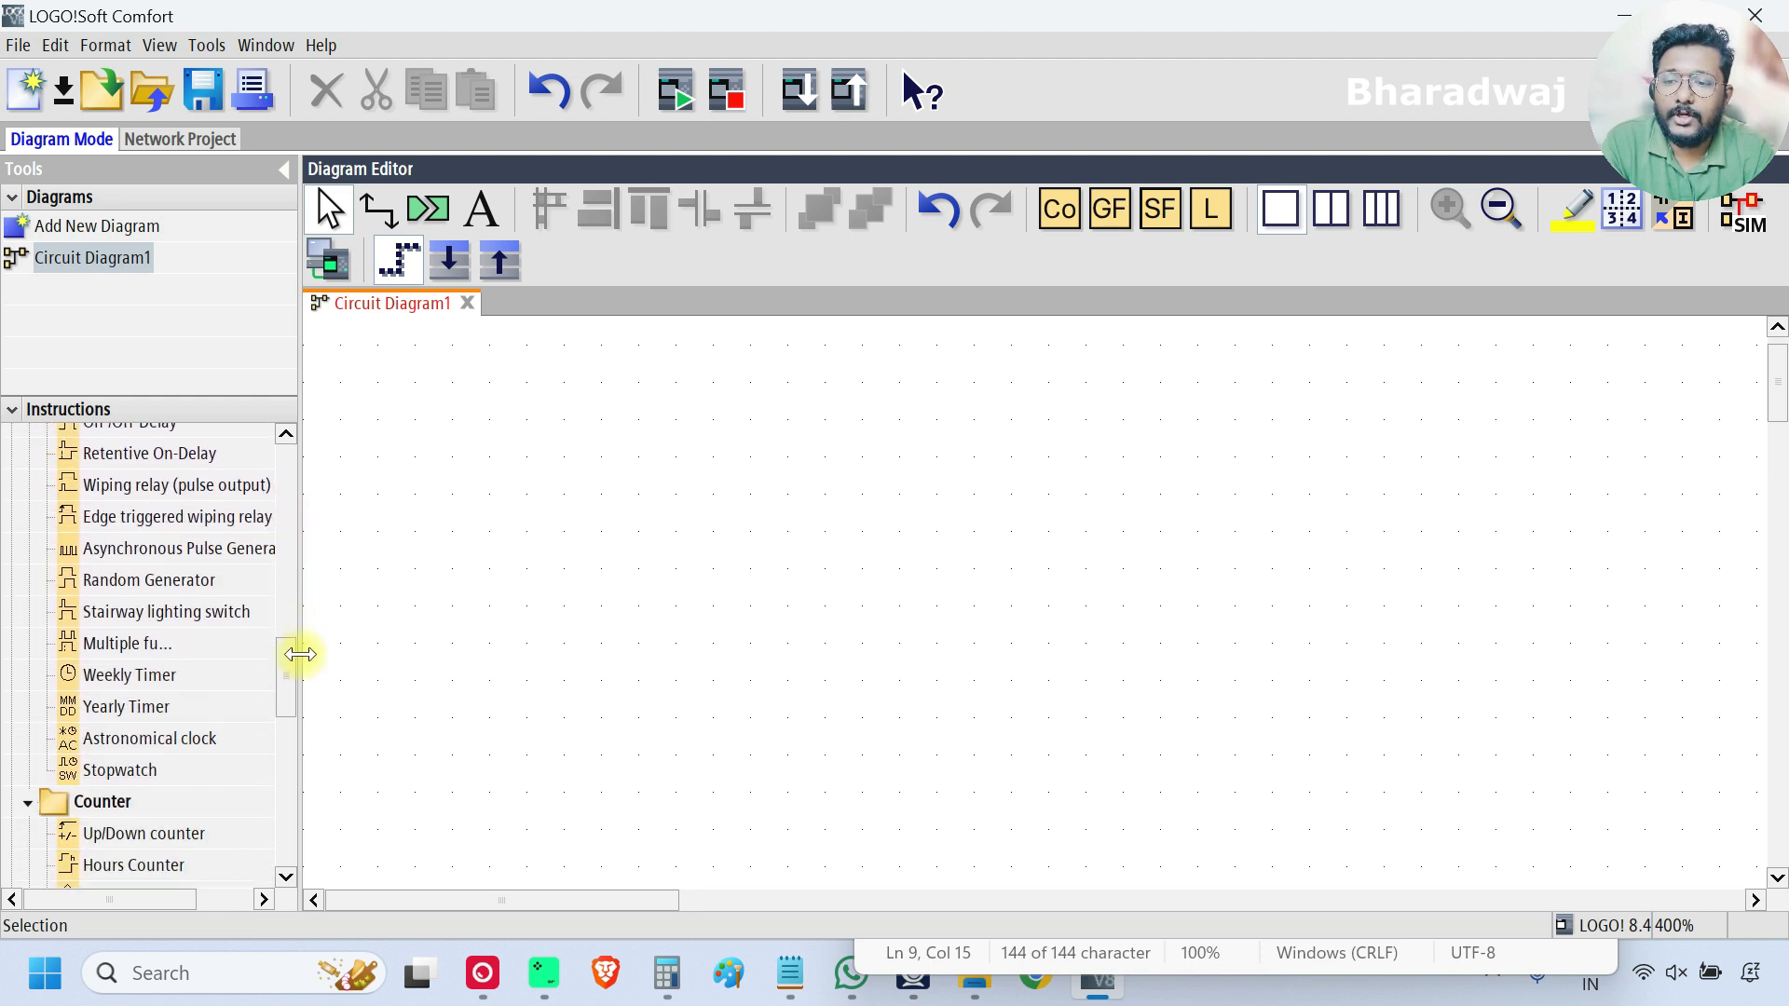
{"action": "scroll", "scroll_direction": "down", "scroll_amount": 3}
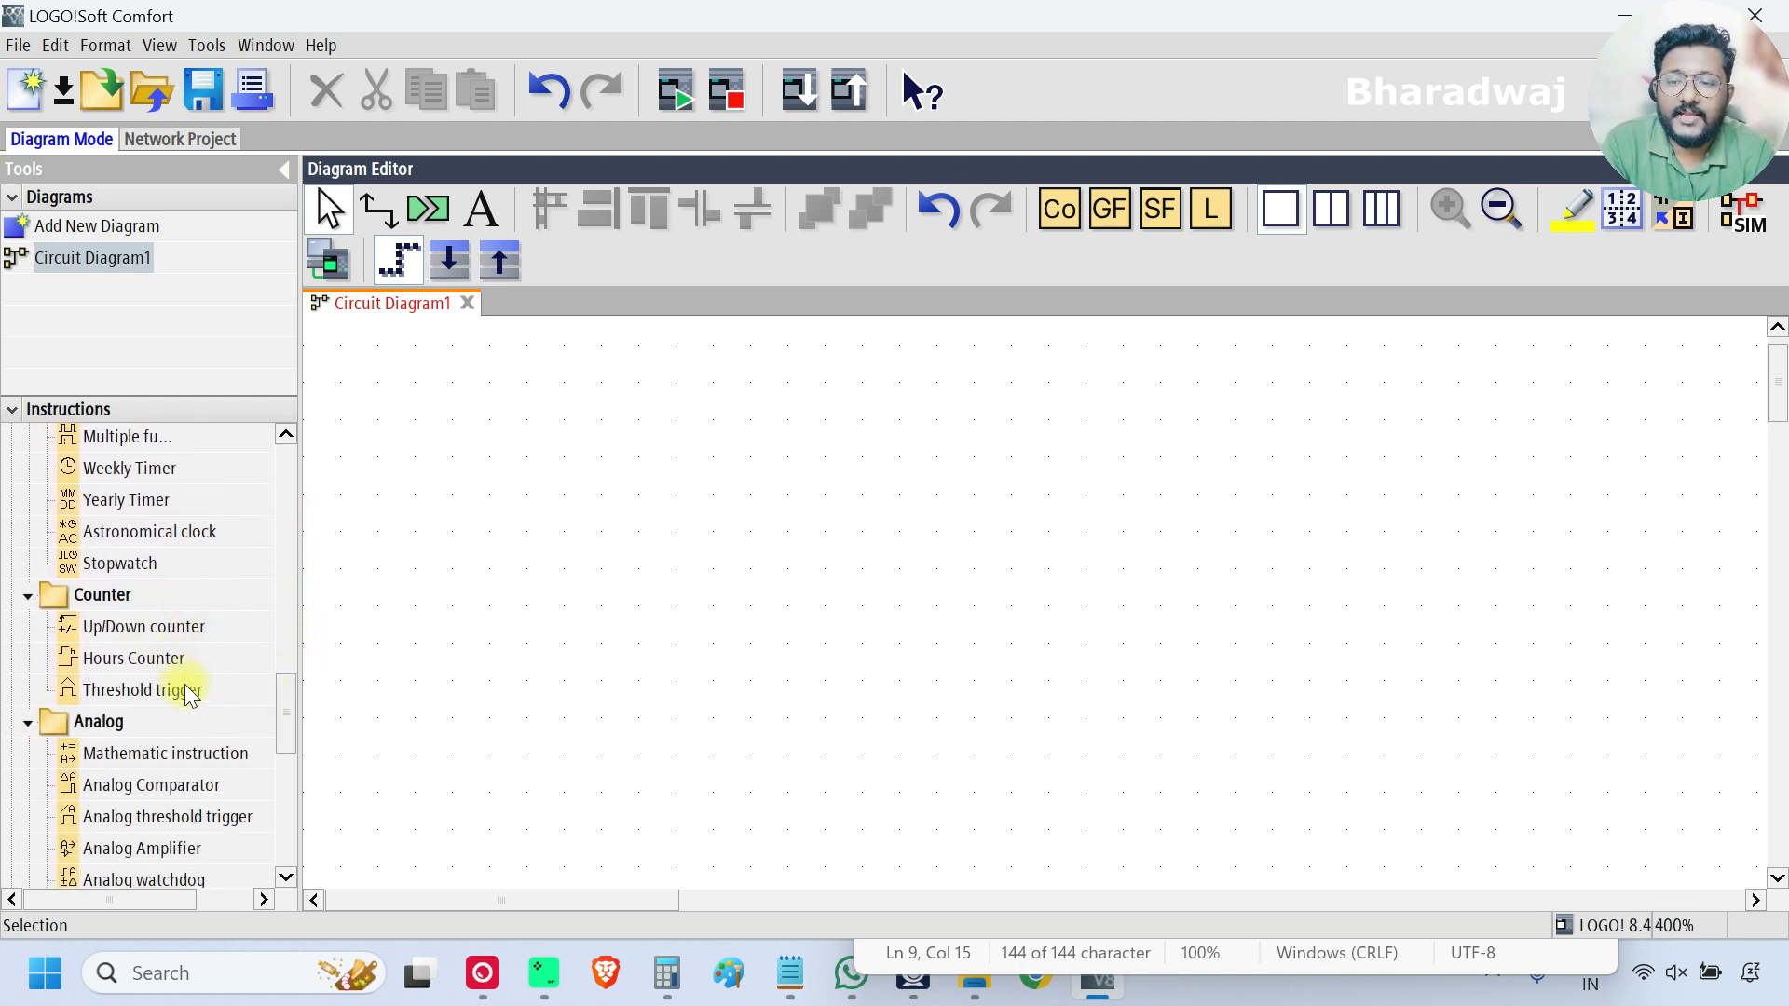
{"action": "left_click", "coordinate": [141, 689]}
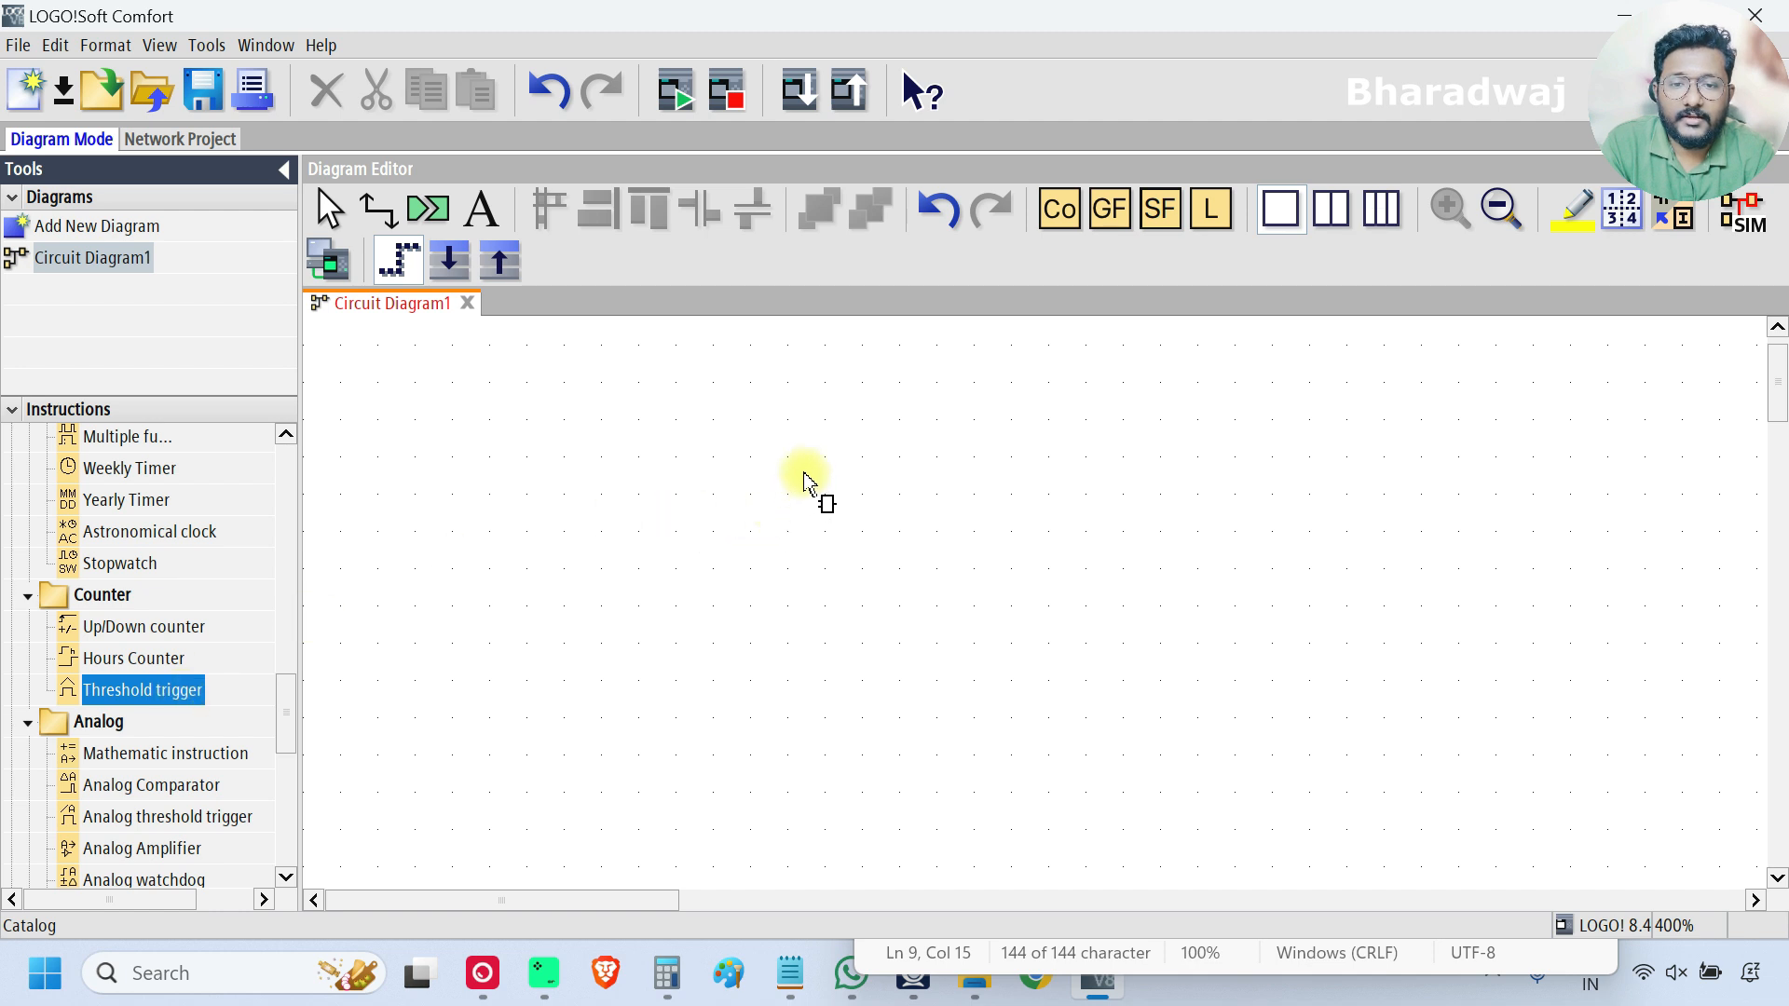
{"action": "left_click", "coordinate": [809, 479]}
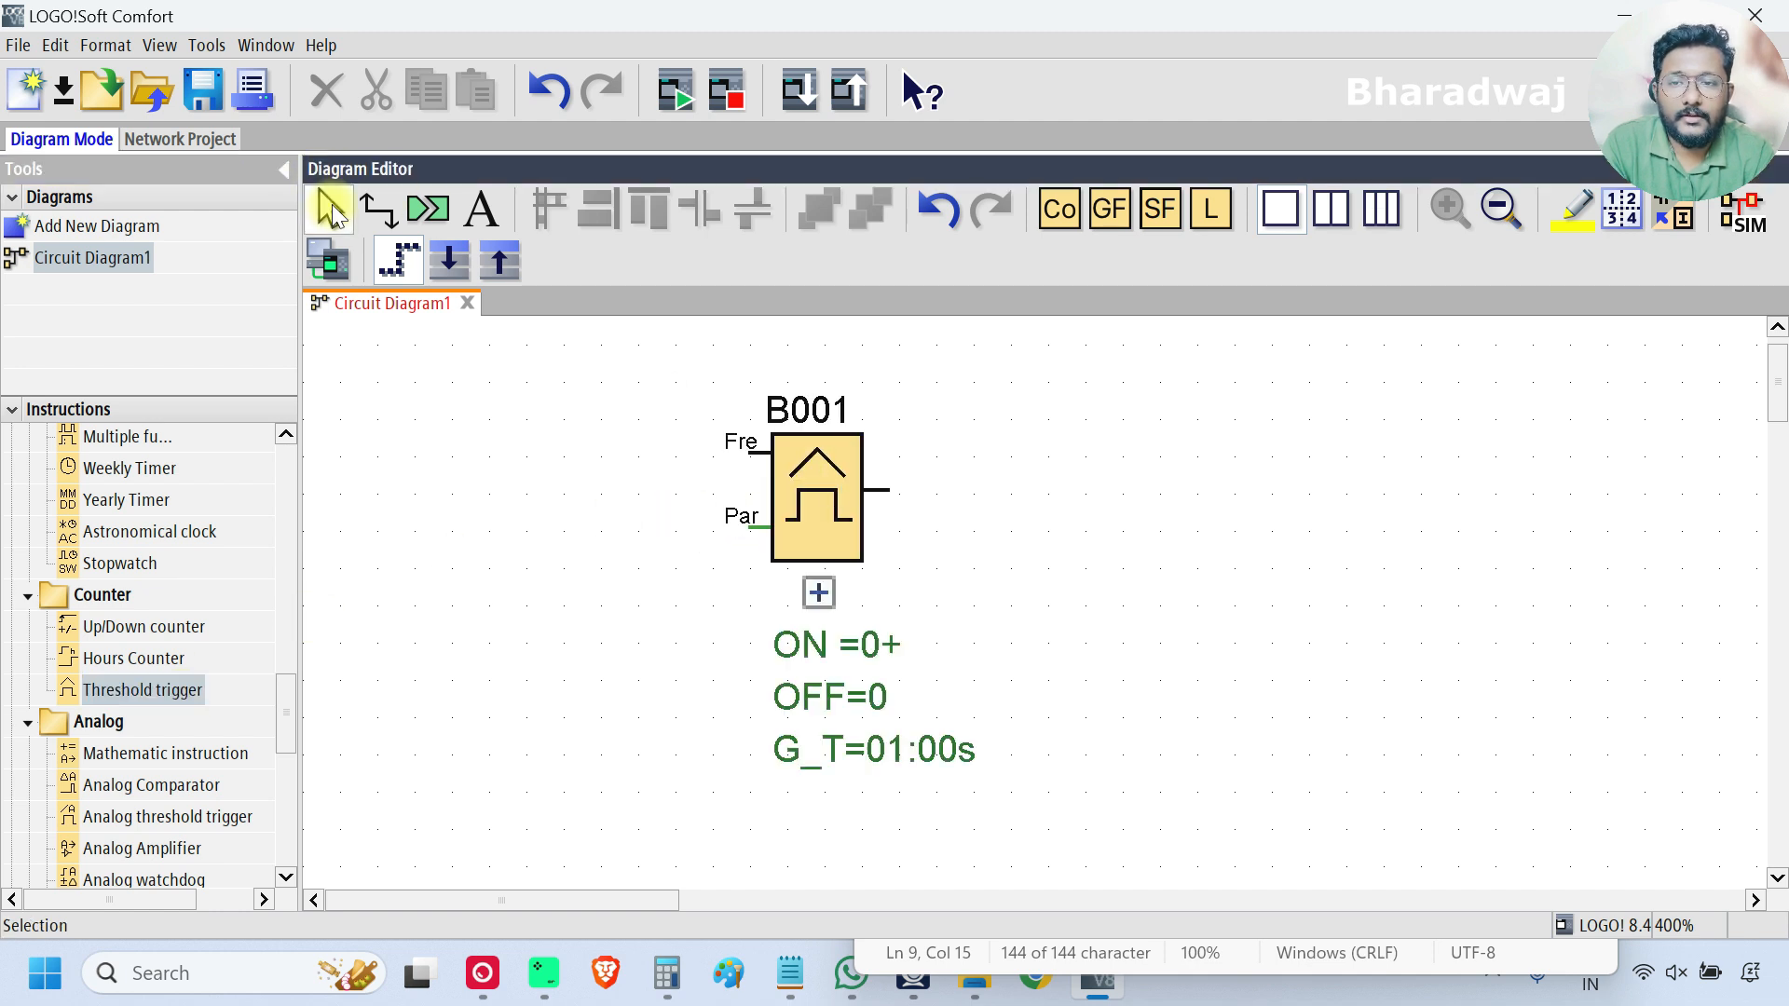
Step: Give block B001 the comment 'Threshold Trigger'
{"action": "double_click", "coordinate": [816, 497]}
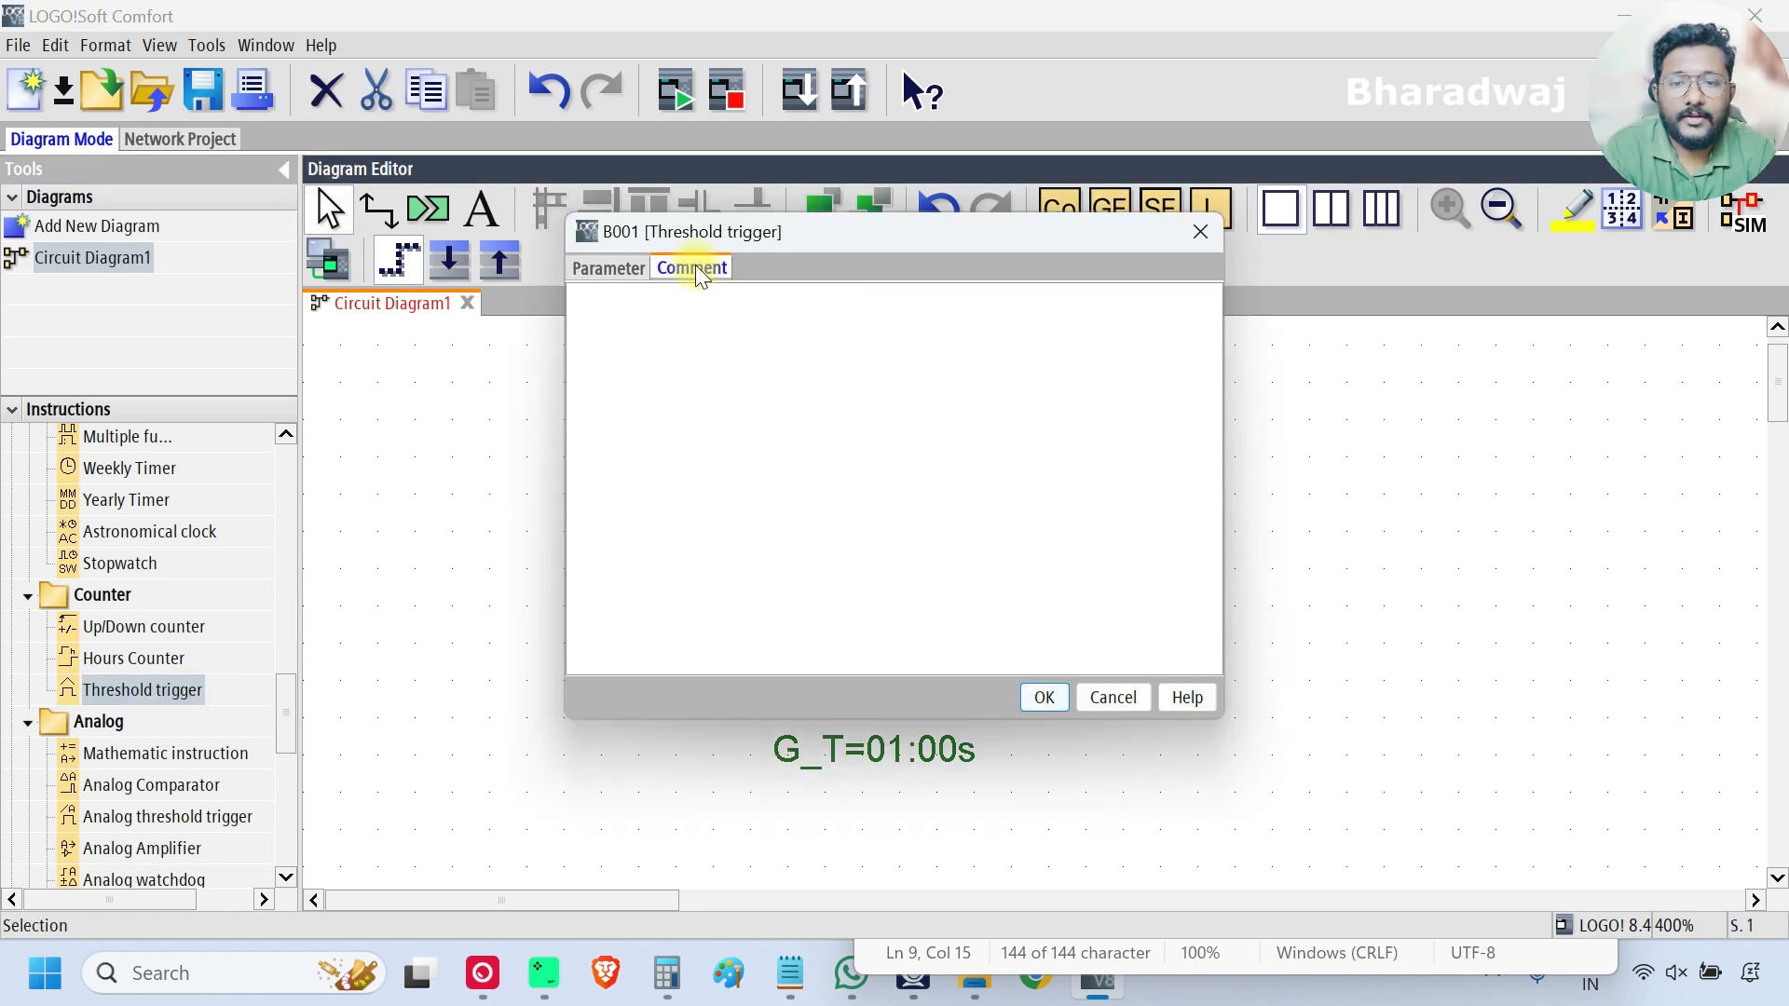
{"action": "type", "text": "Thresh"}
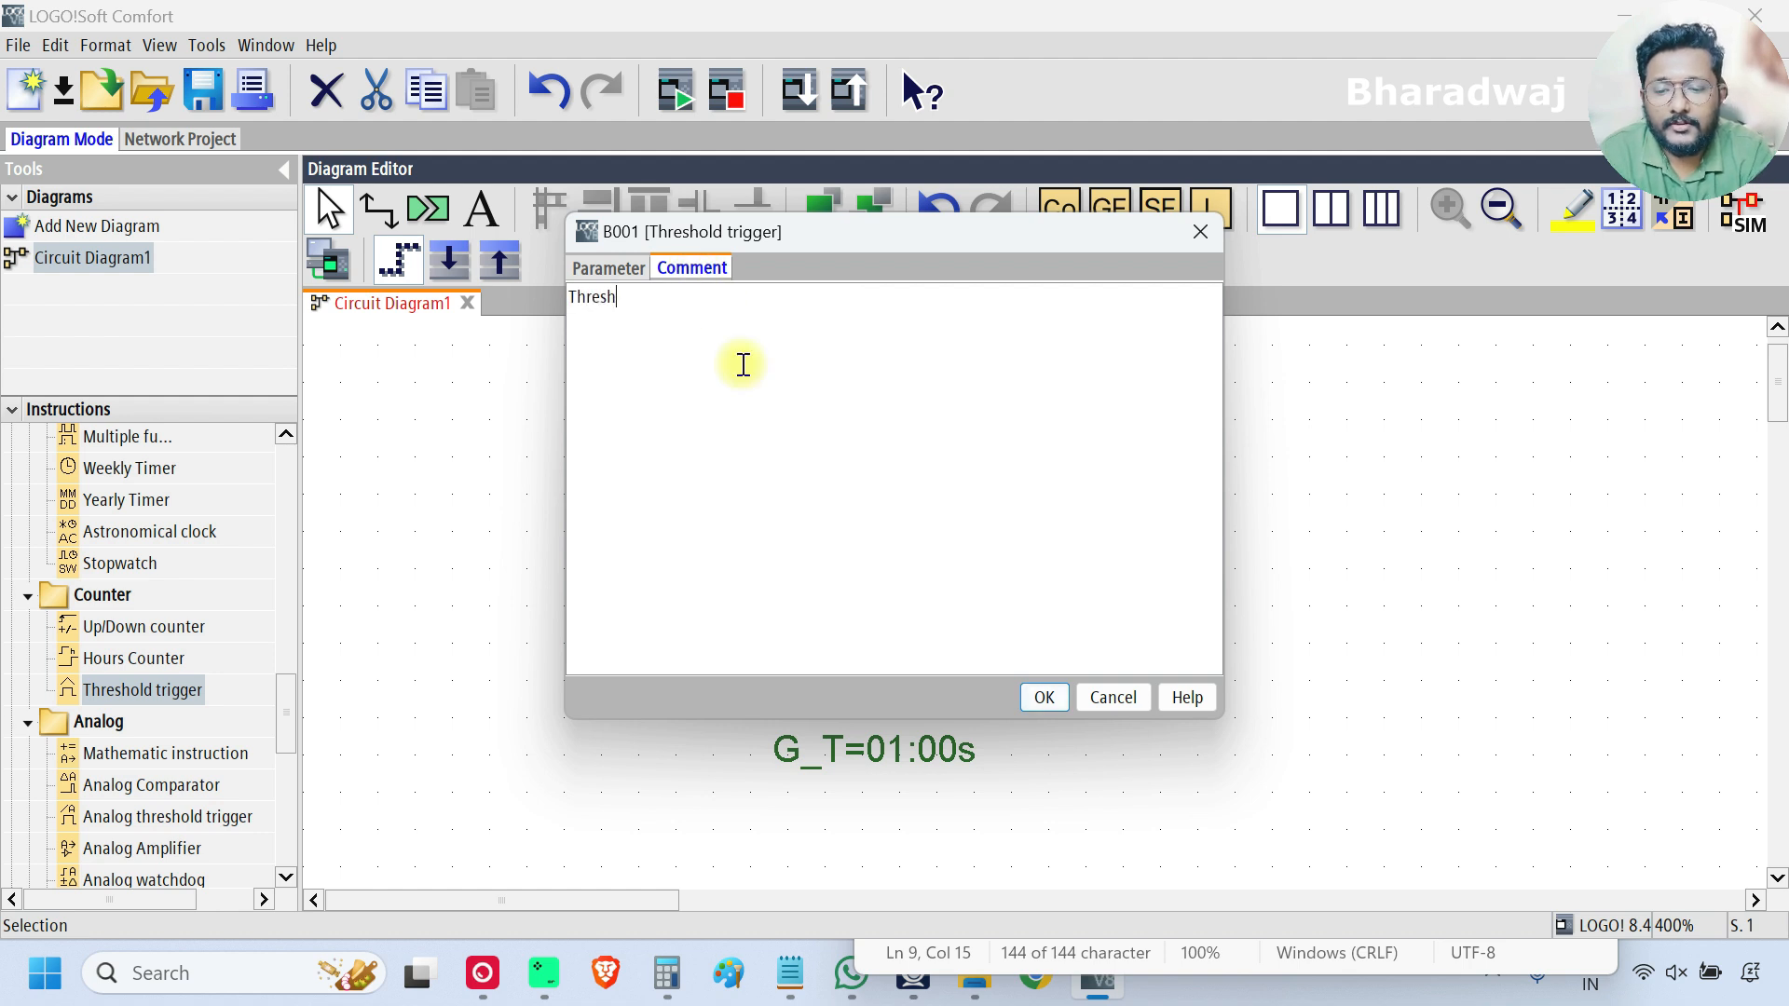
{"action": "type", "text": "old Trigger"}
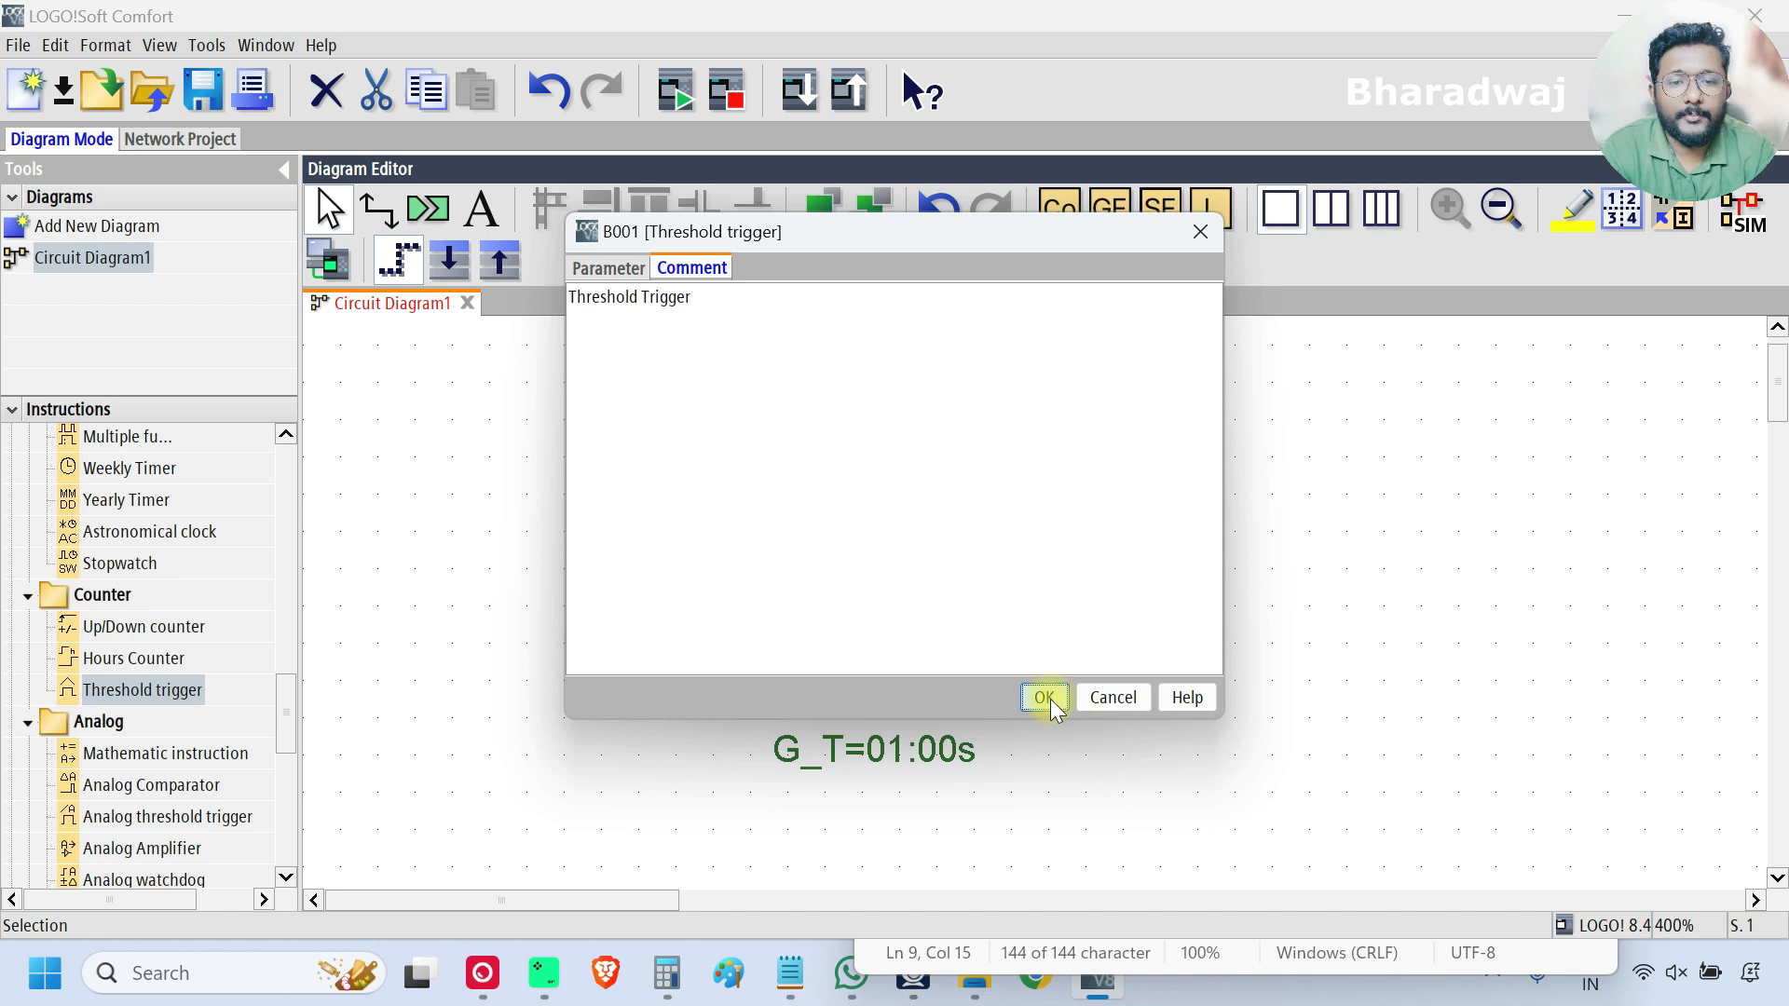
{"action": "left_click", "coordinate": [1042, 697]}
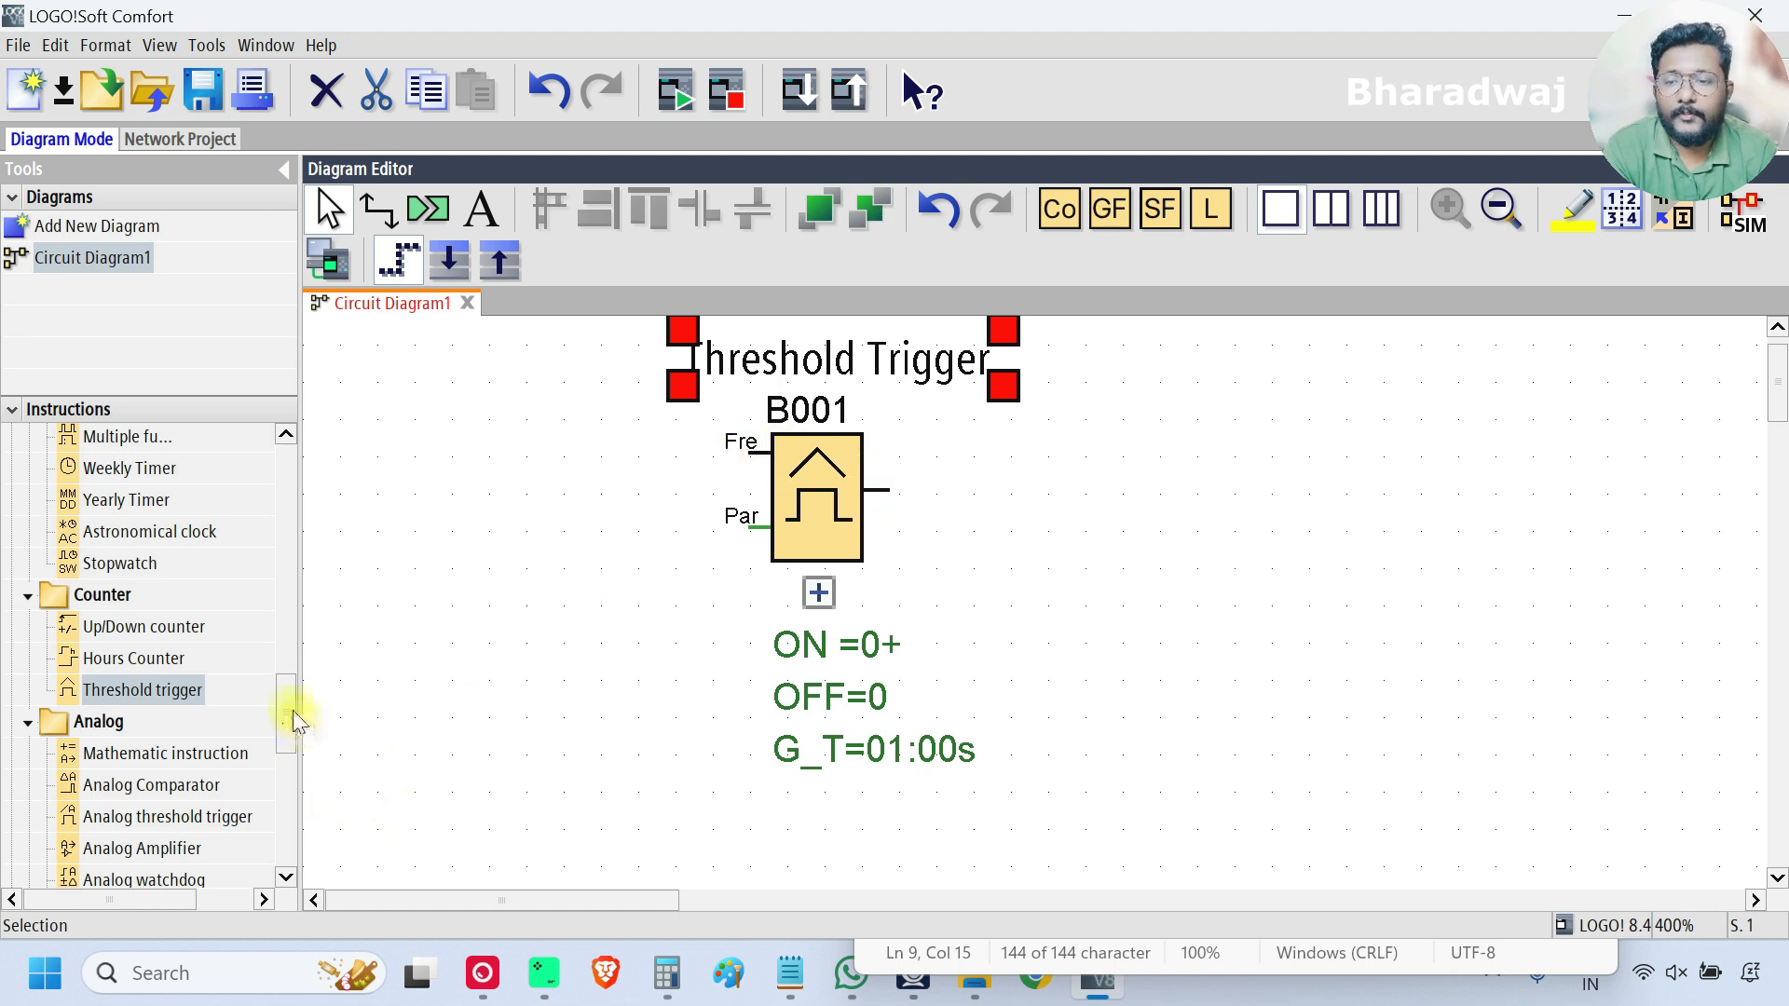
Step: Add digital input I1 and wire the trigger block to output Q1
{"action": "scroll", "scroll_direction": "up", "scroll_amount": 3}
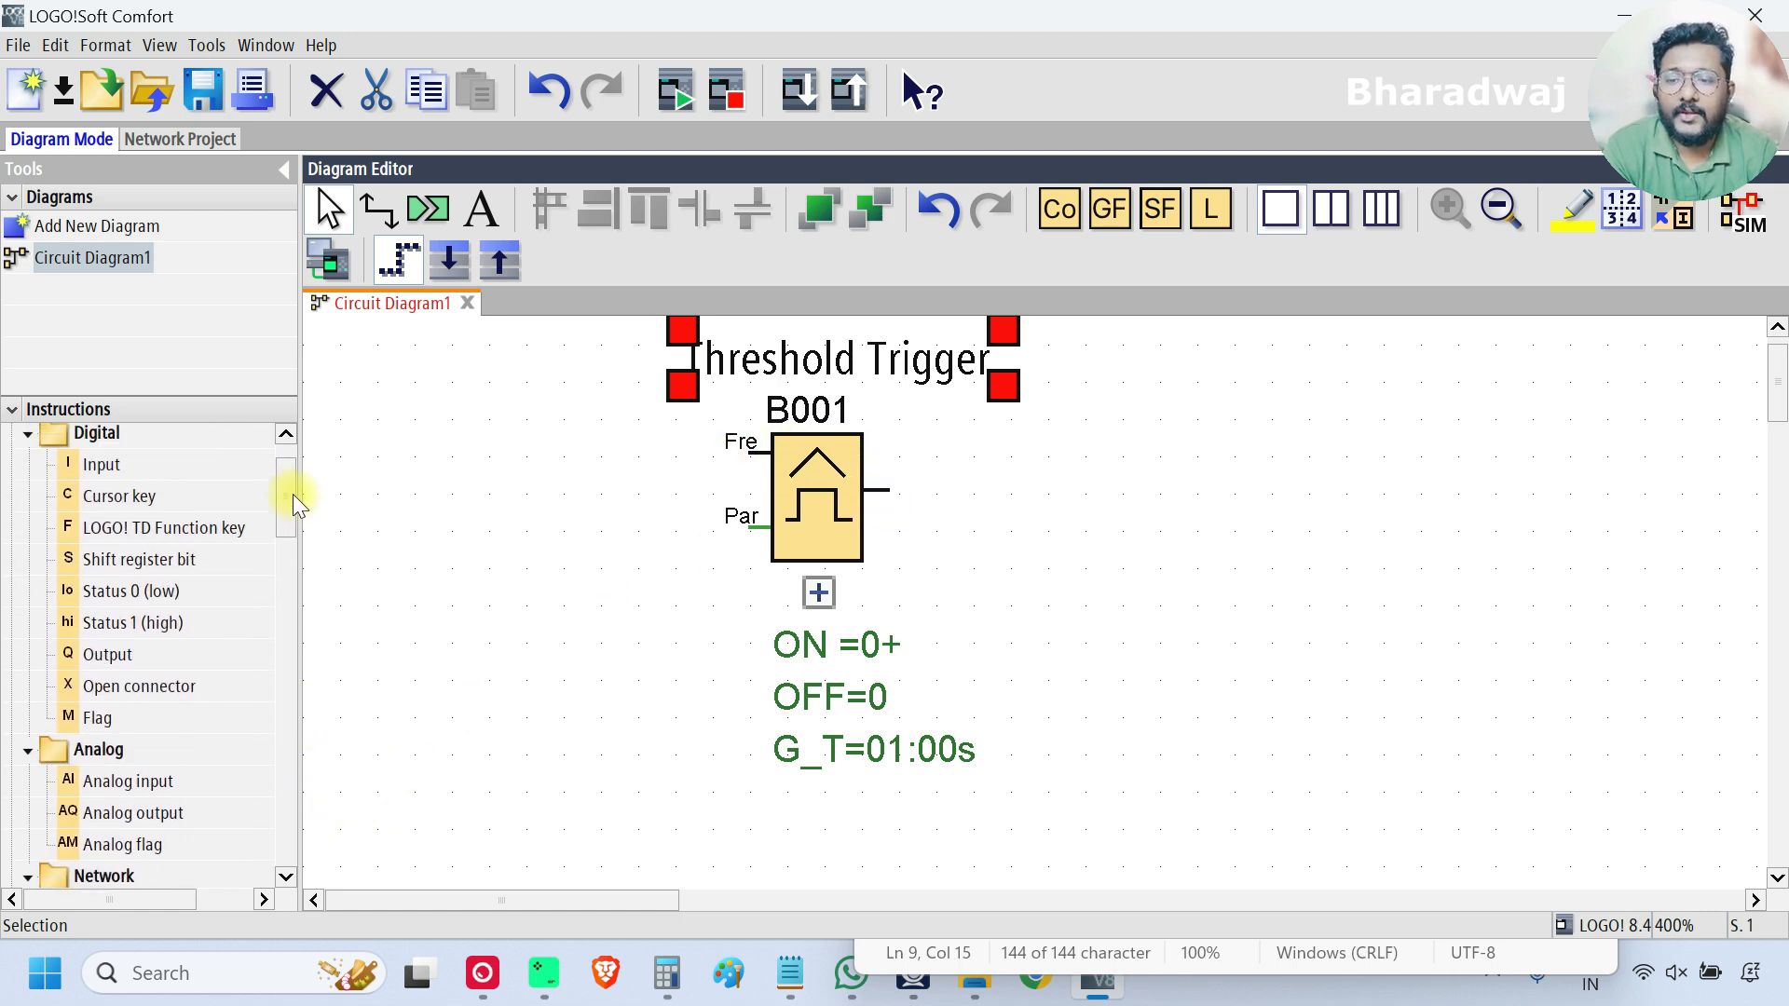
{"action": "left_click", "coordinate": [101, 464]}
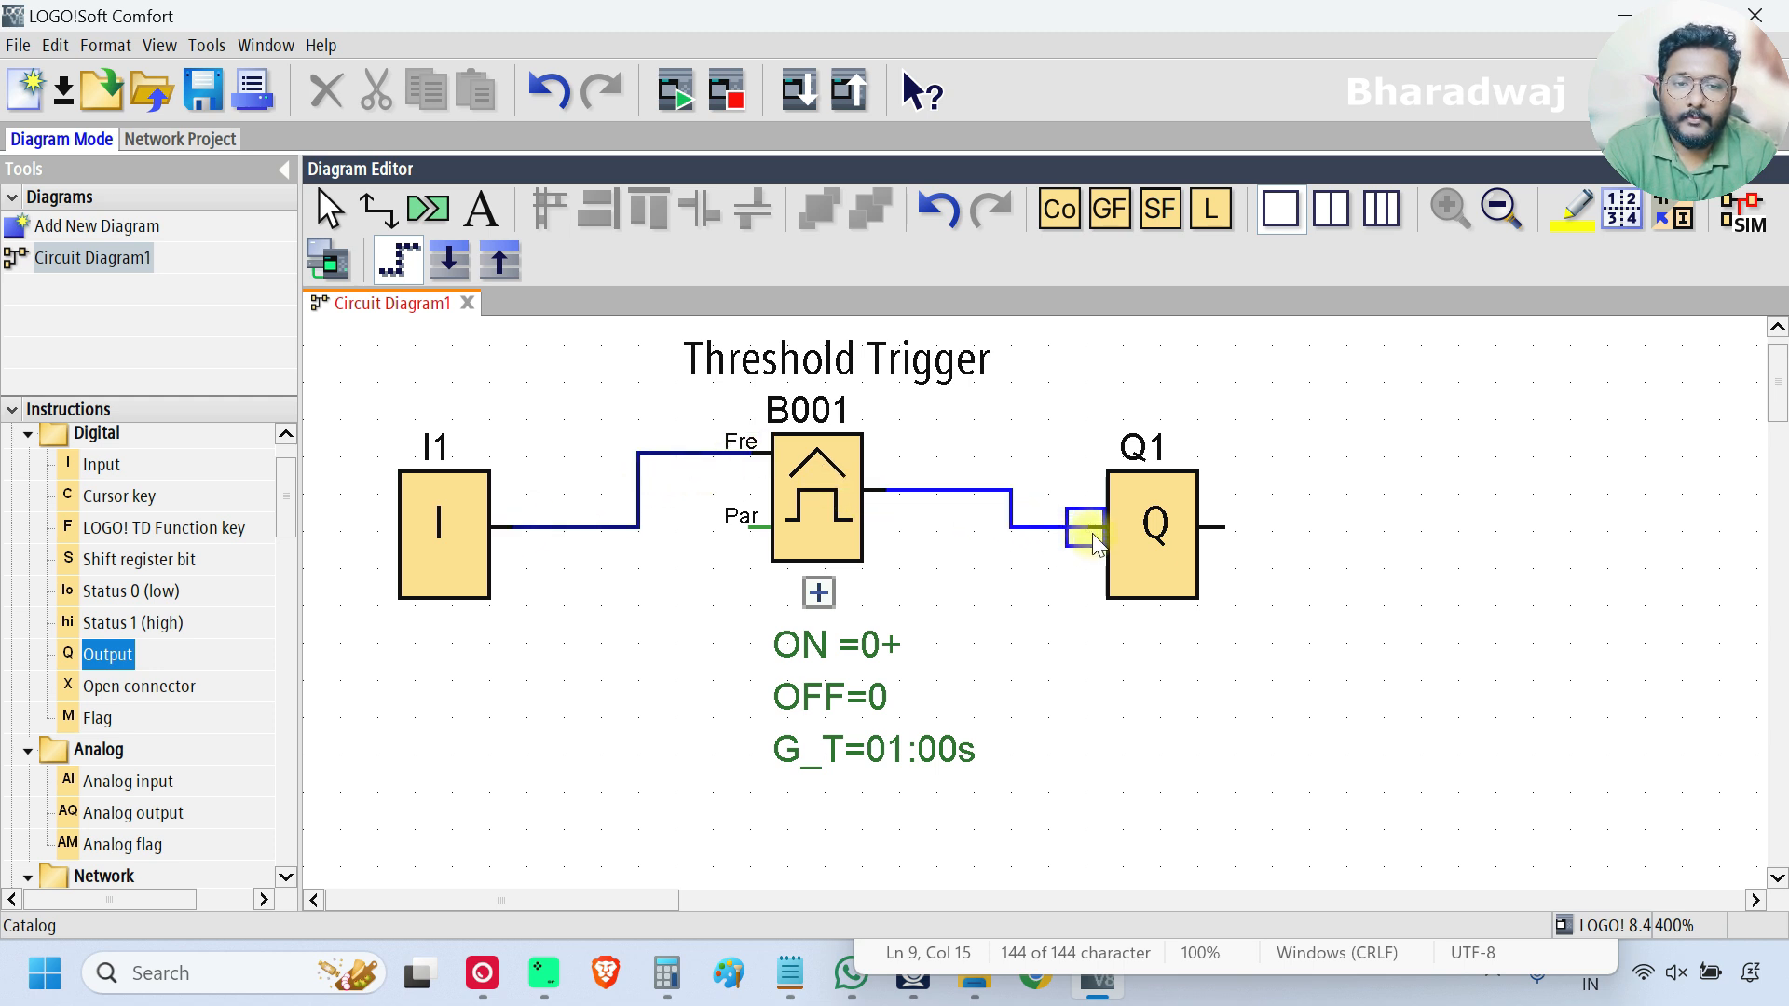
{"action": "left_click", "coordinate": [443, 530]}
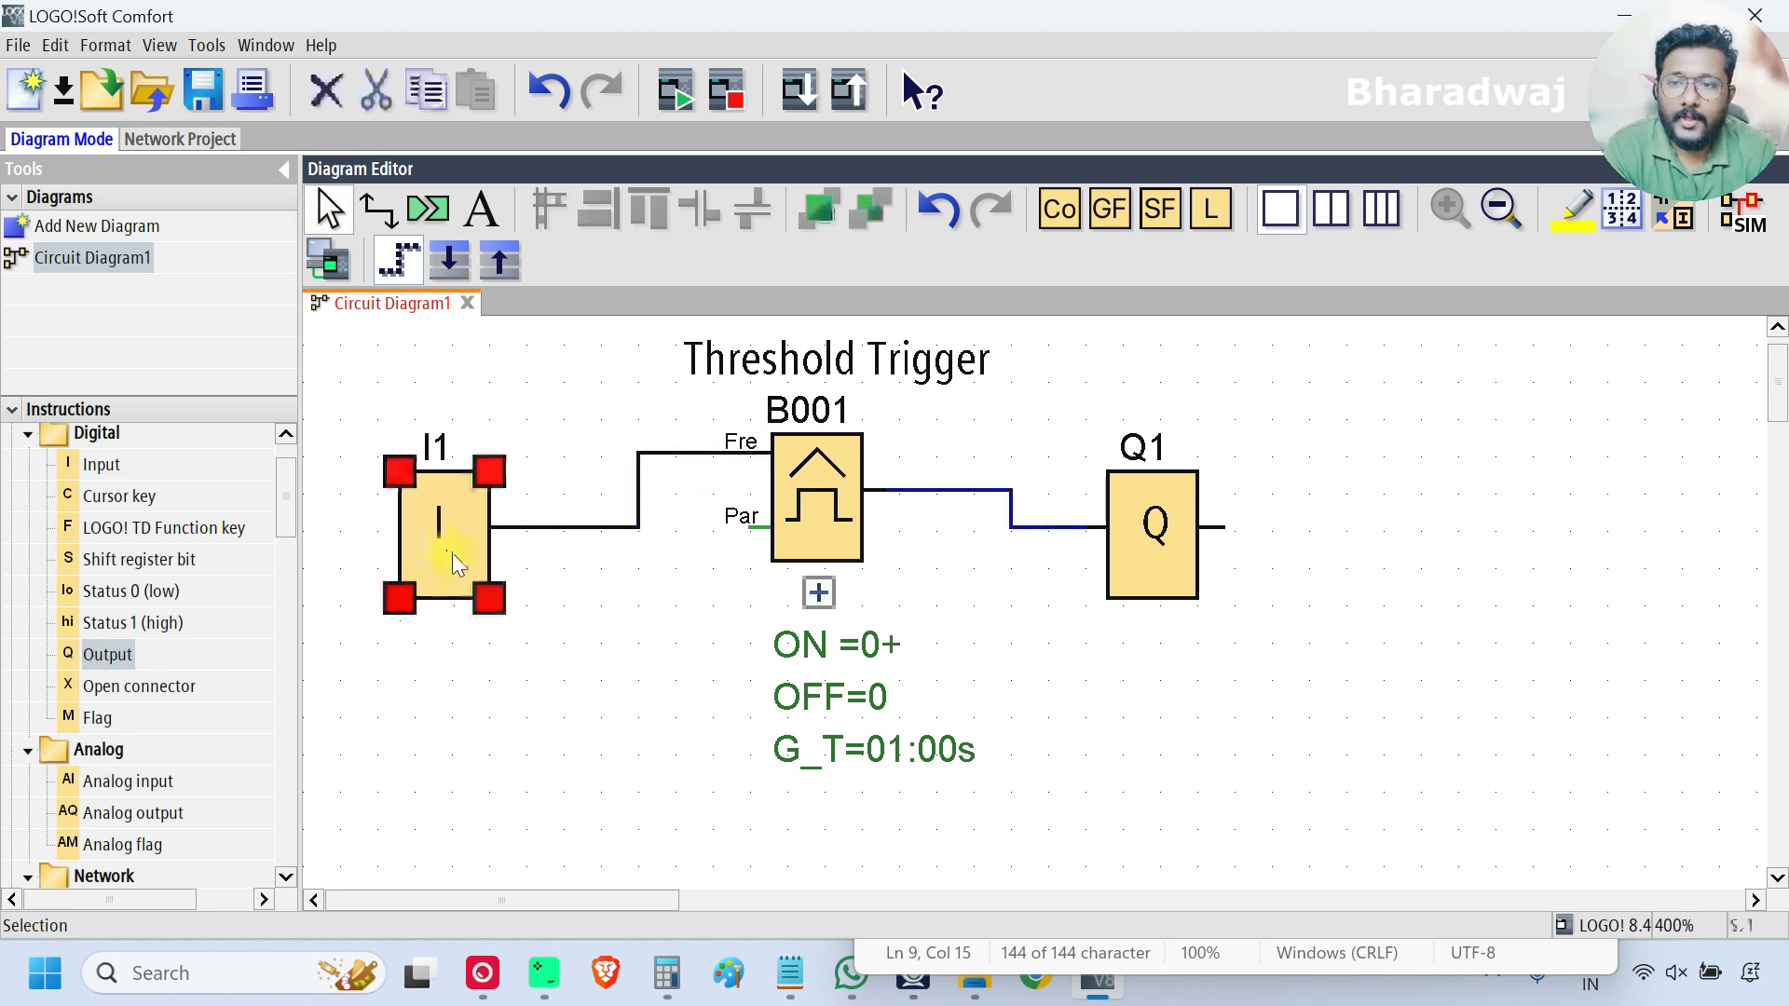
Step: Give input I1 the comment 'Frequency'
{"action": "double_click", "coordinate": [443, 528]}
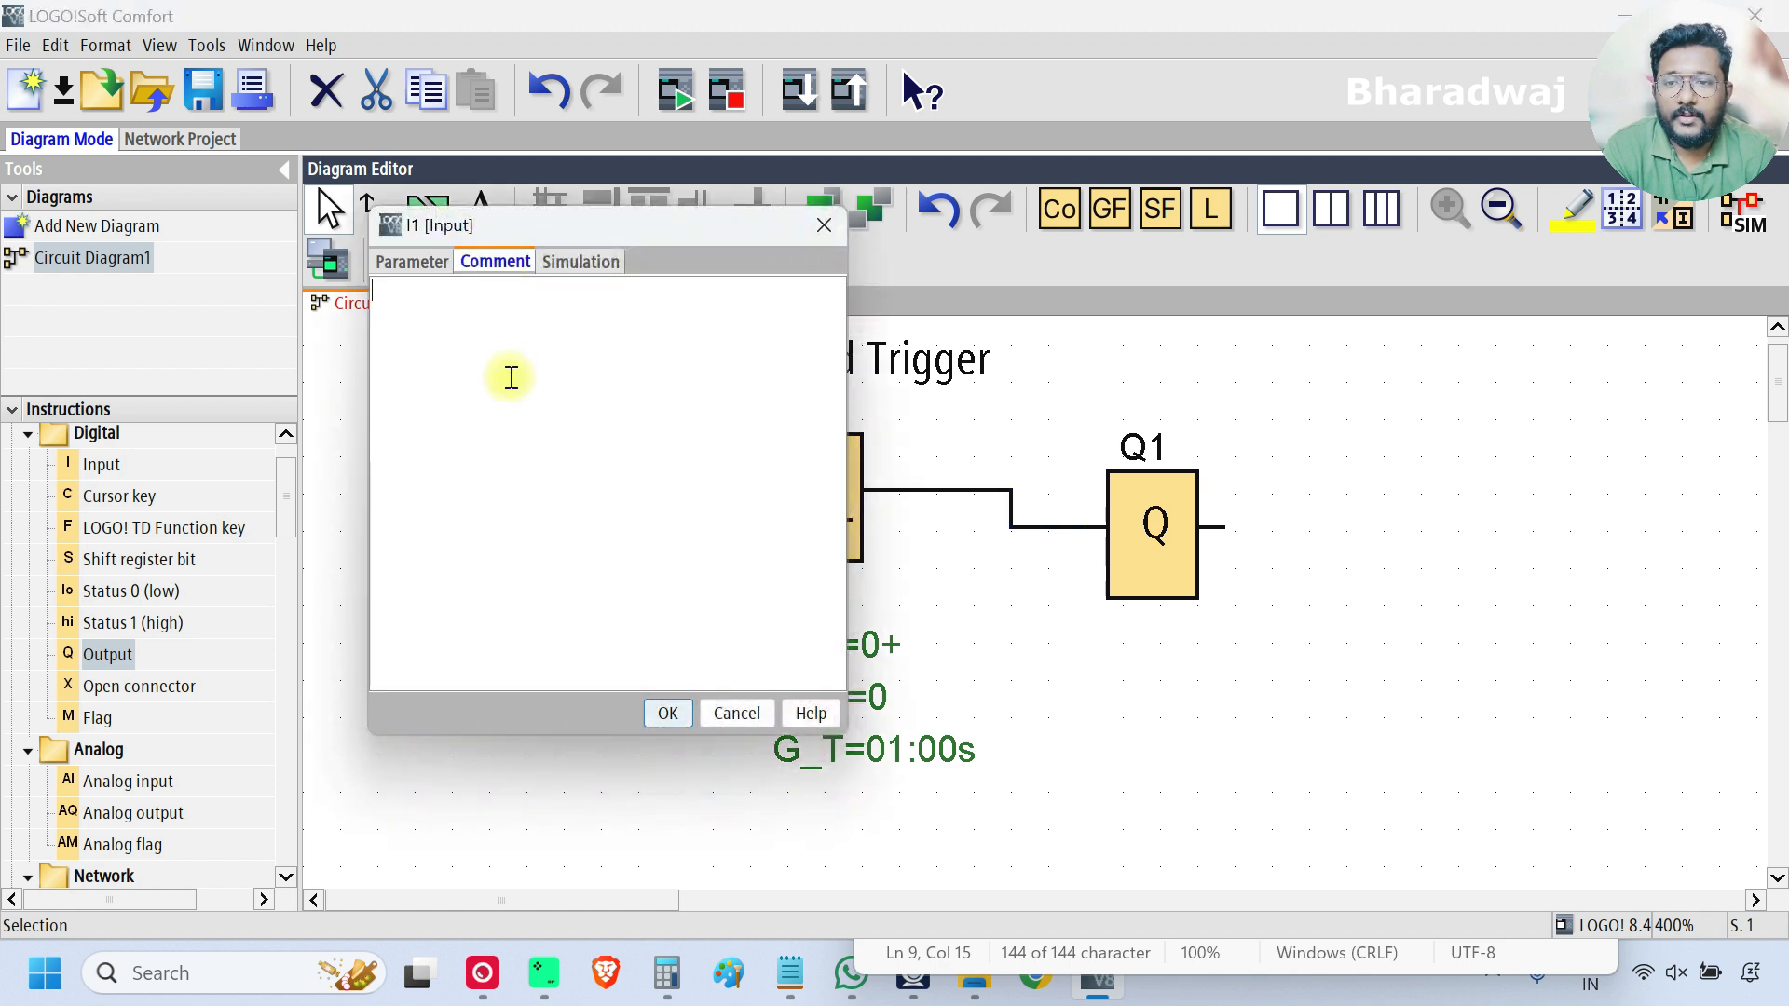
{"action": "type", "text": "Frequen"}
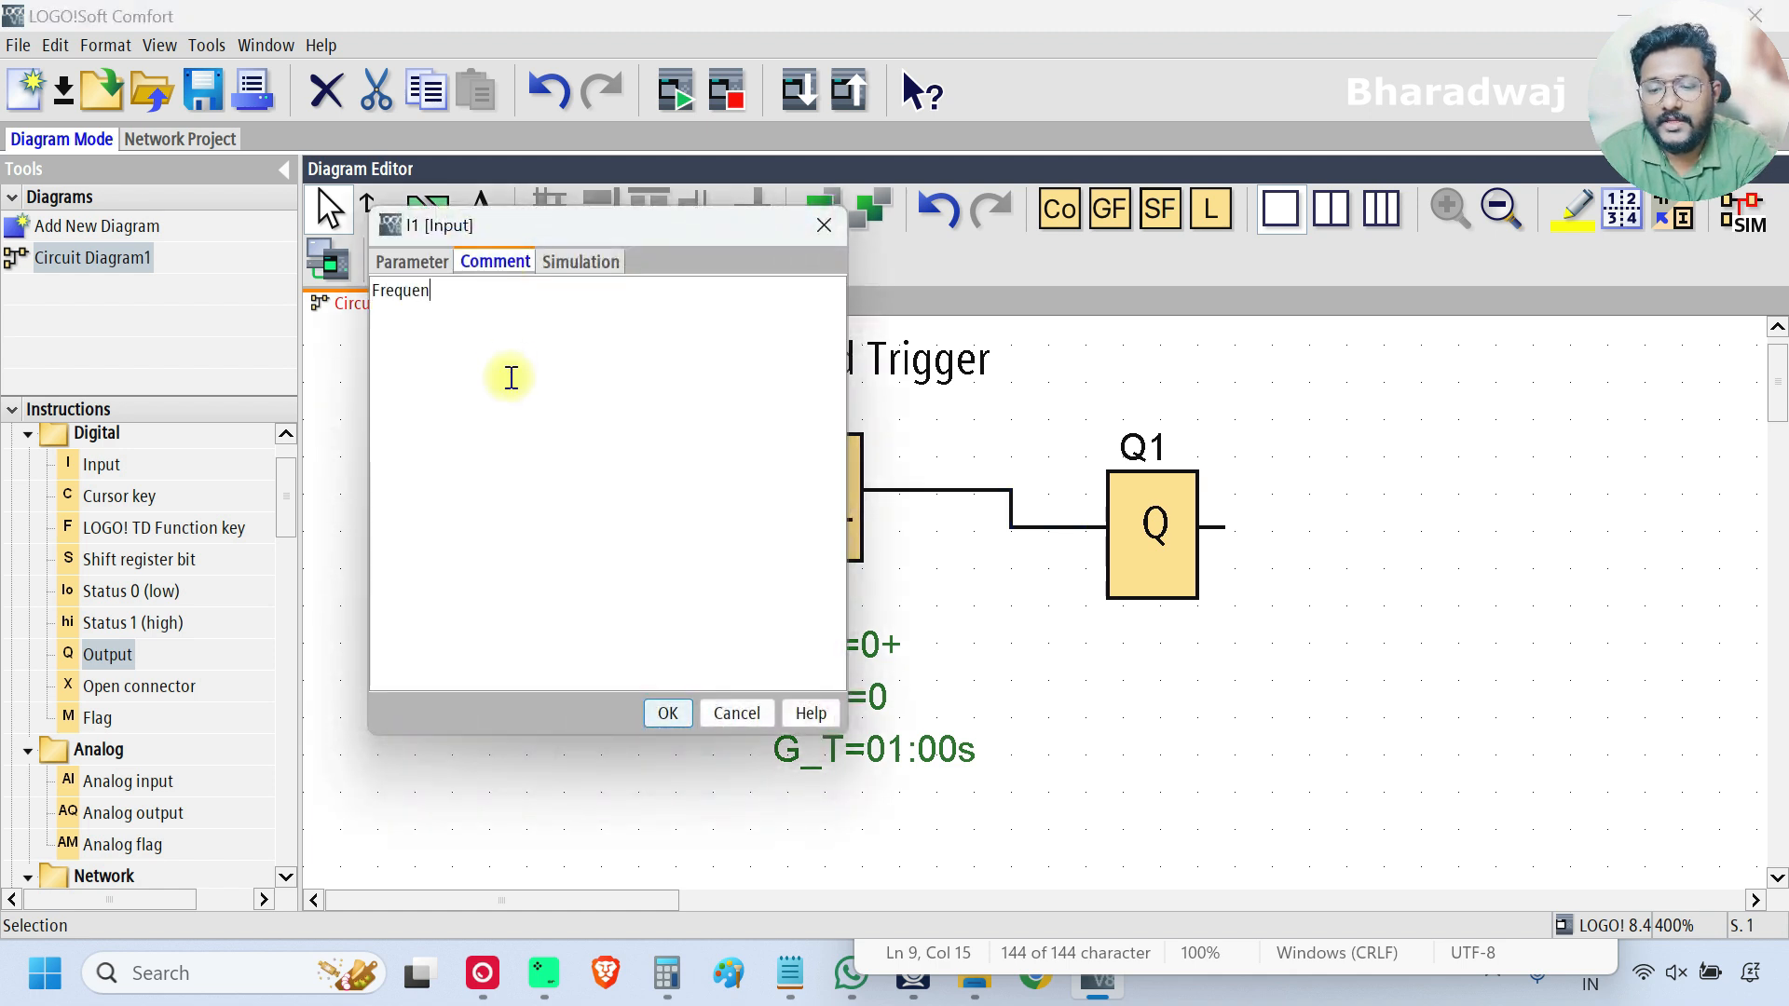
{"action": "type", "text": "cy"}
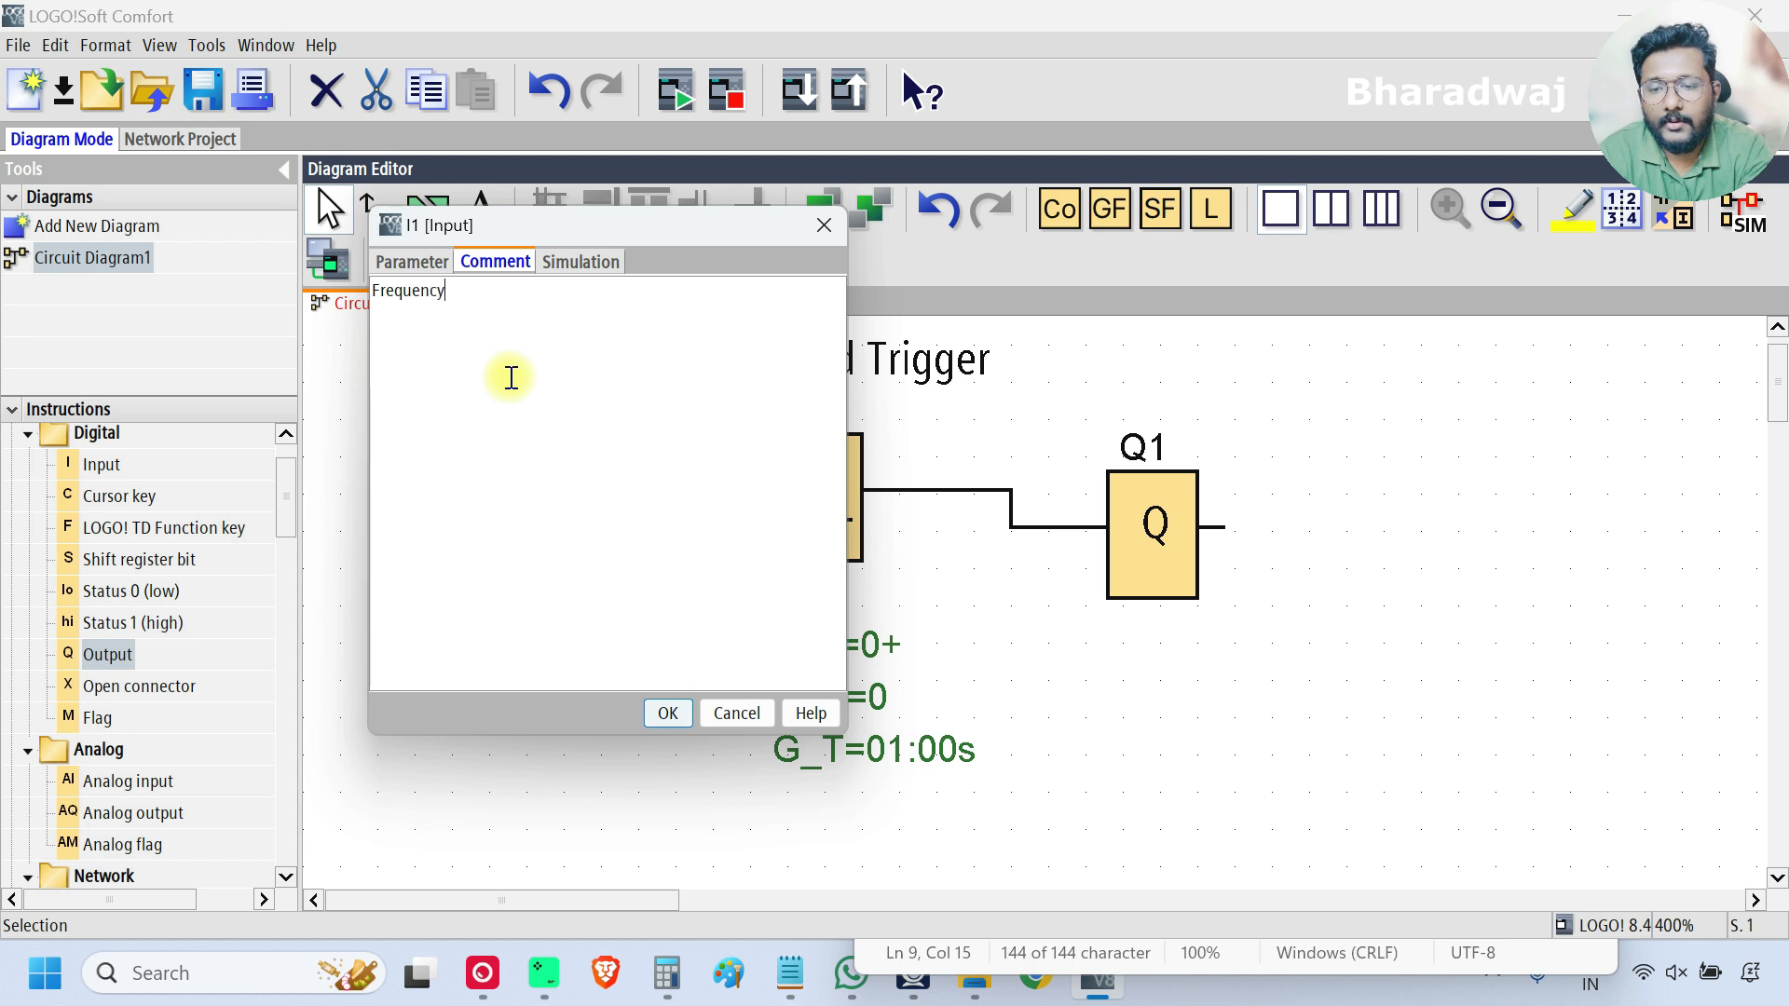
{"action": "left_click", "coordinate": [667, 712]}
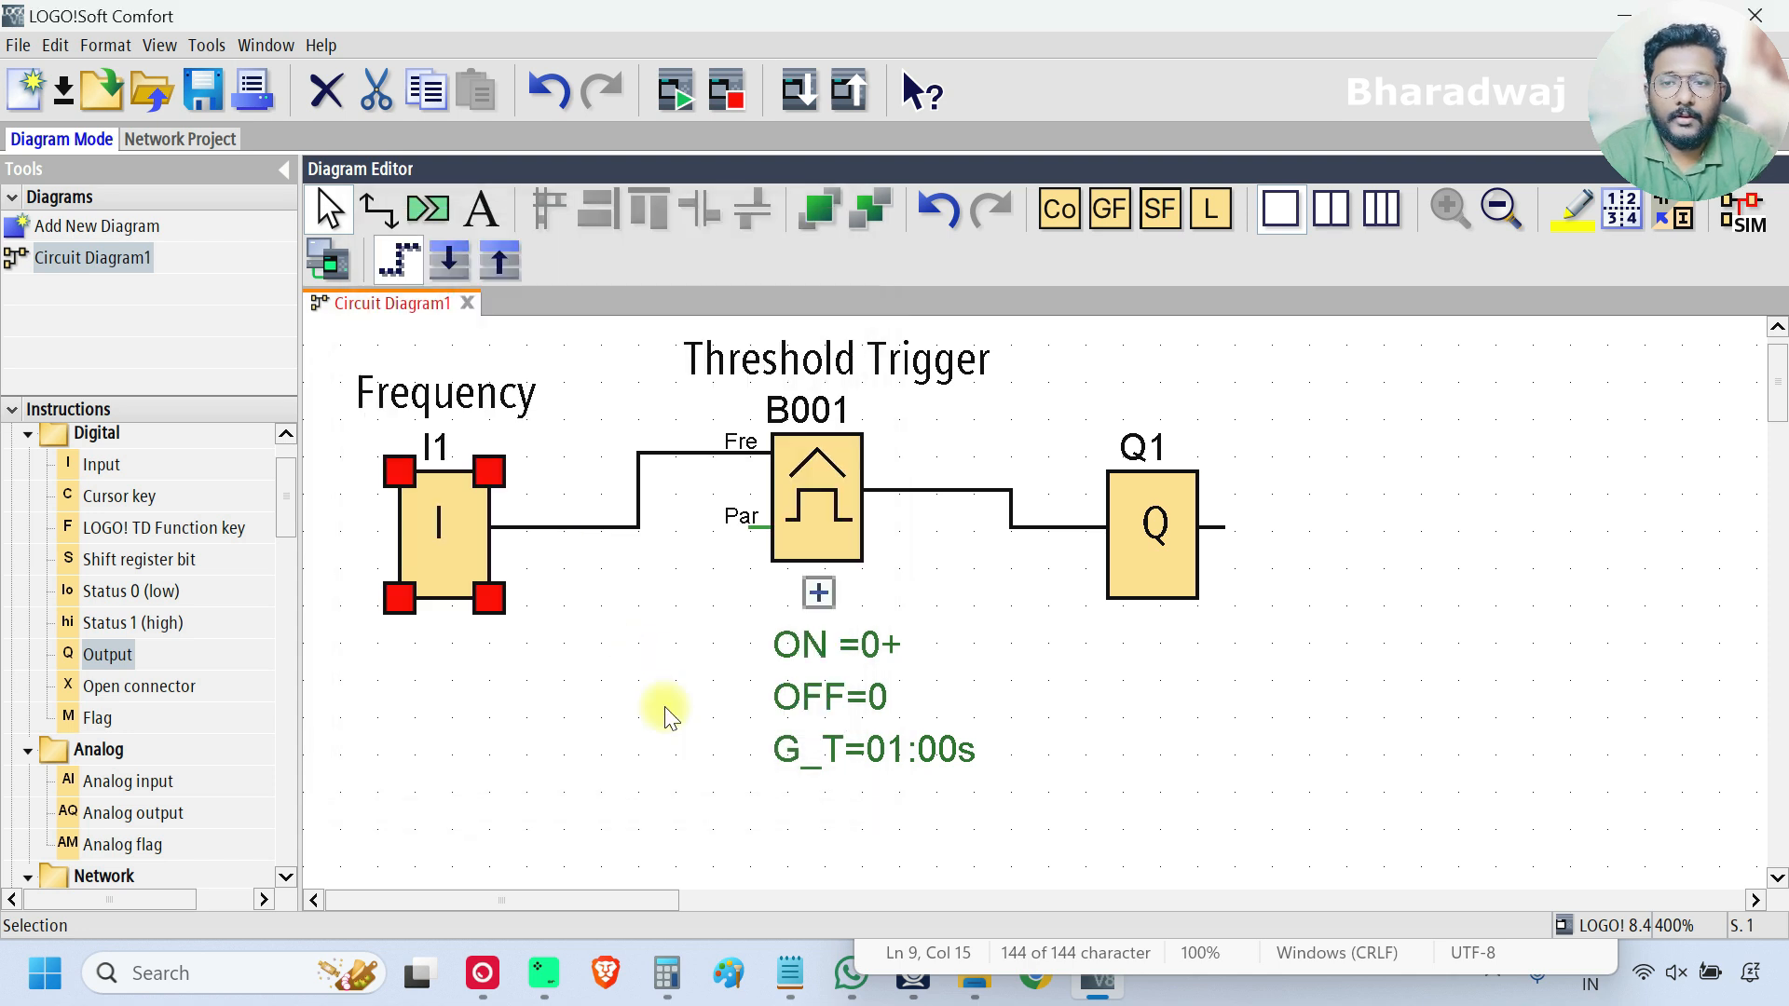
Step: Give output Q1 the comment 'Output'
{"action": "double_click", "coordinate": [1152, 533]}
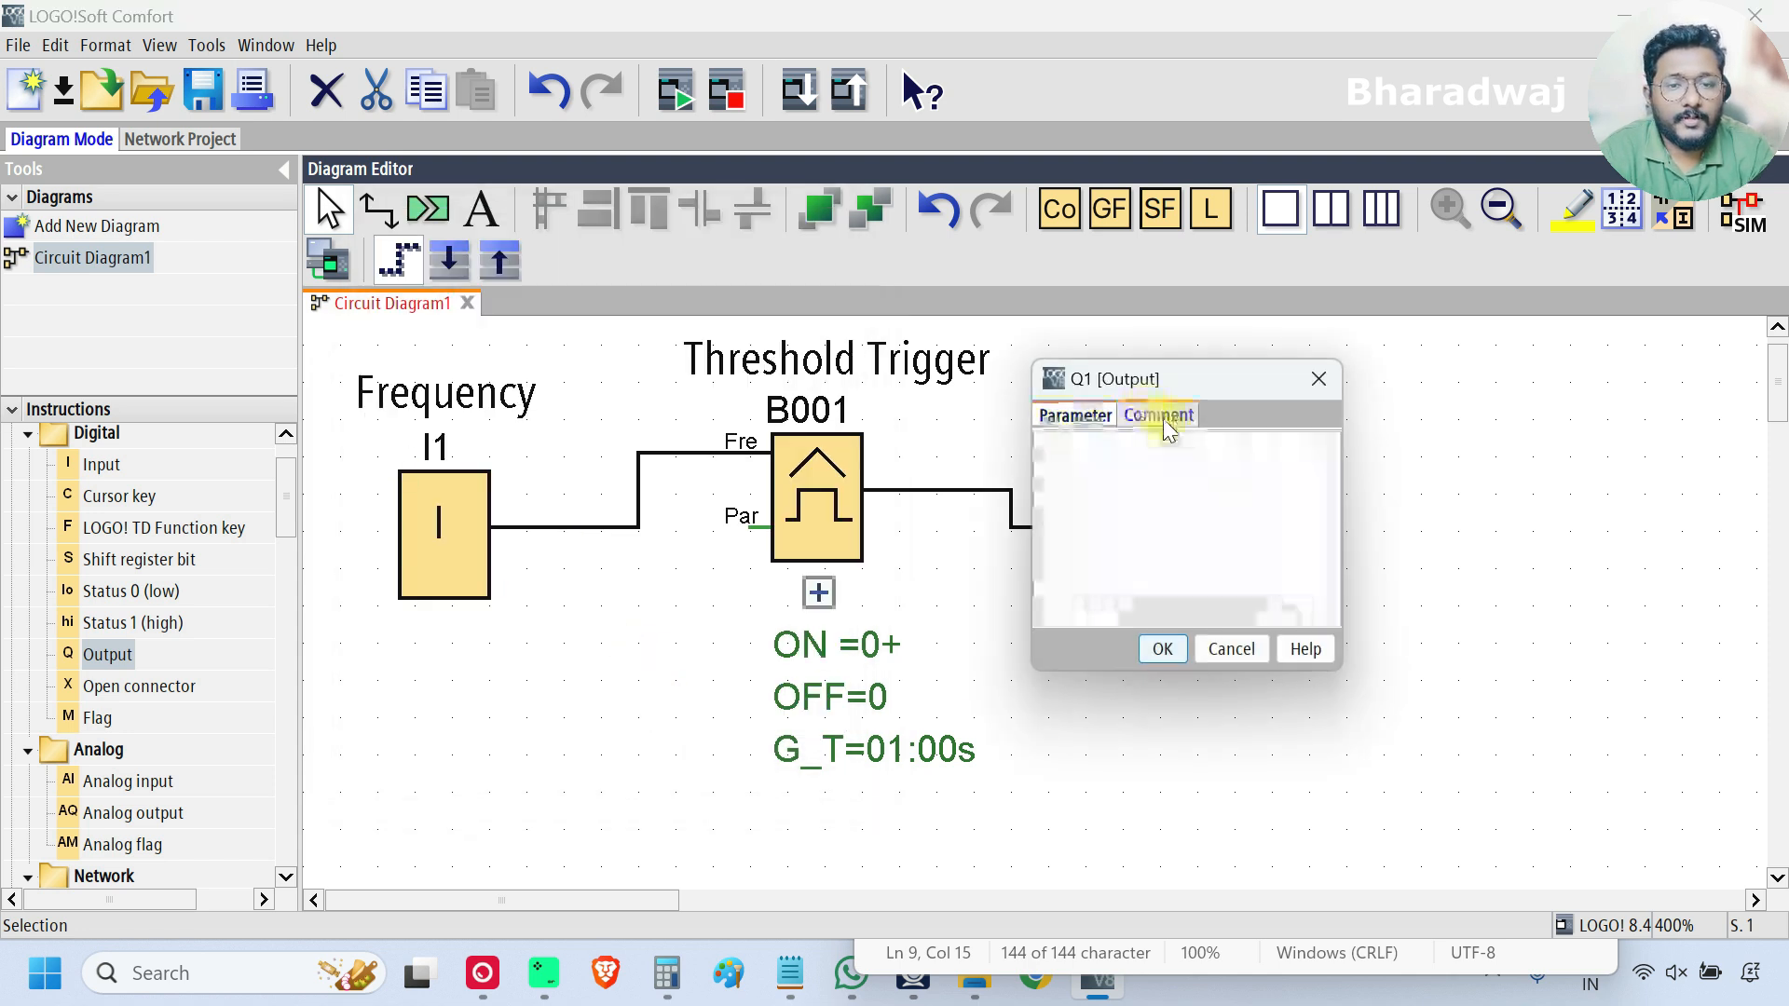
{"action": "left_click", "coordinate": [1158, 414]}
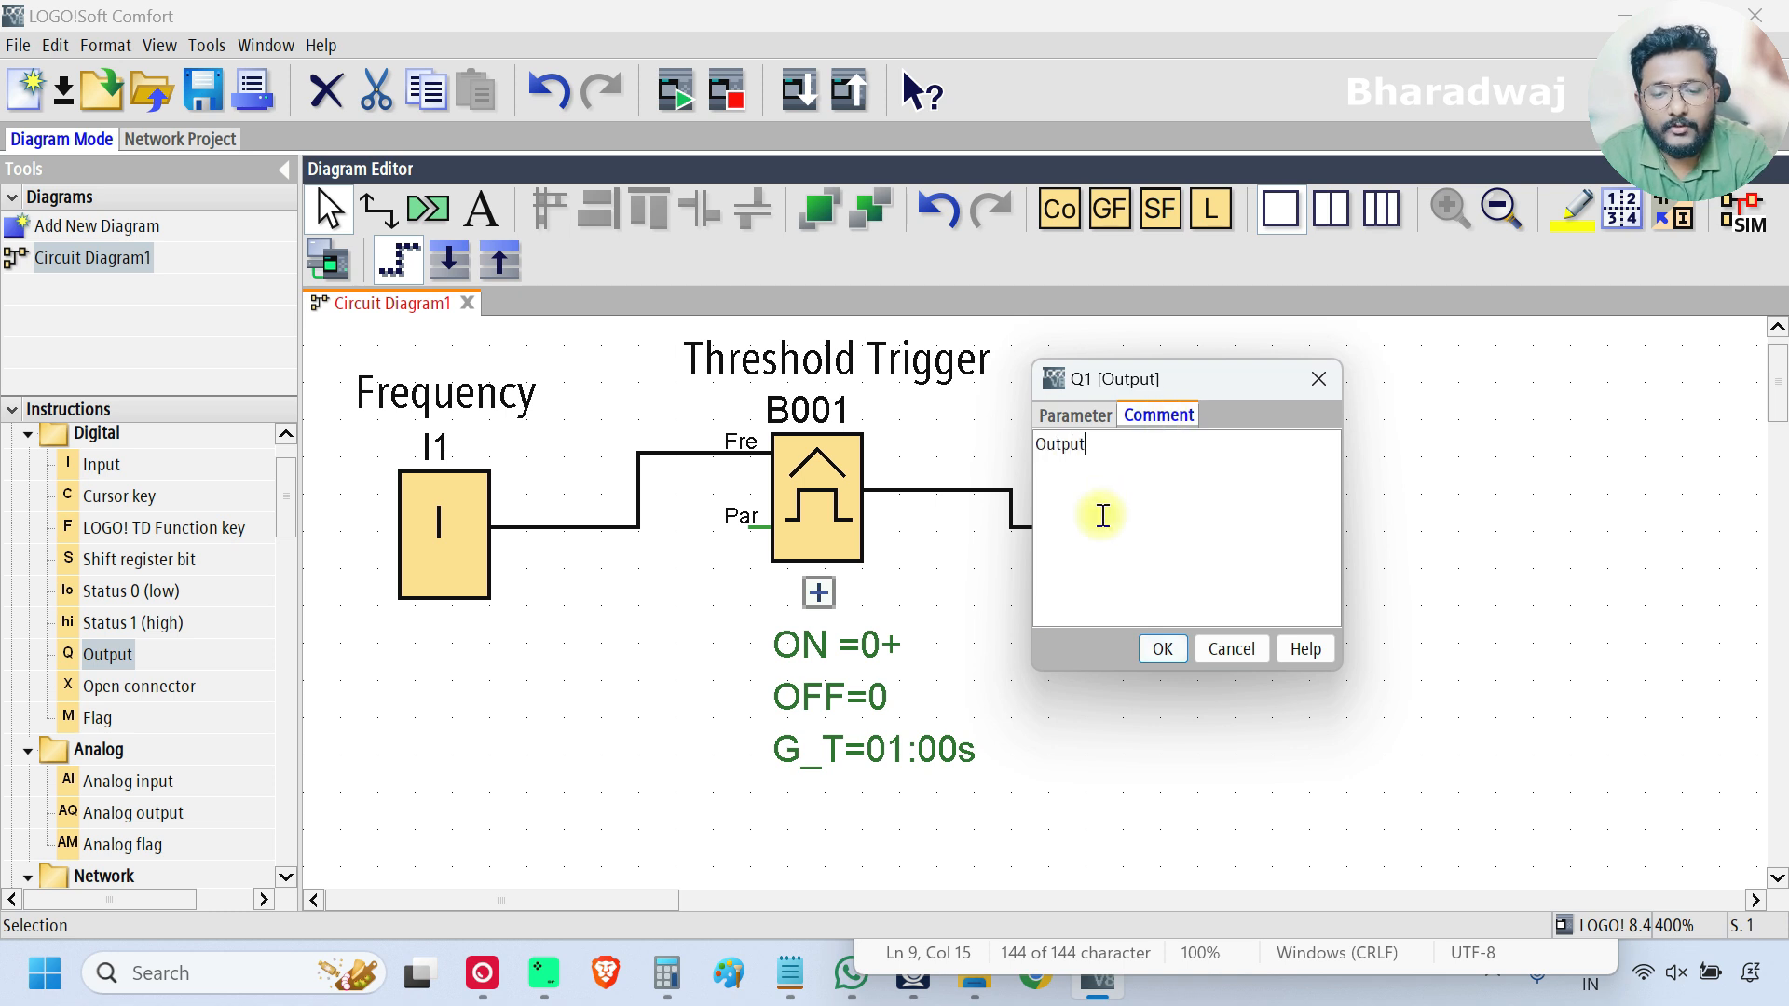
{"action": "left_click", "coordinate": [1162, 649]}
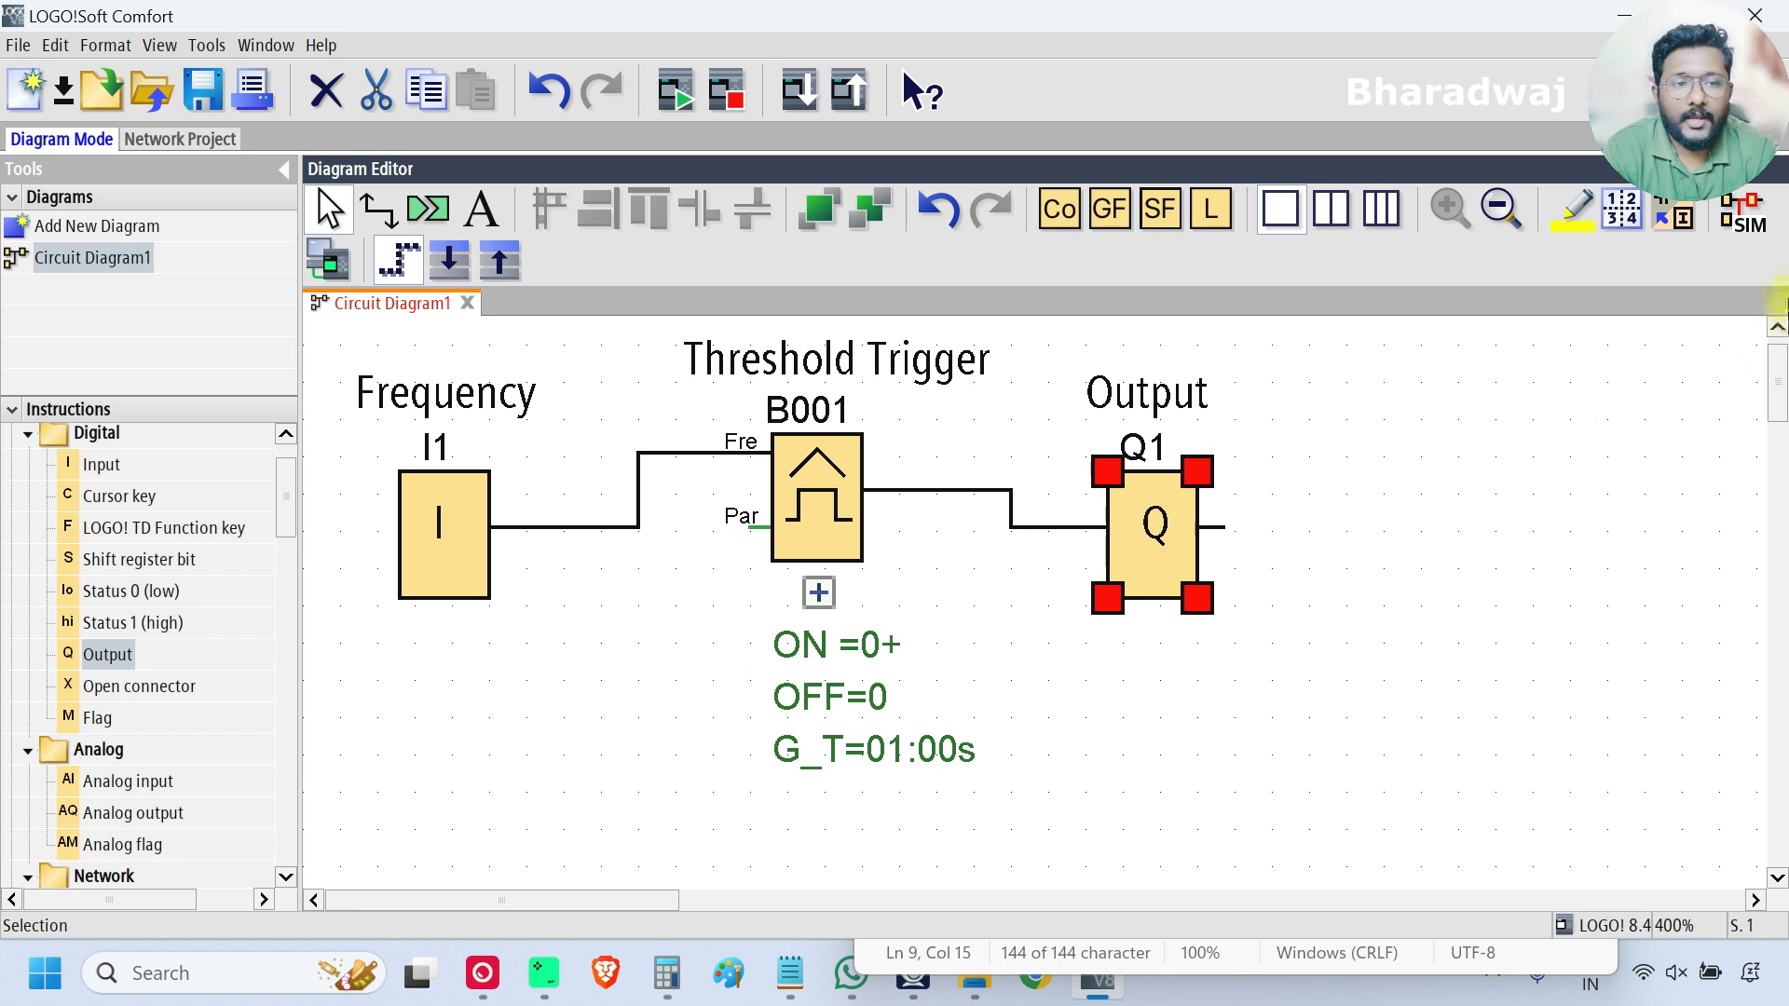
Step: Start the simulation and bring up block B001's properties
{"action": "left_click", "coordinate": [1744, 212]}
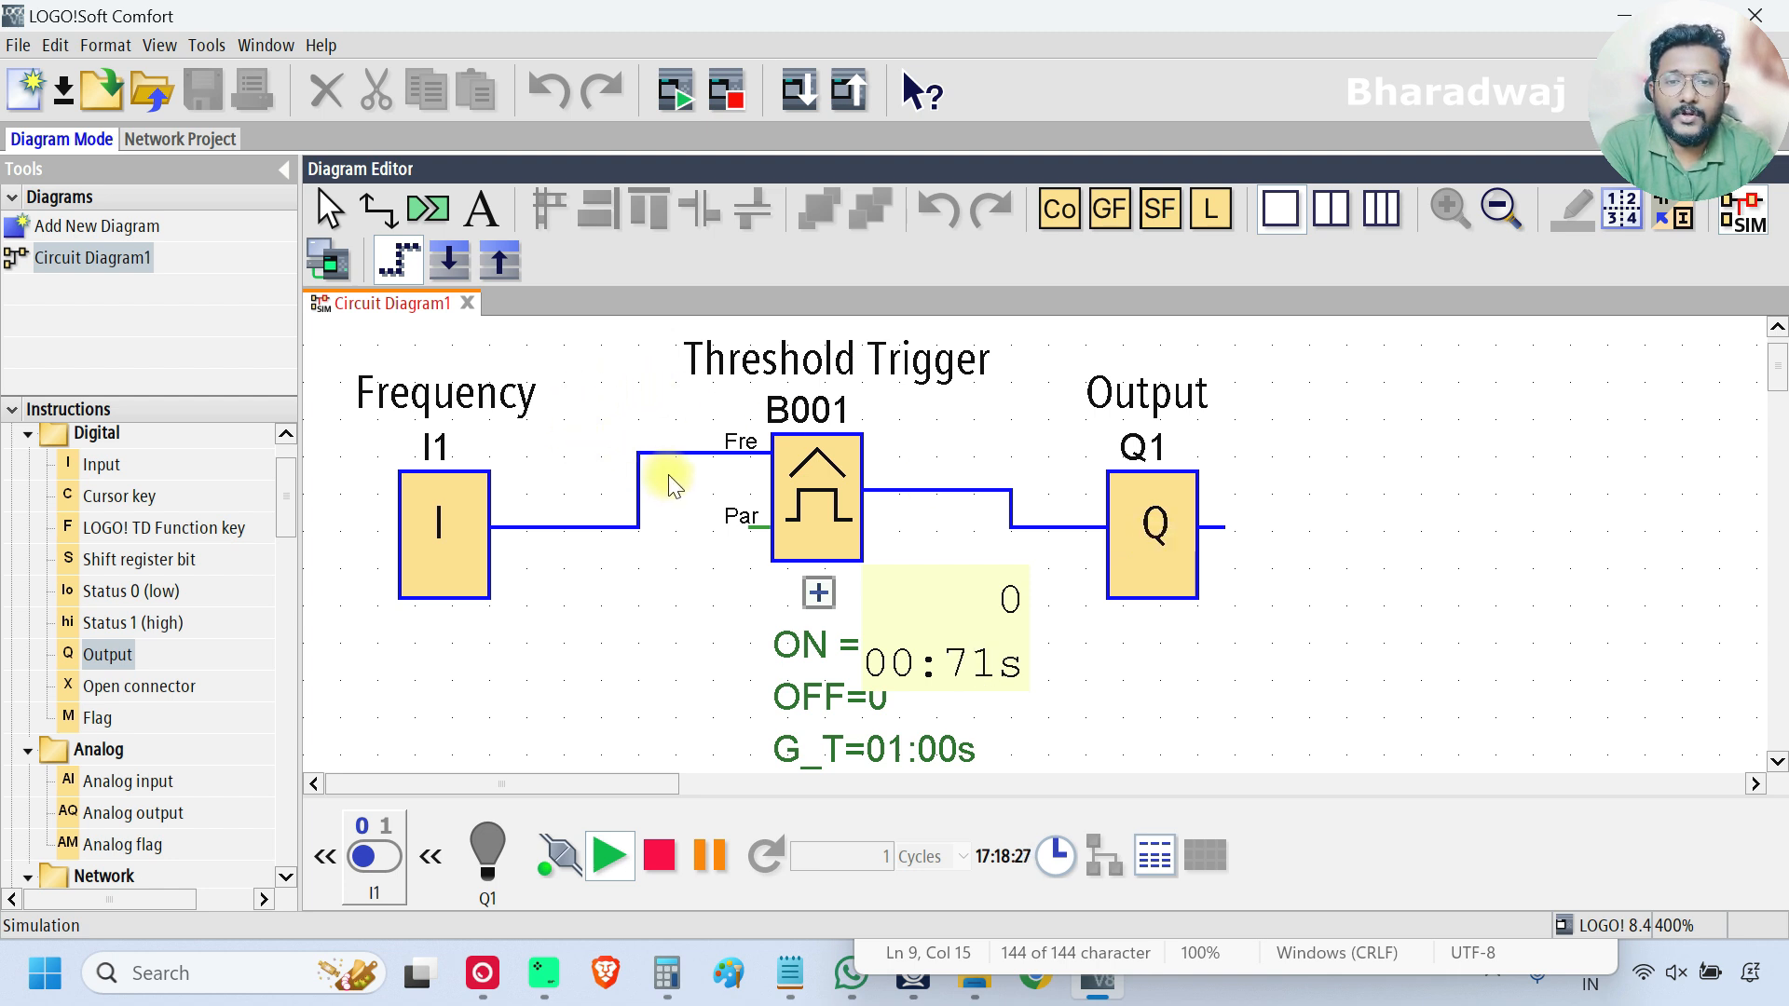
{"action": "right_click", "coordinate": [816, 496]}
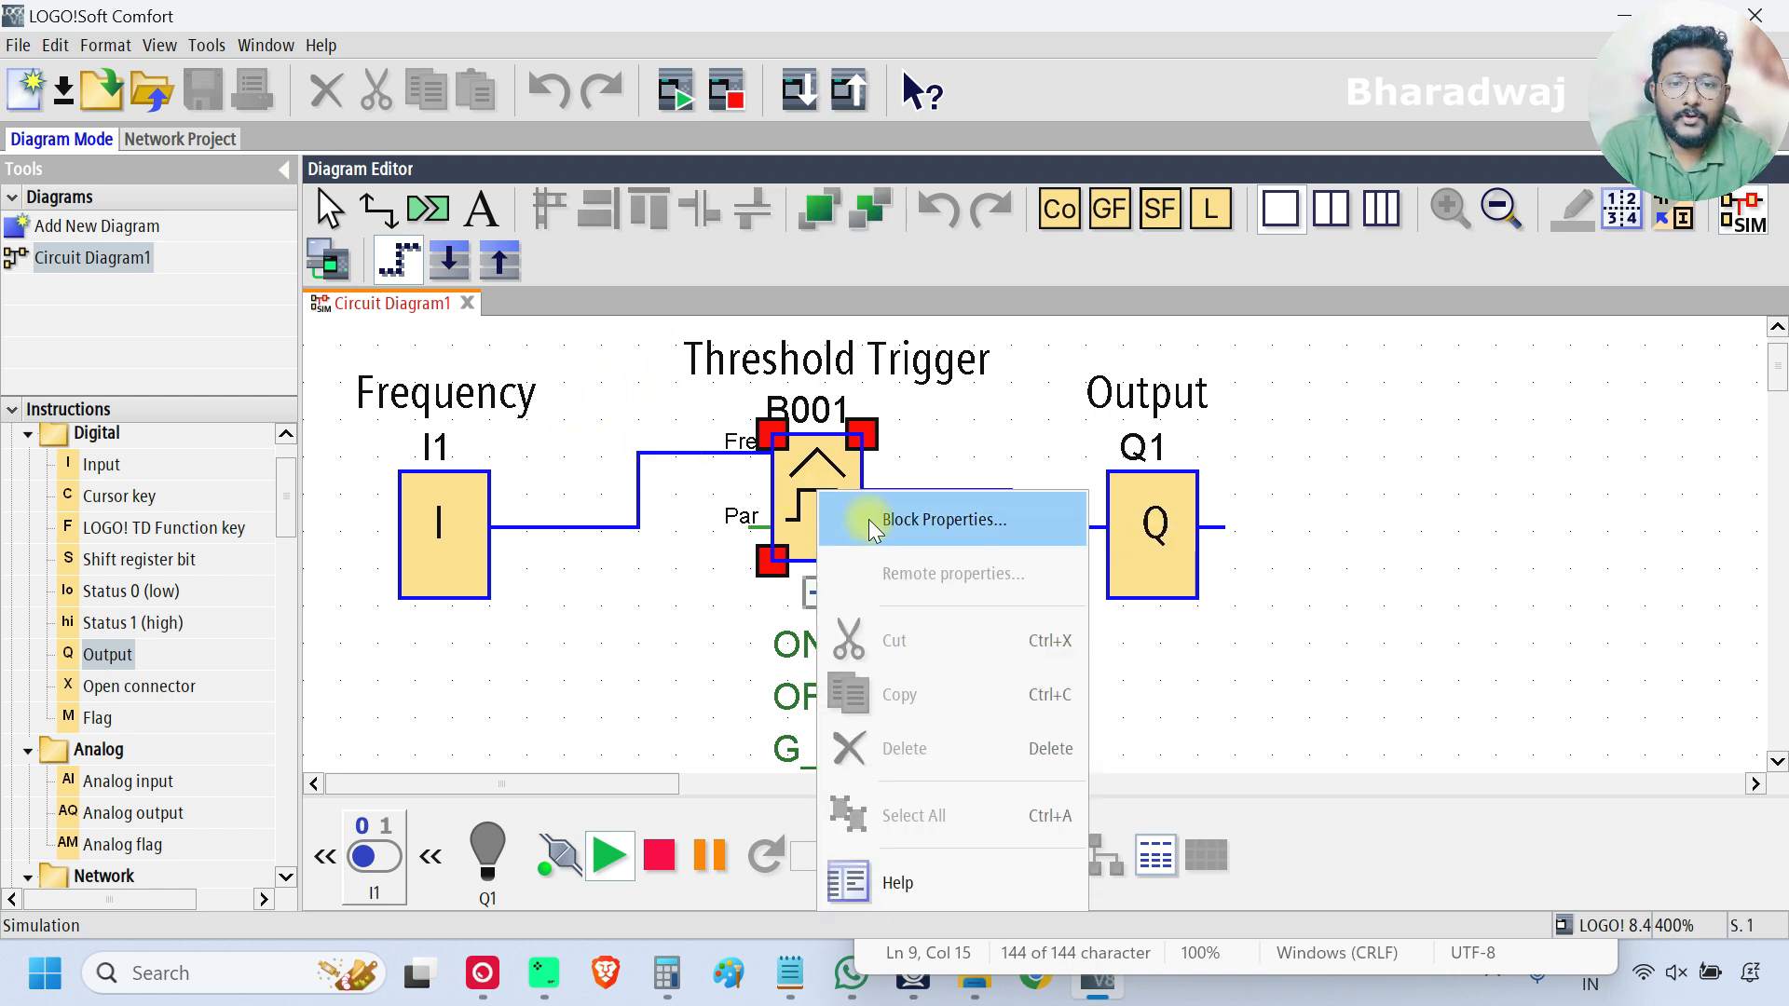
{"action": "left_click", "coordinate": [941, 519]}
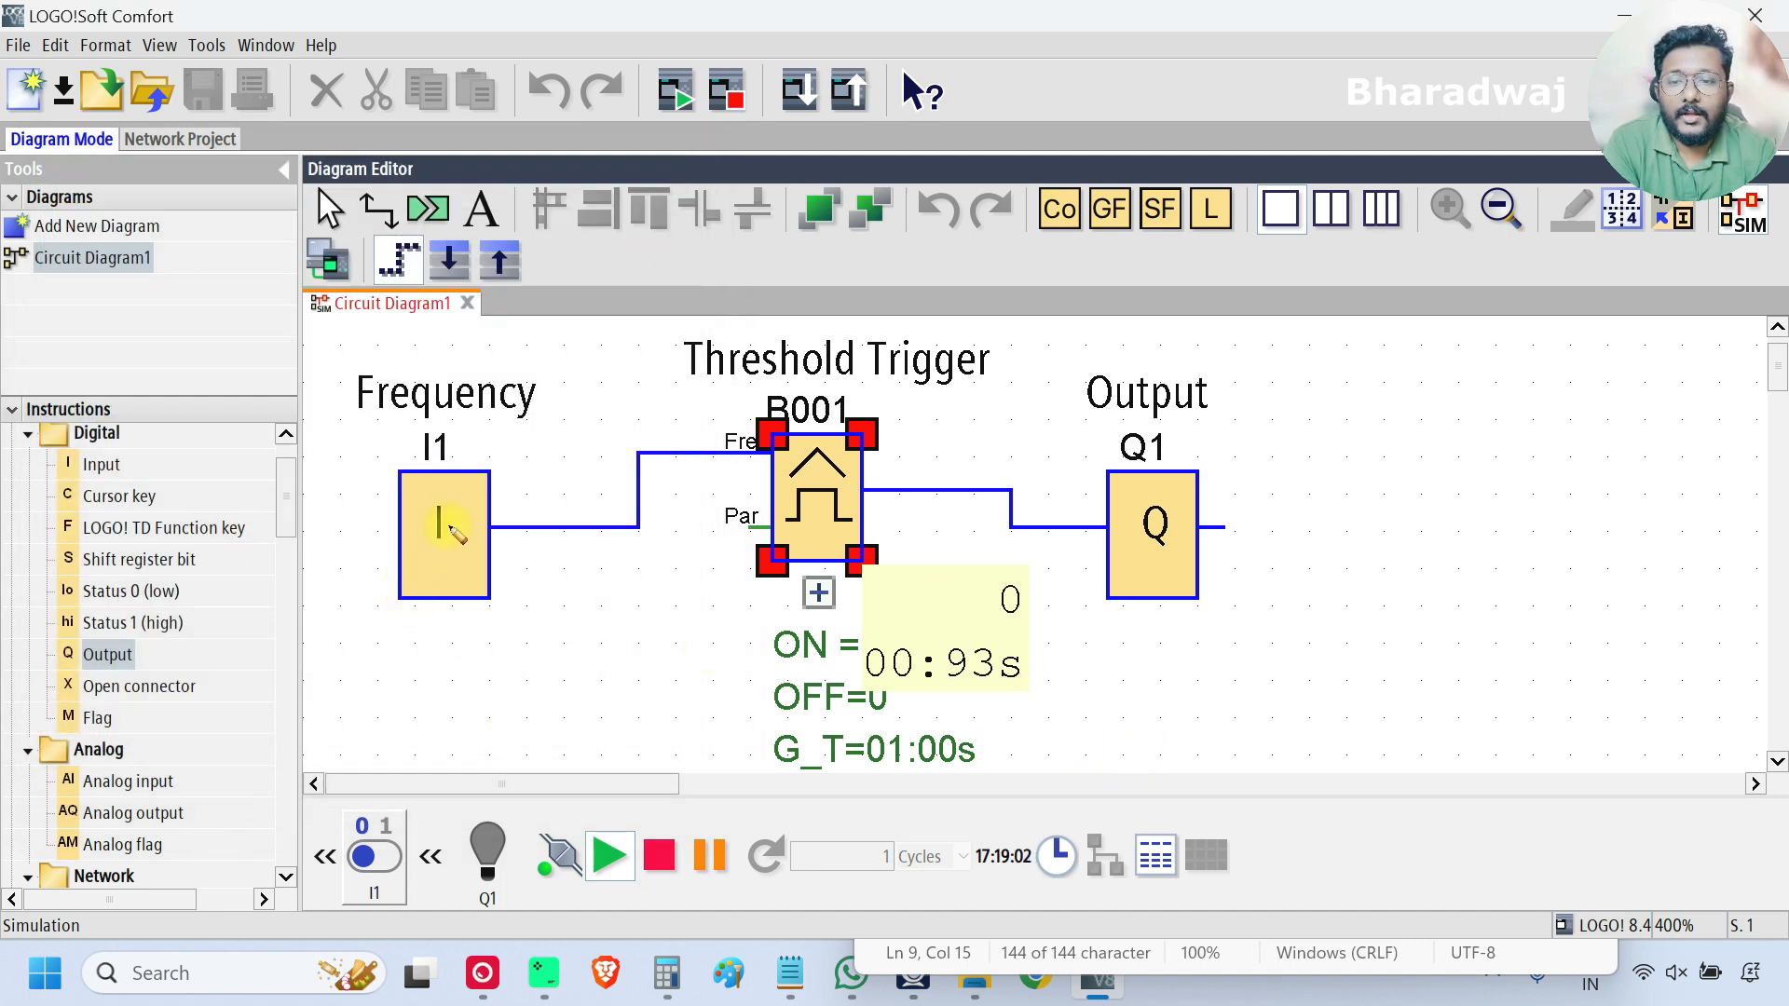
{"action": "mouse_move", "coordinate": [707, 681]}
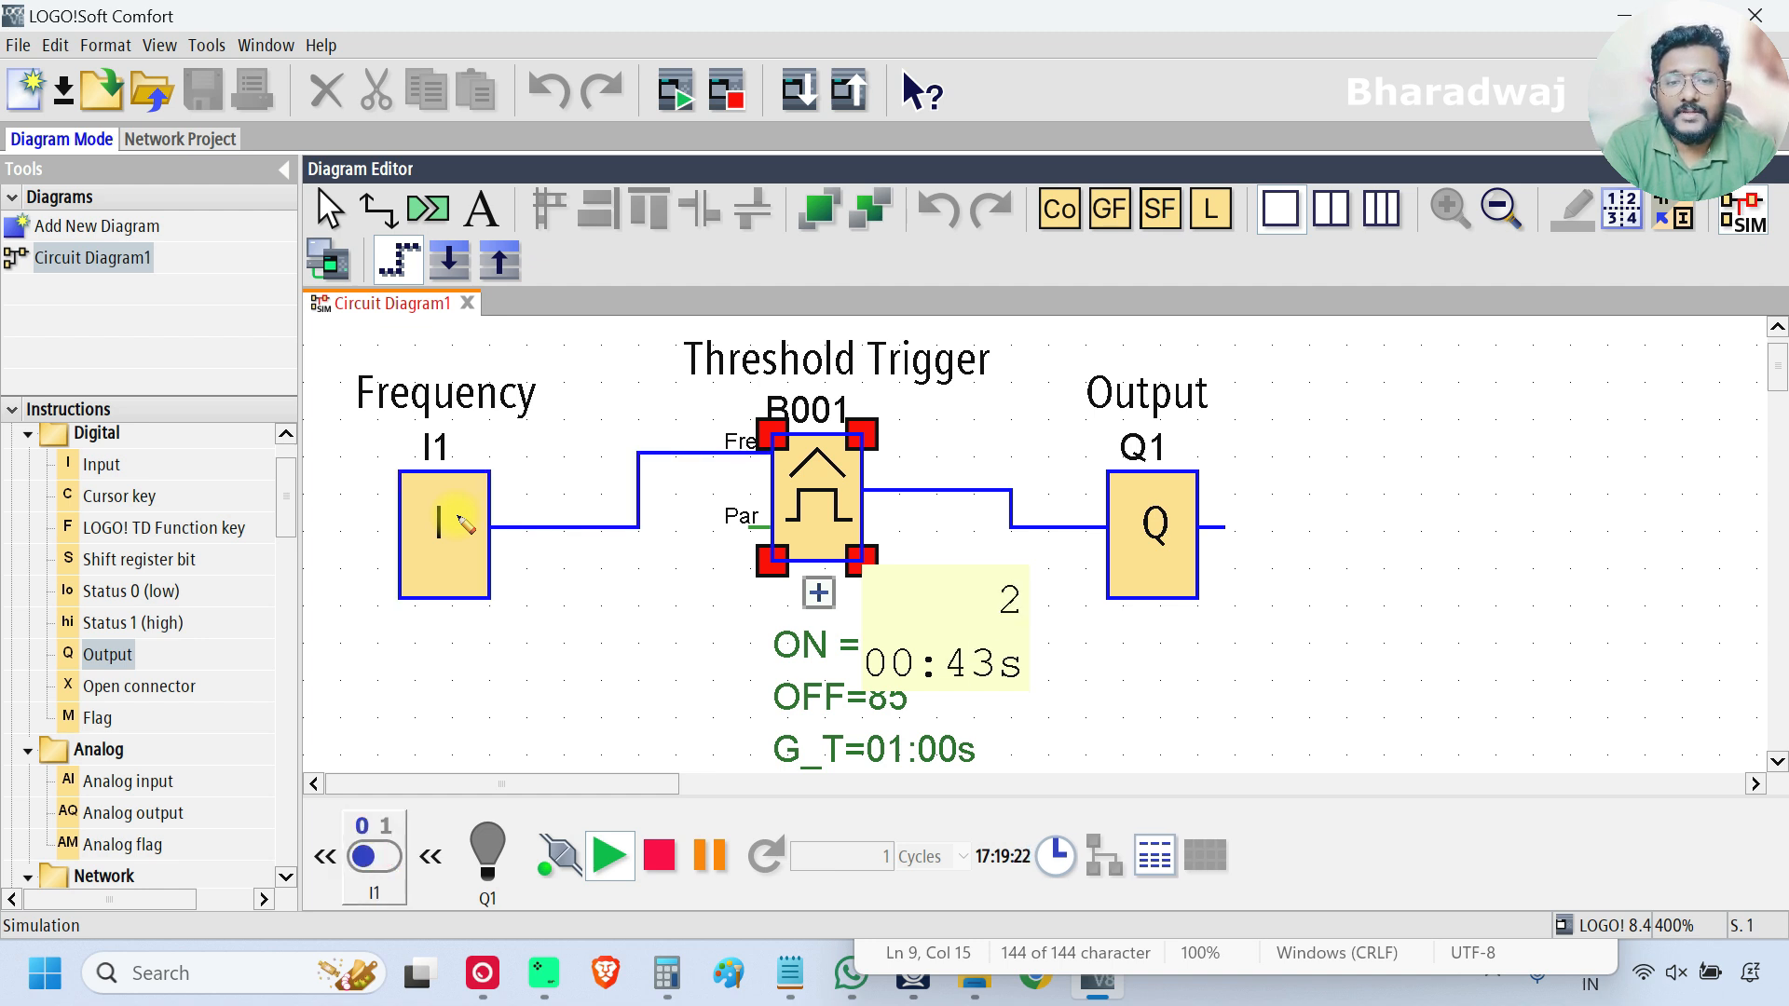
Step: Set input I1's simulation to a frequency signal with a 100 Hz maximum
{"action": "right_click", "coordinate": [442, 534]}
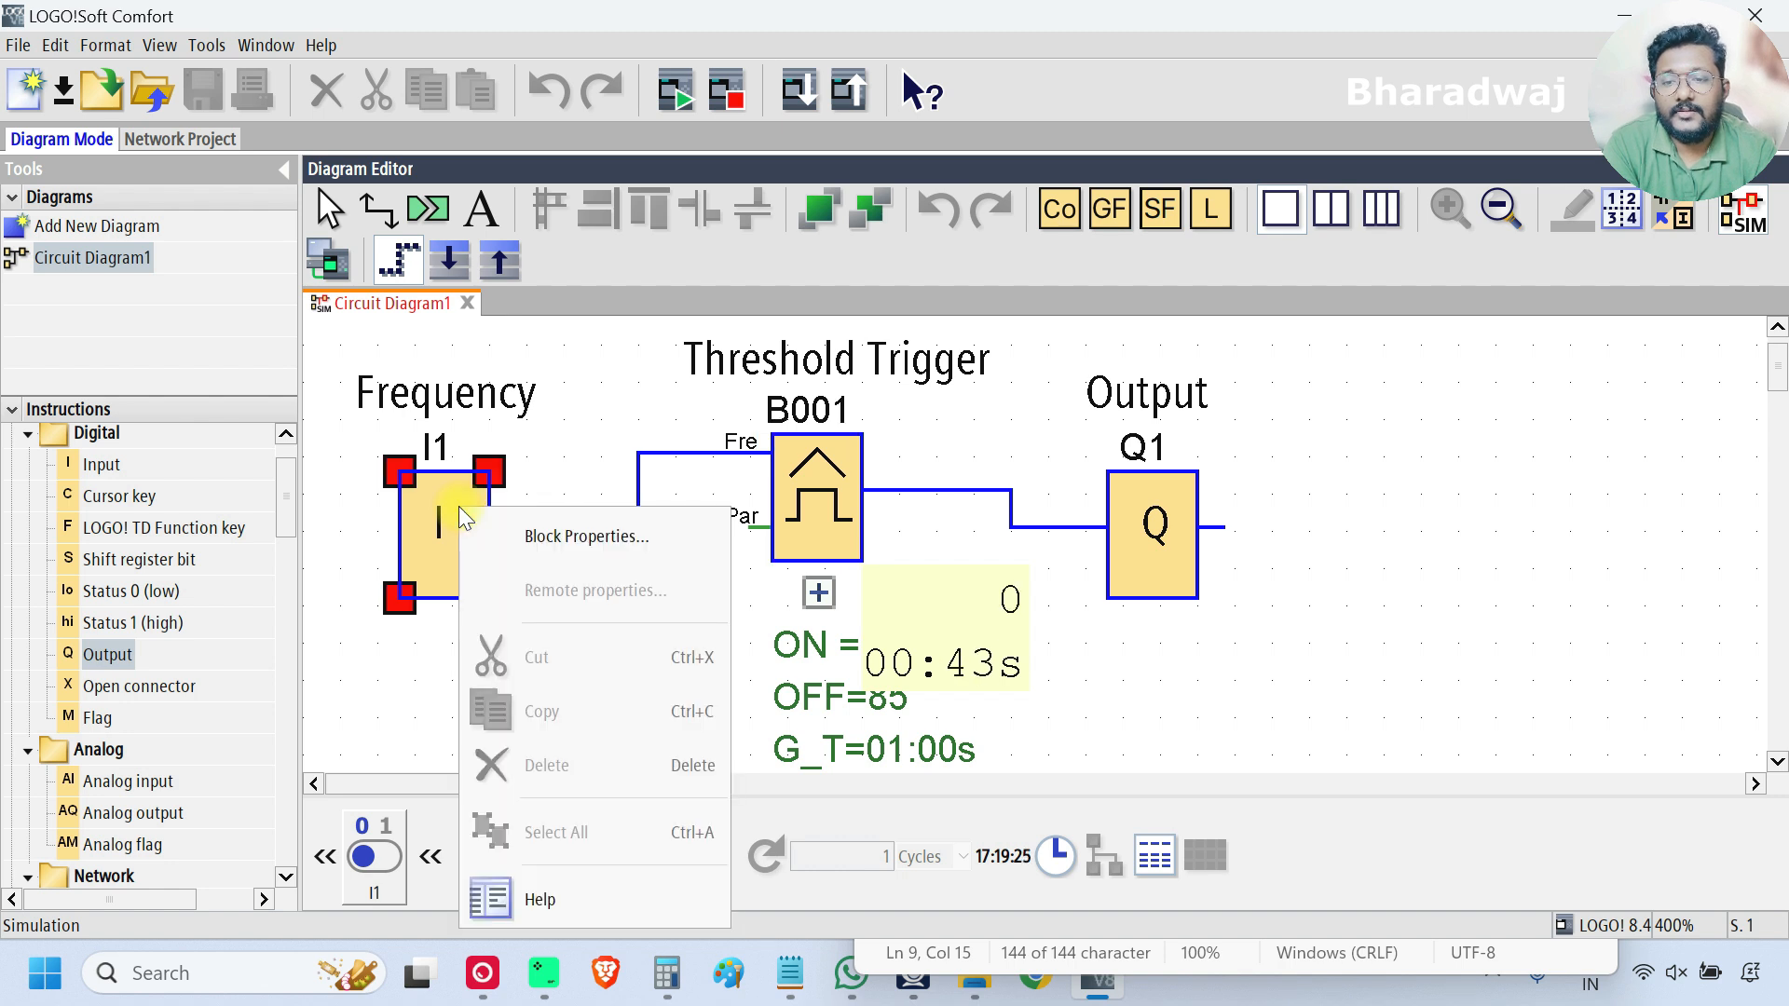
{"action": "left_click", "coordinate": [585, 536]}
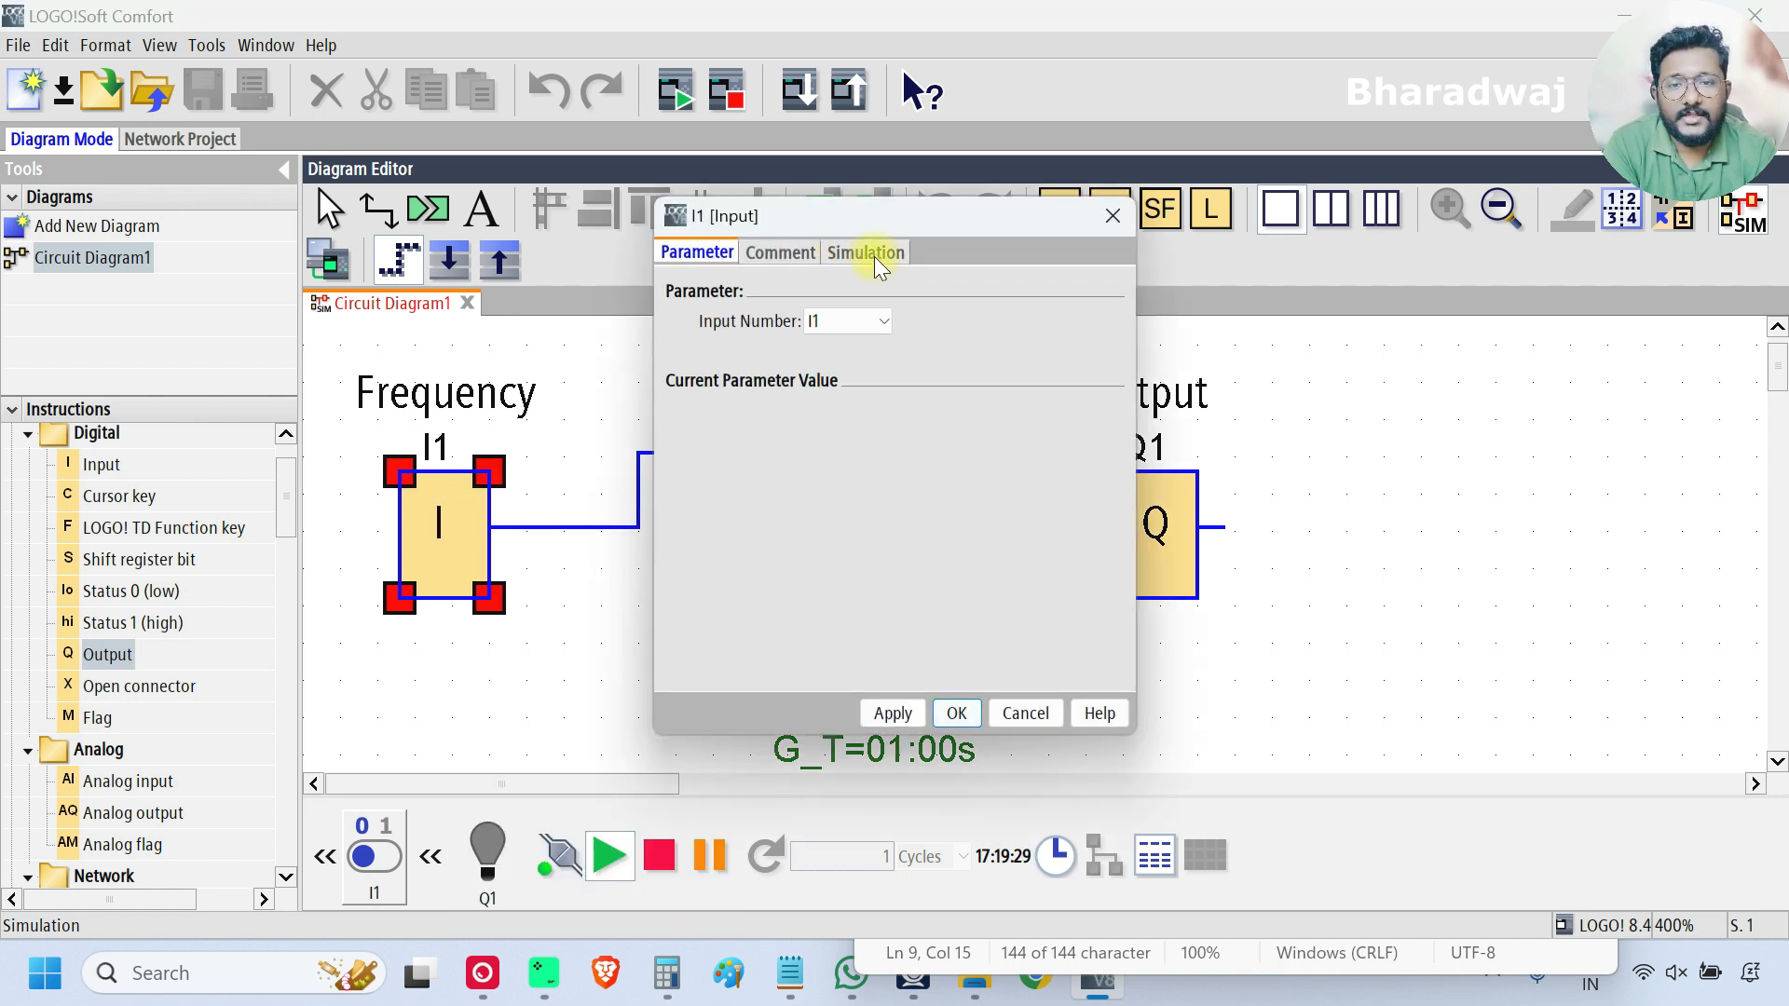
{"action": "left_click", "coordinate": [865, 253]}
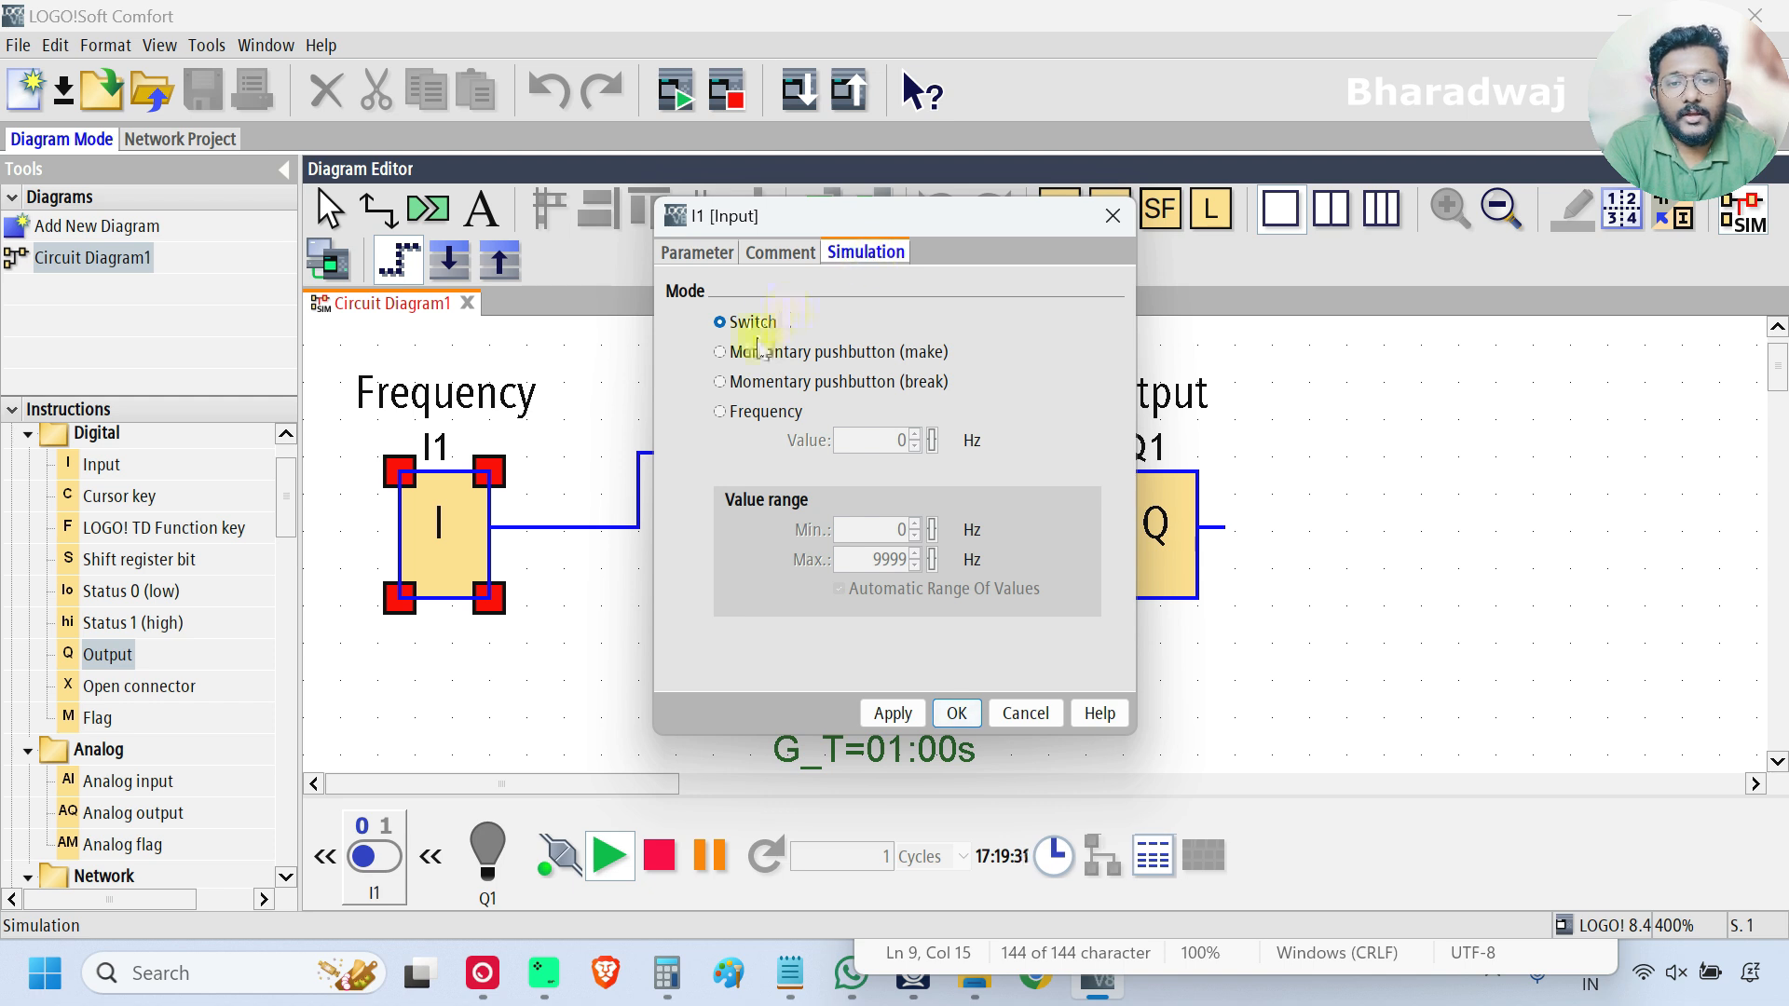
{"action": "mouse_move", "coordinate": [730, 411]}
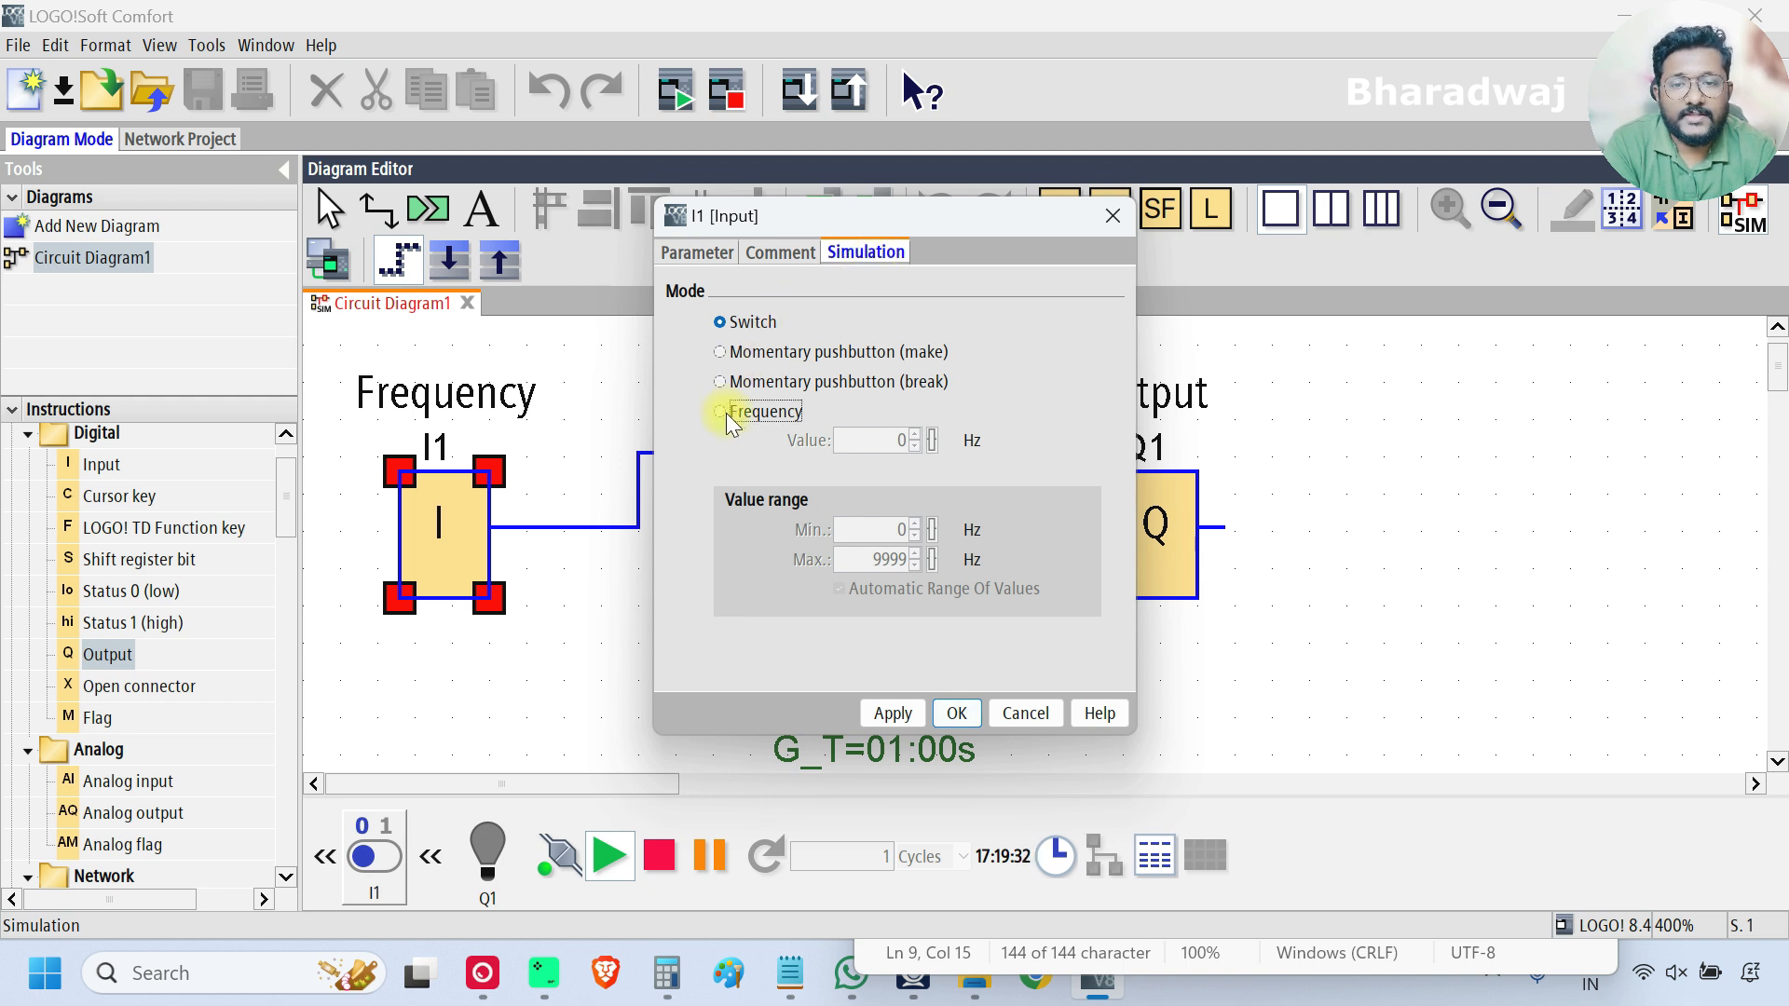
{"action": "left_click", "coordinate": [718, 411]}
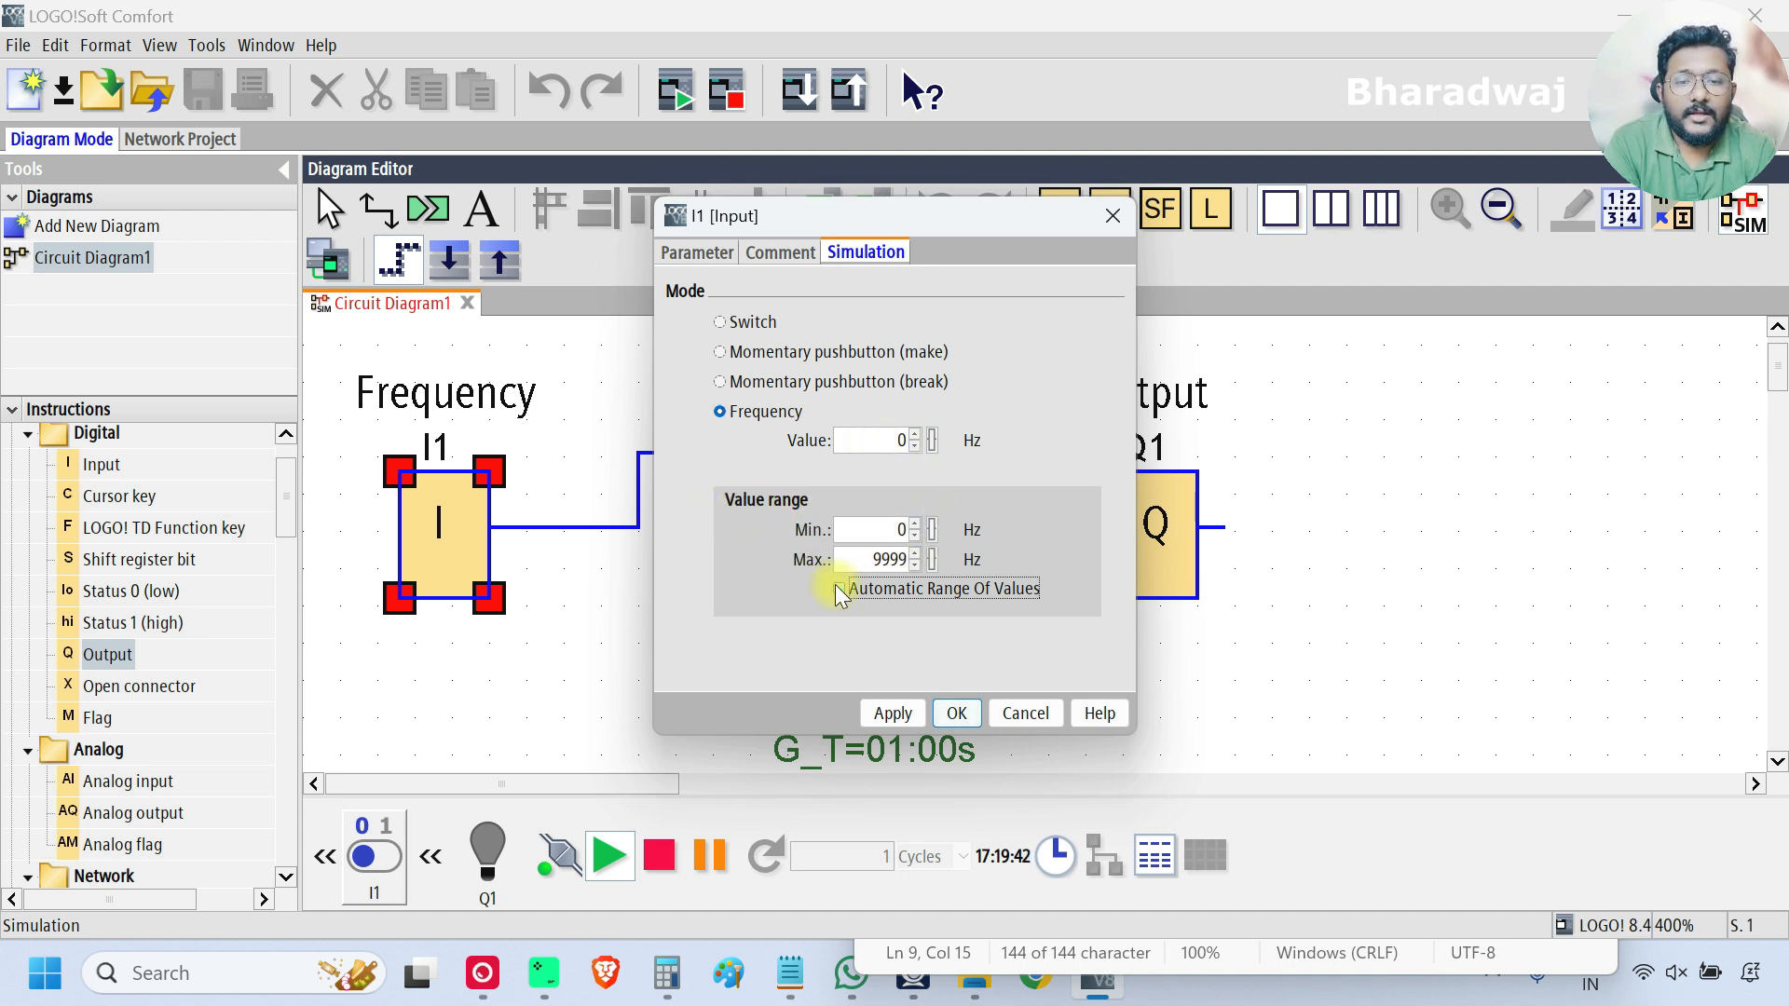
{"action": "triple_click", "coordinate": [878, 559]}
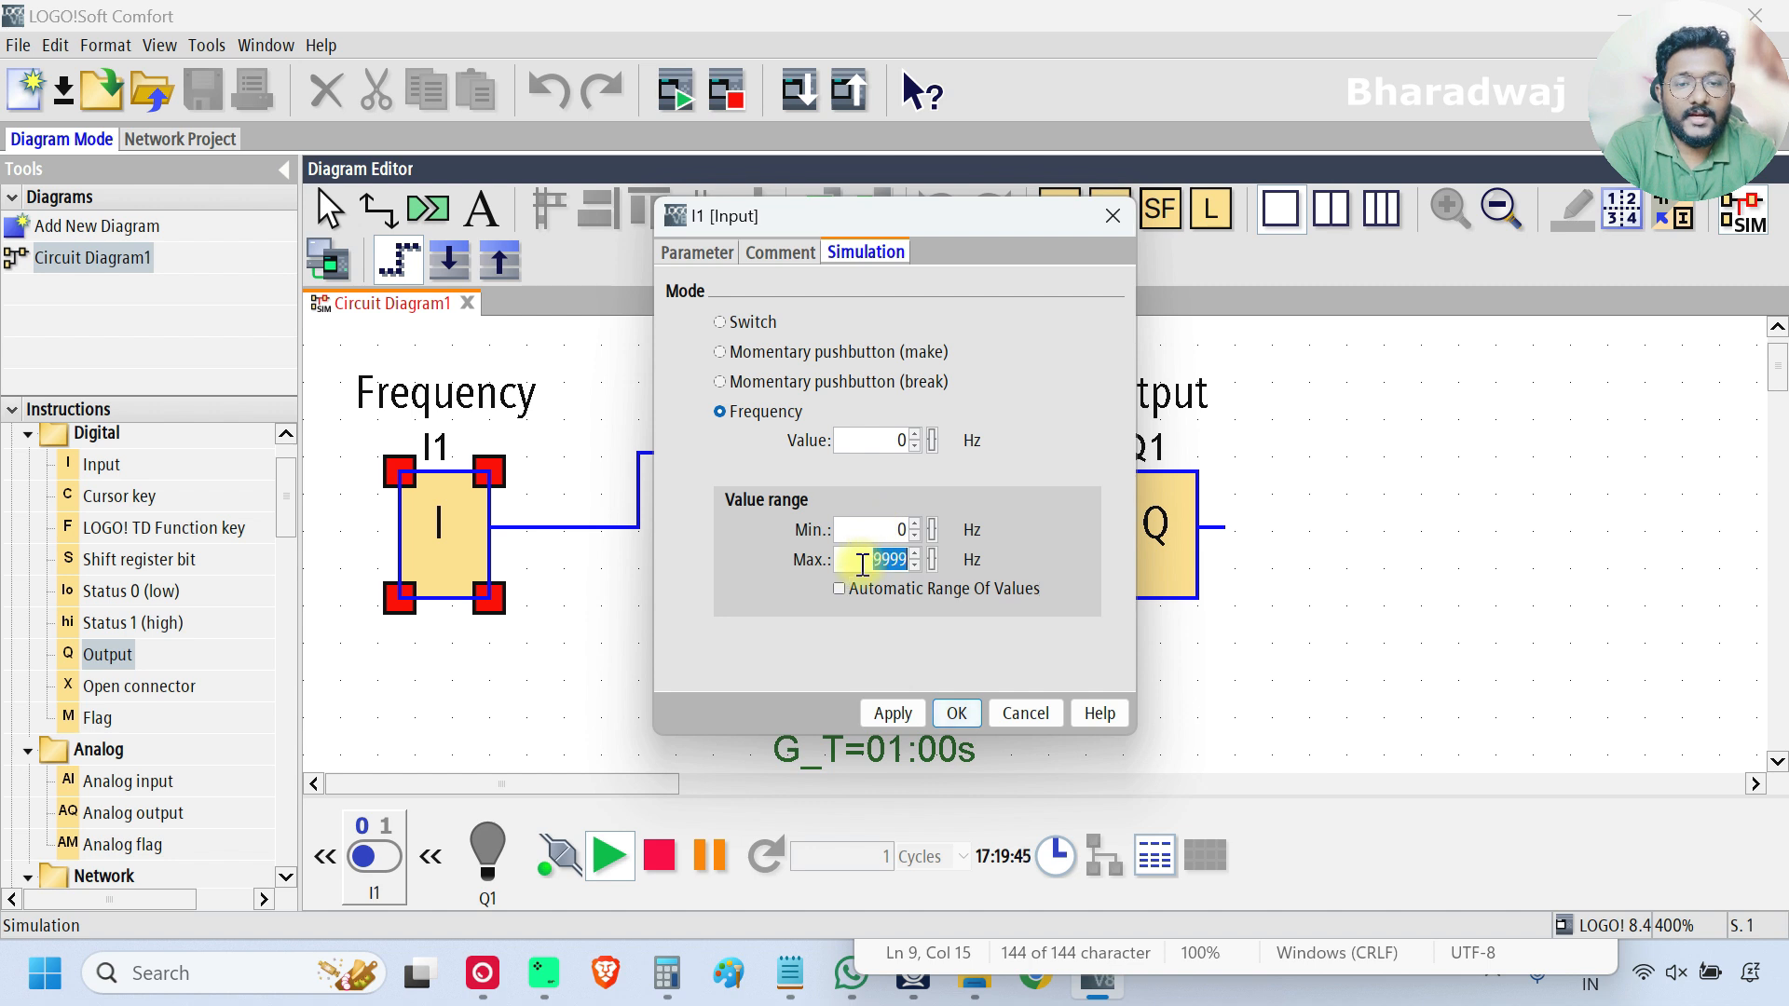
{"action": "type", "text": "100"}
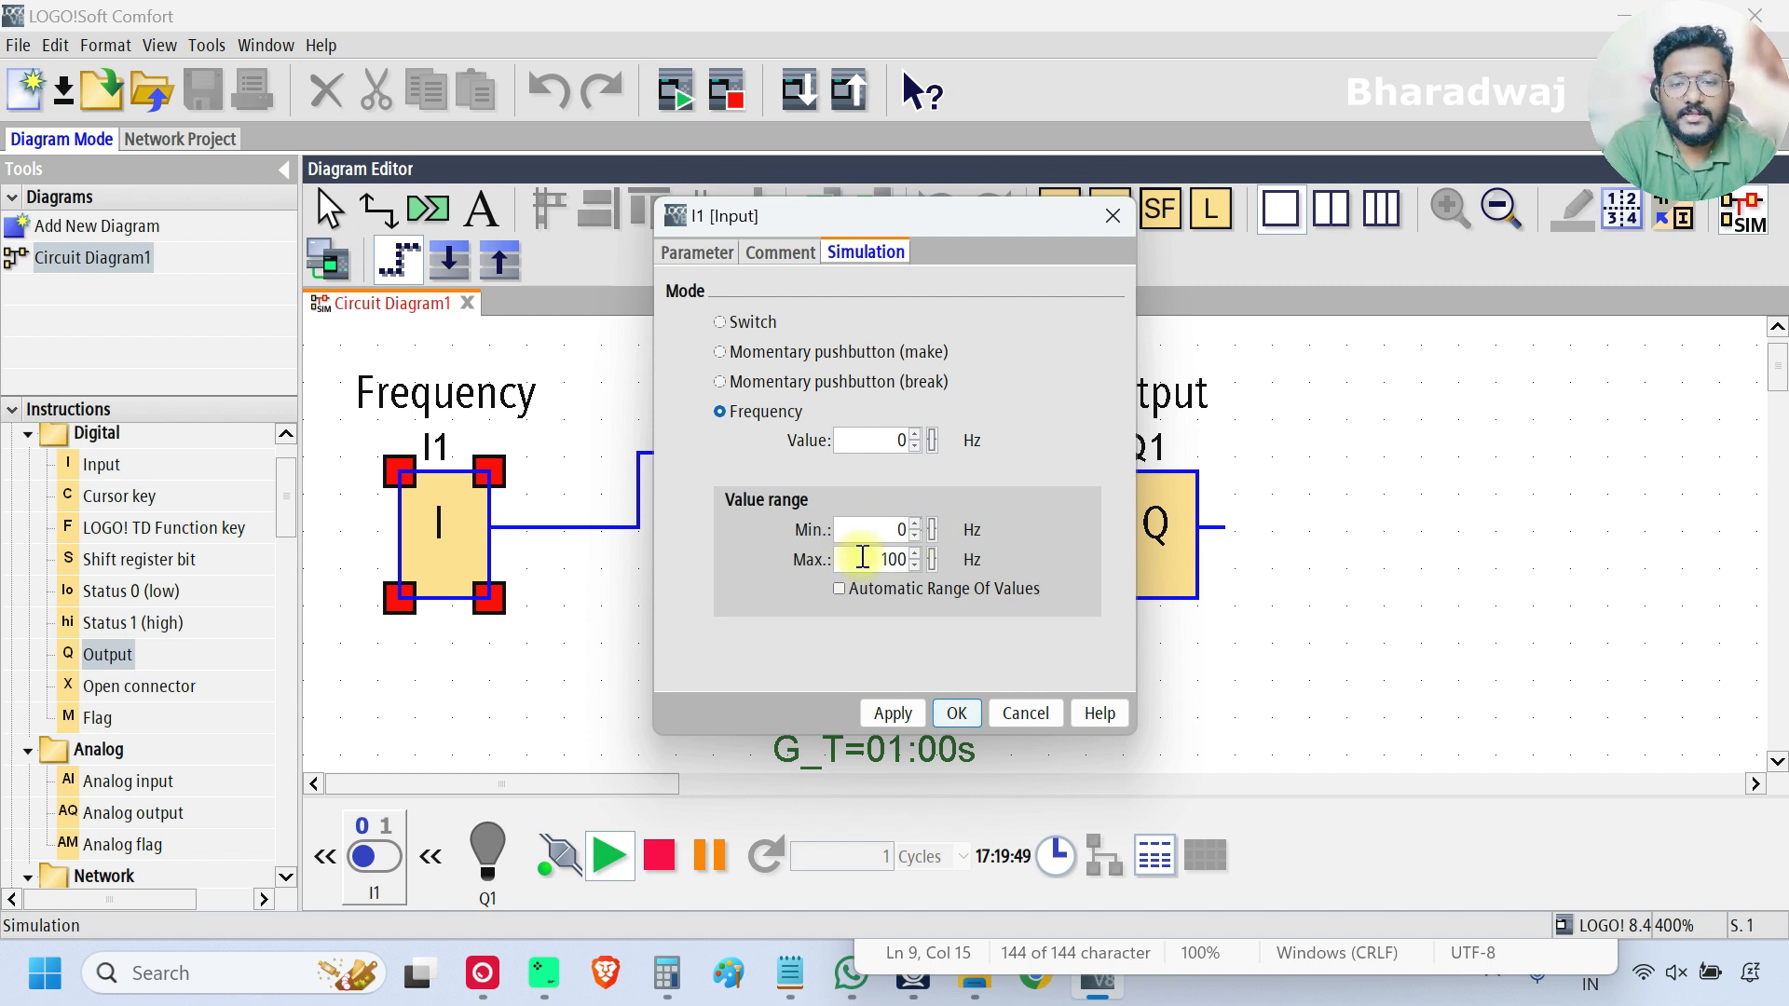
{"action": "triple_click", "coordinate": [882, 559]}
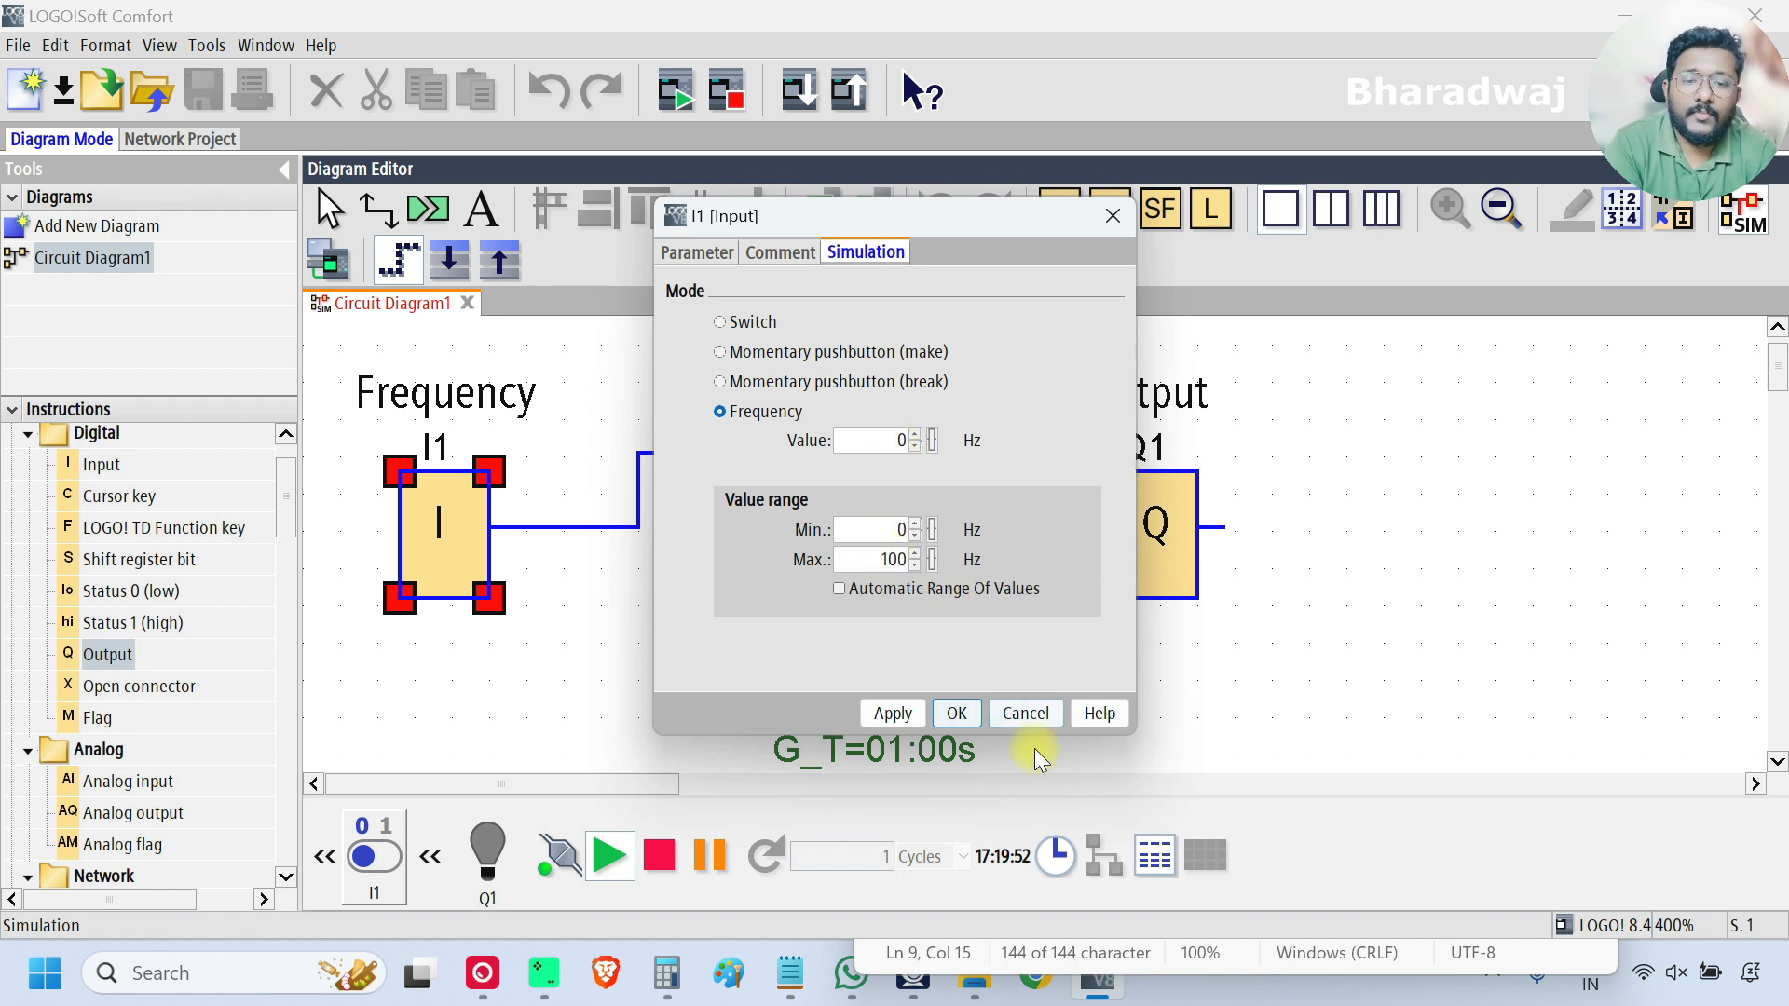
{"action": "left_click", "coordinate": [955, 713]}
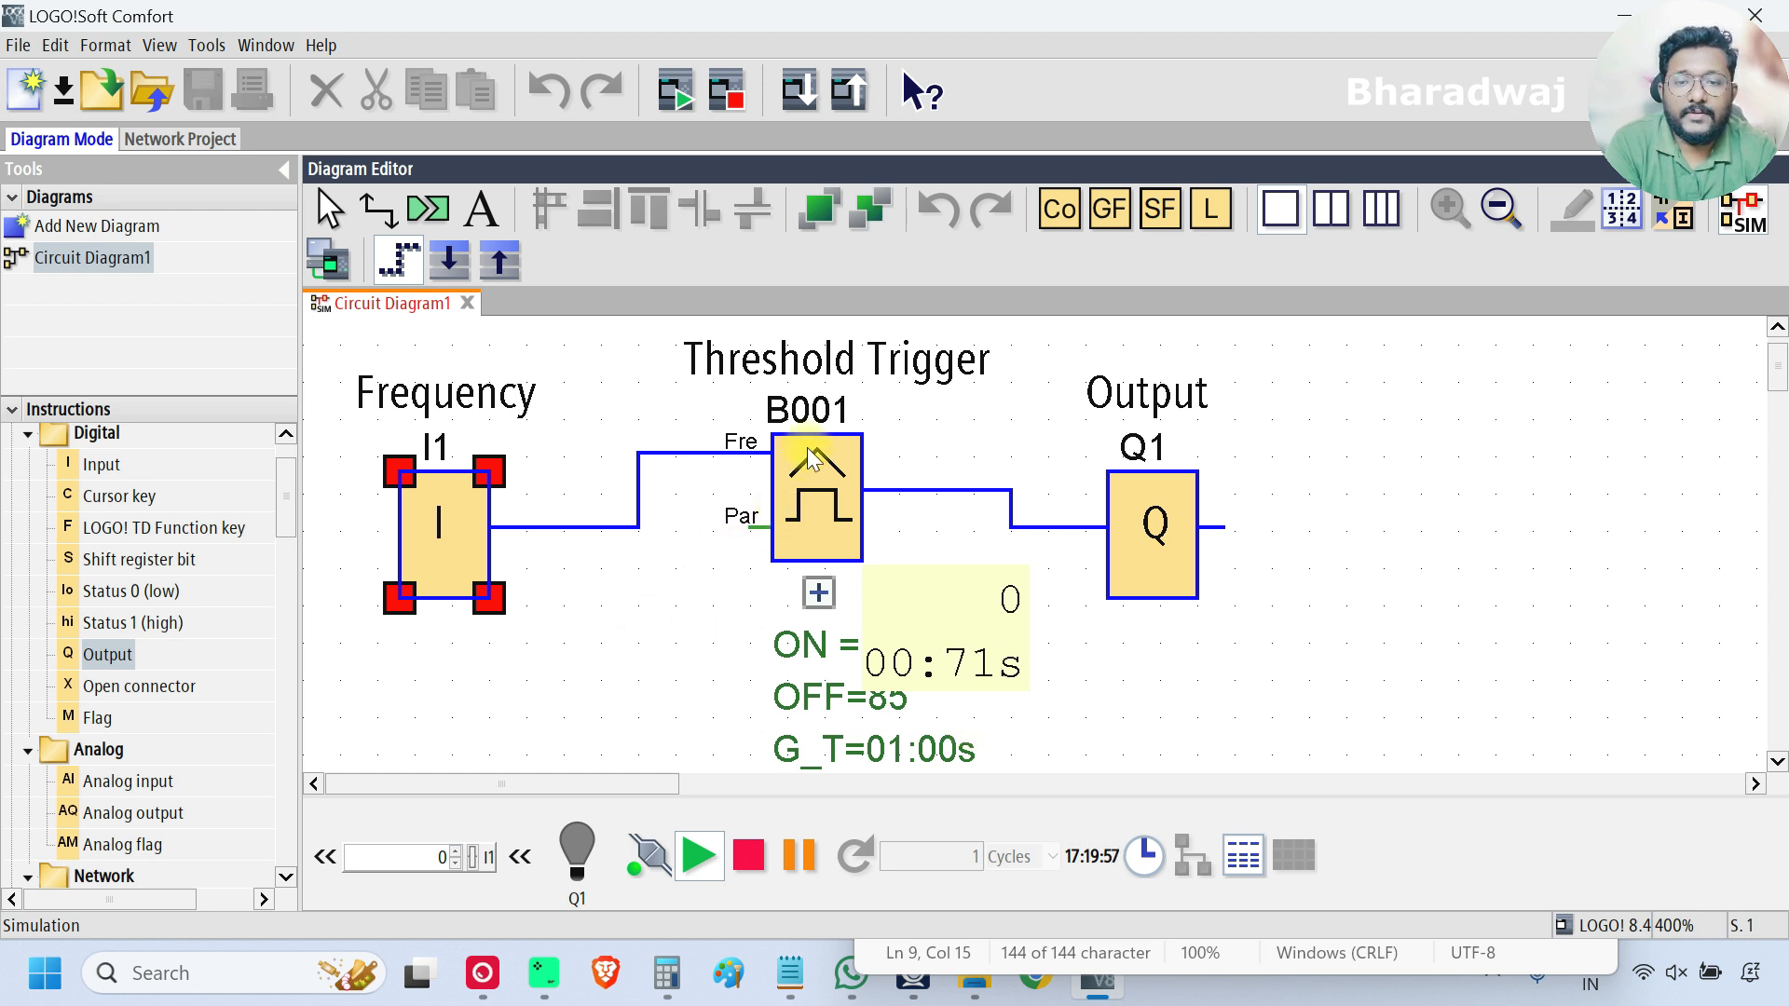
Step: Check B001's On 50 / Off 85 thresholds while I1 moves to 50, then 90 Hz
{"action": "double_click", "coordinate": [816, 497]}
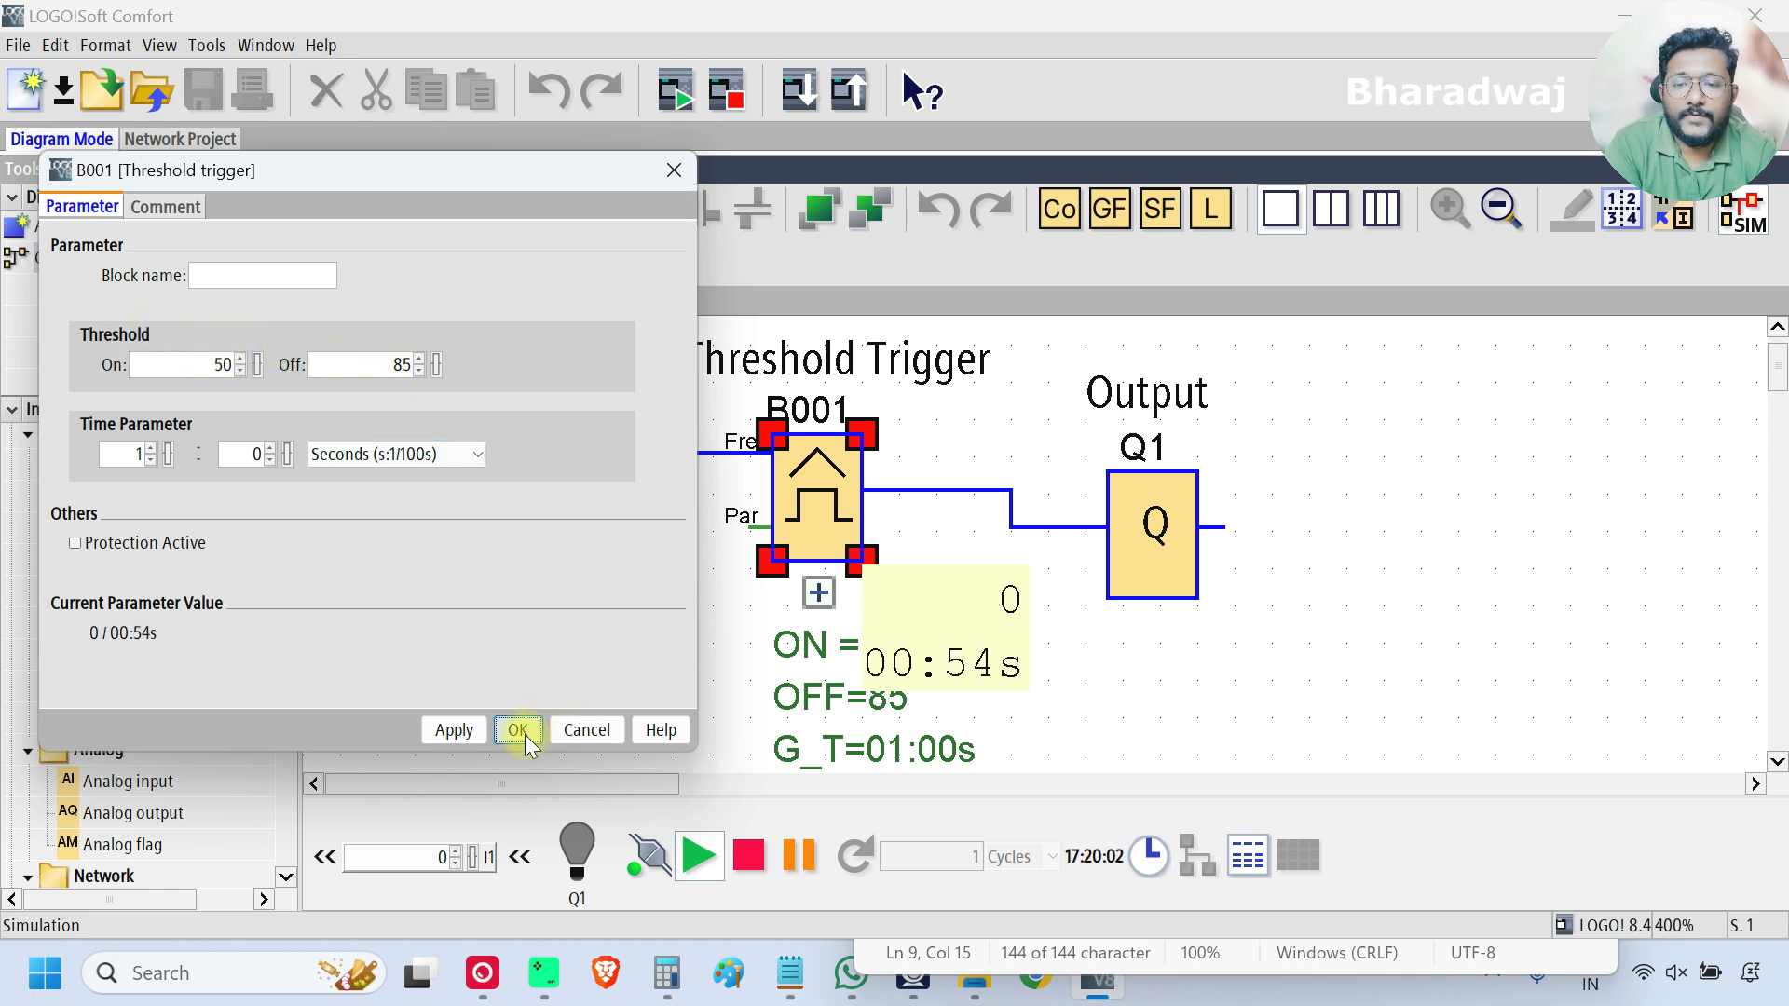
{"action": "left_click", "coordinate": [519, 730]}
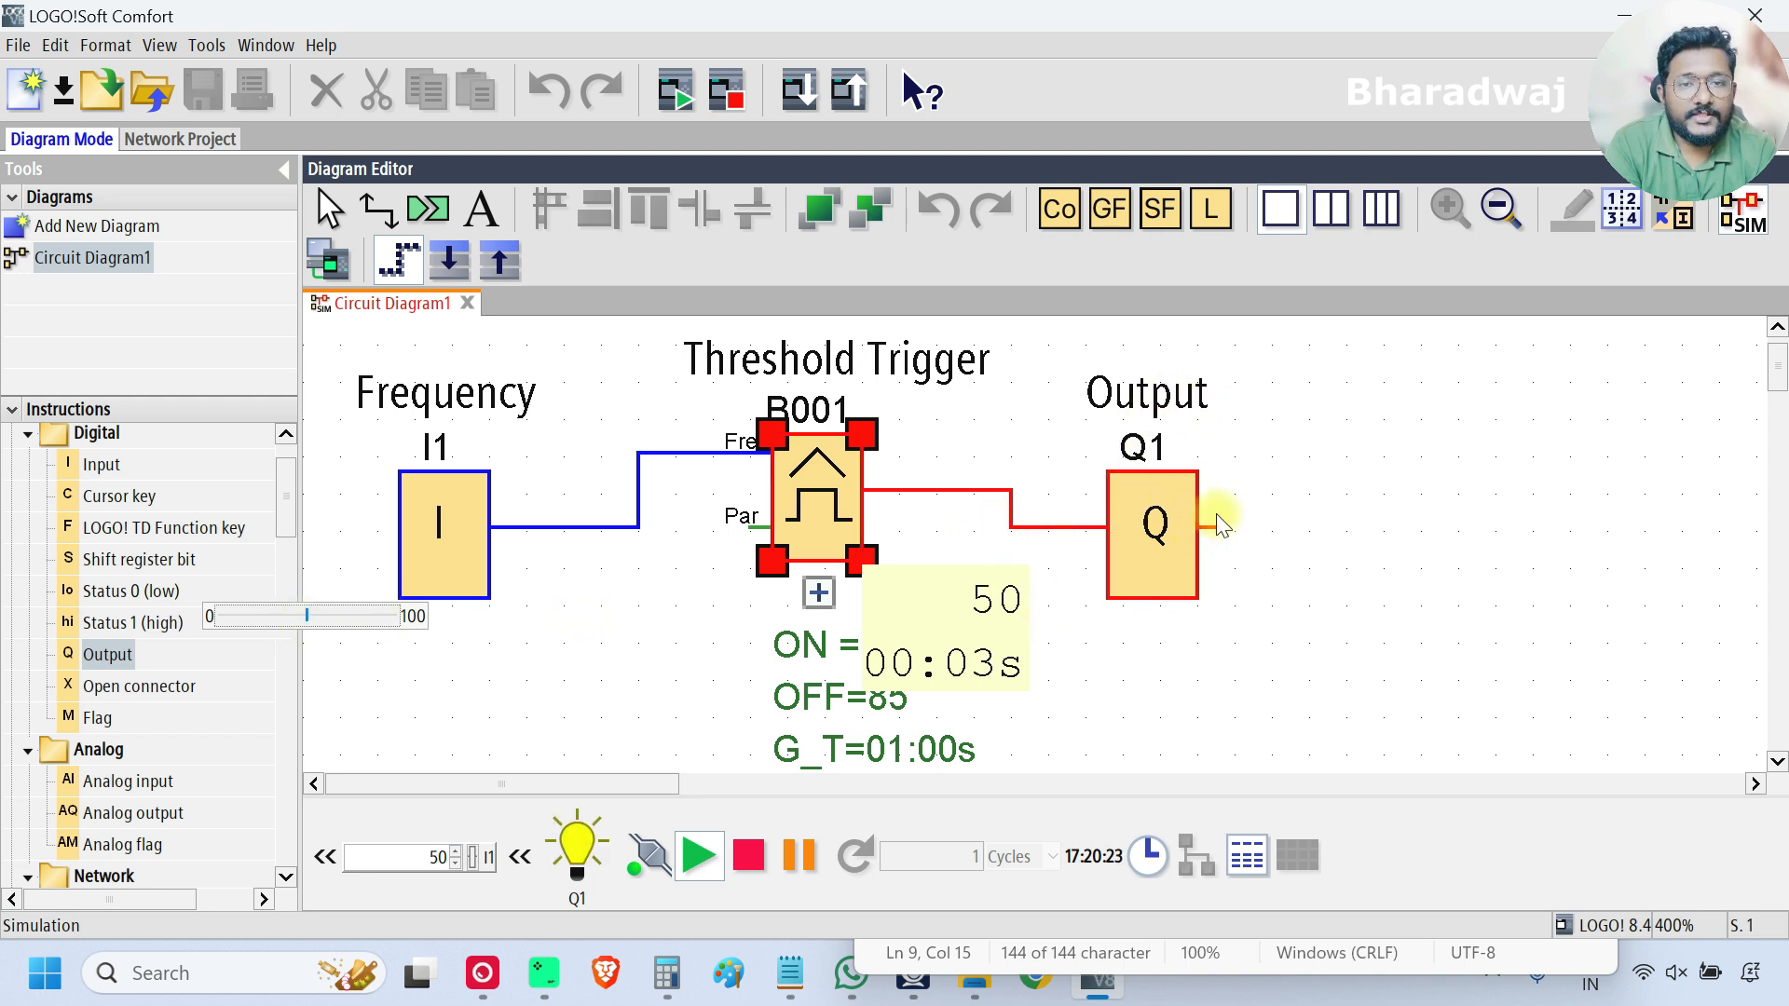
{"action": "mouse_move", "coordinate": [375, 631]}
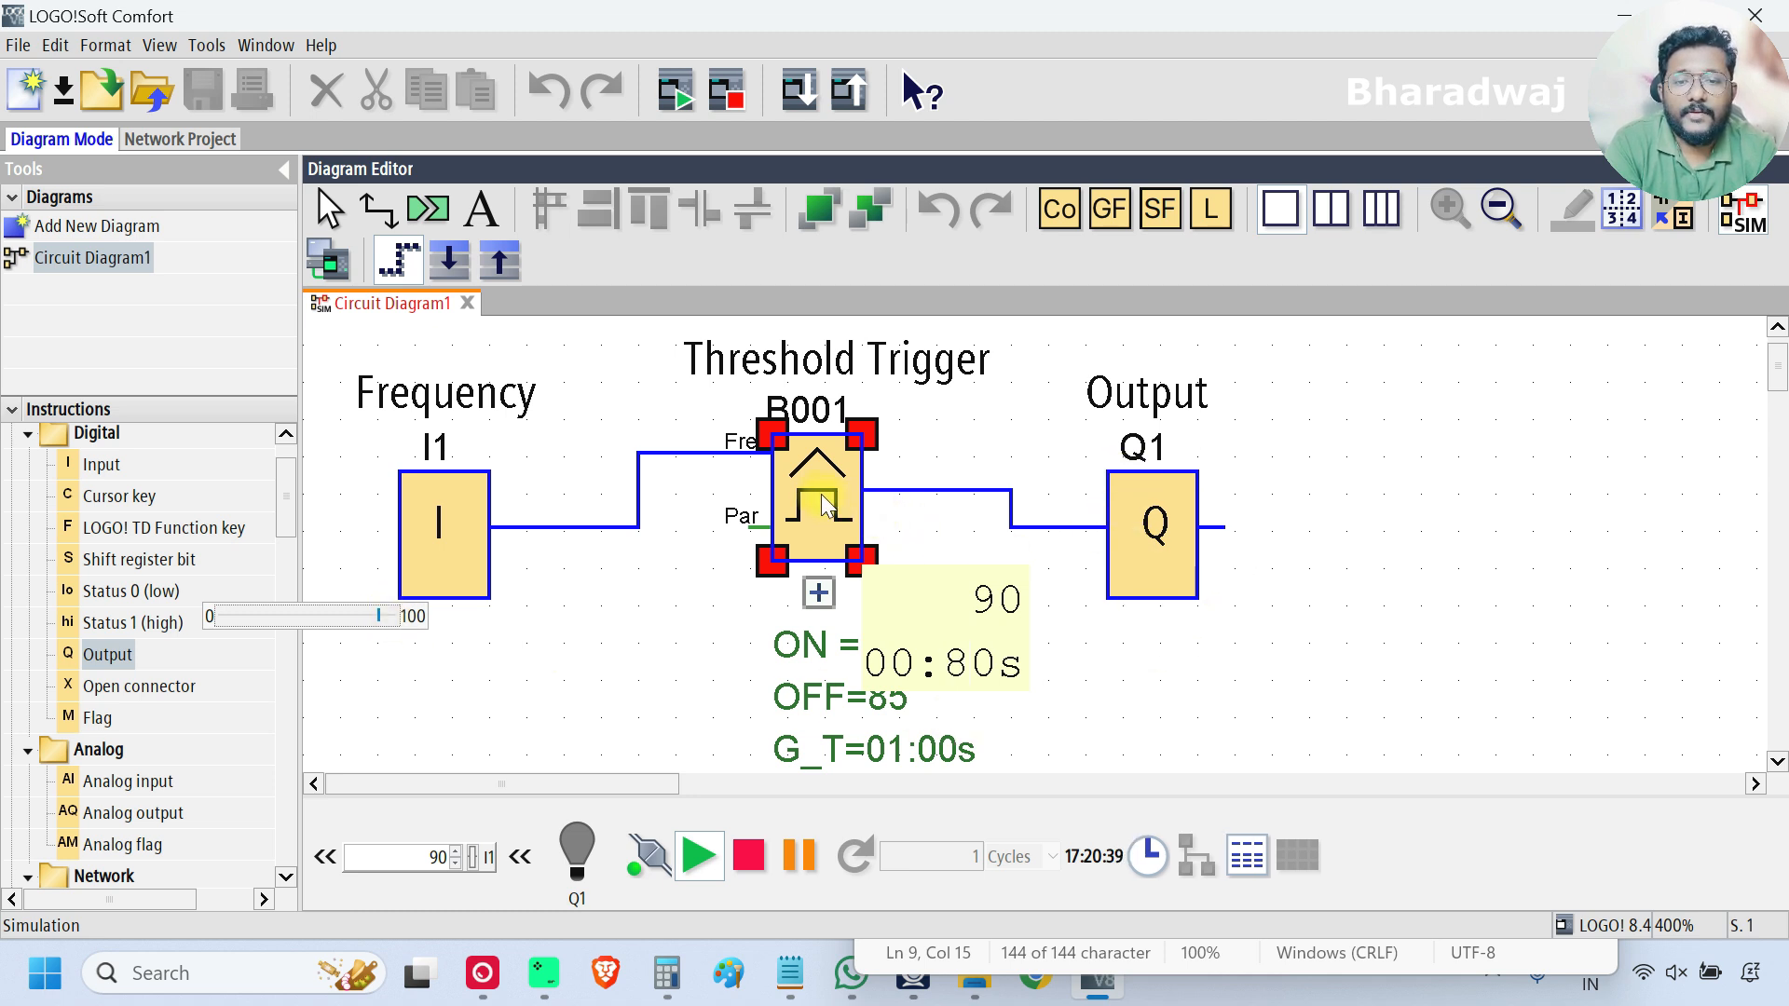
{"action": "double_click", "coordinate": [817, 502]}
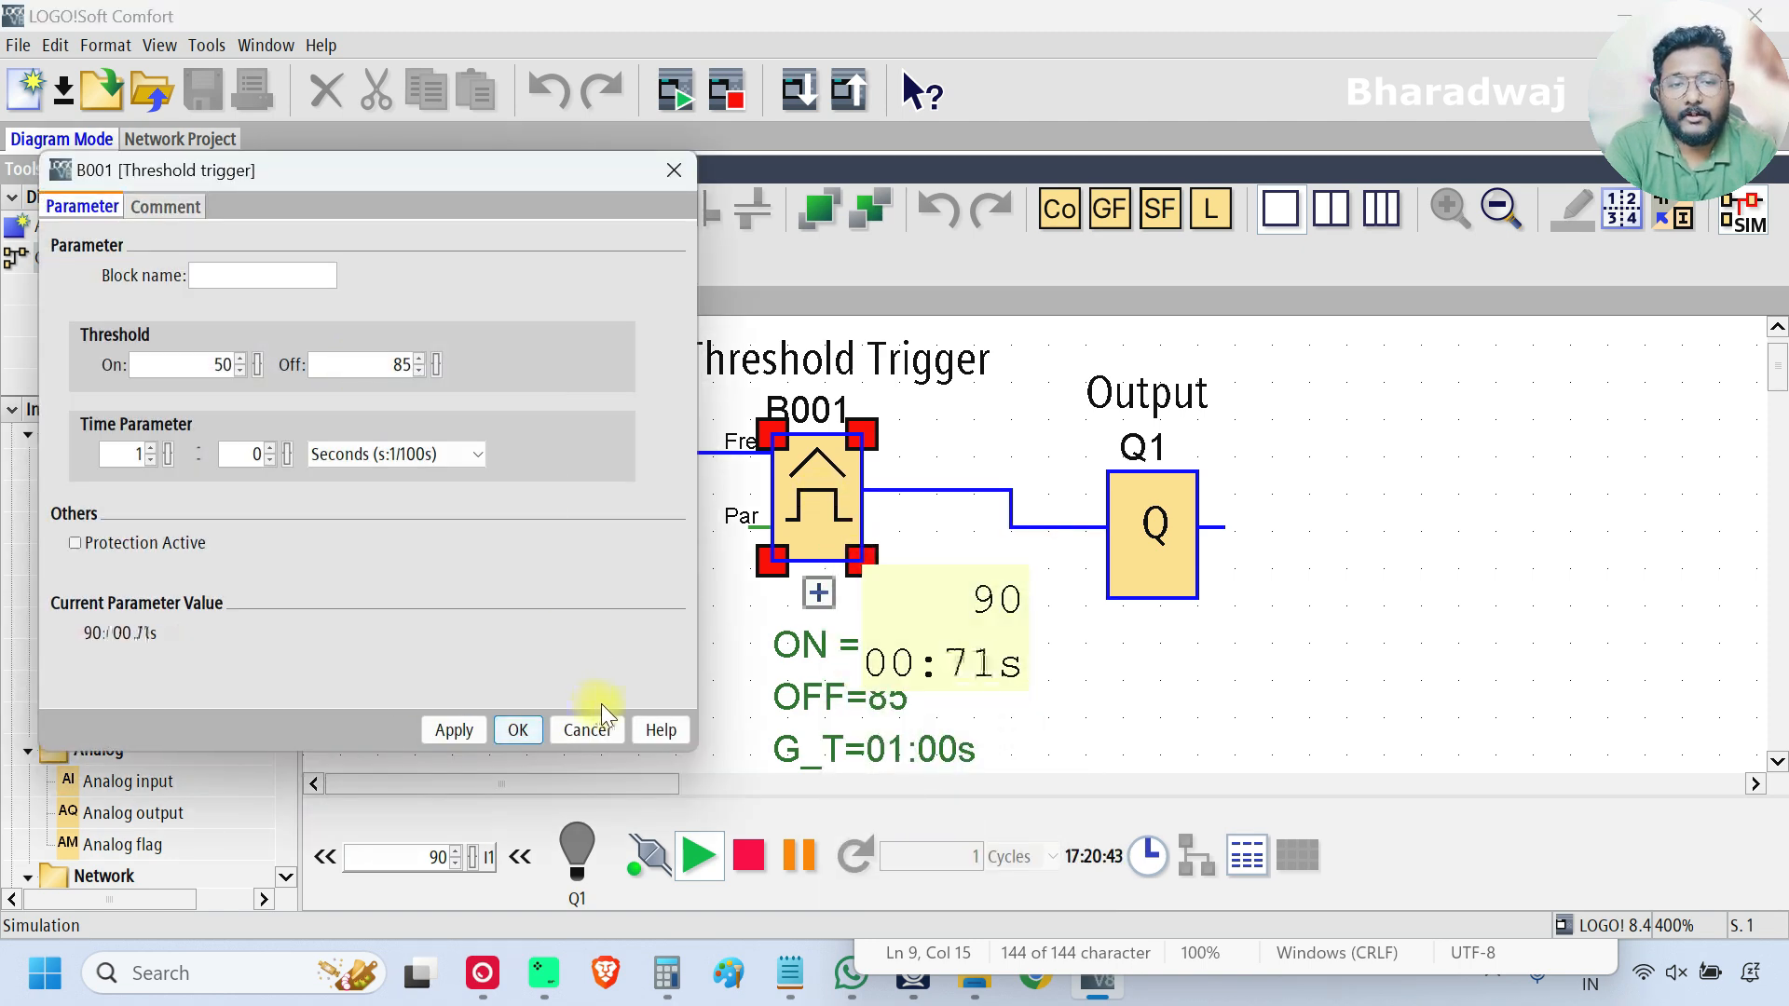
{"action": "left_click", "coordinate": [586, 728]}
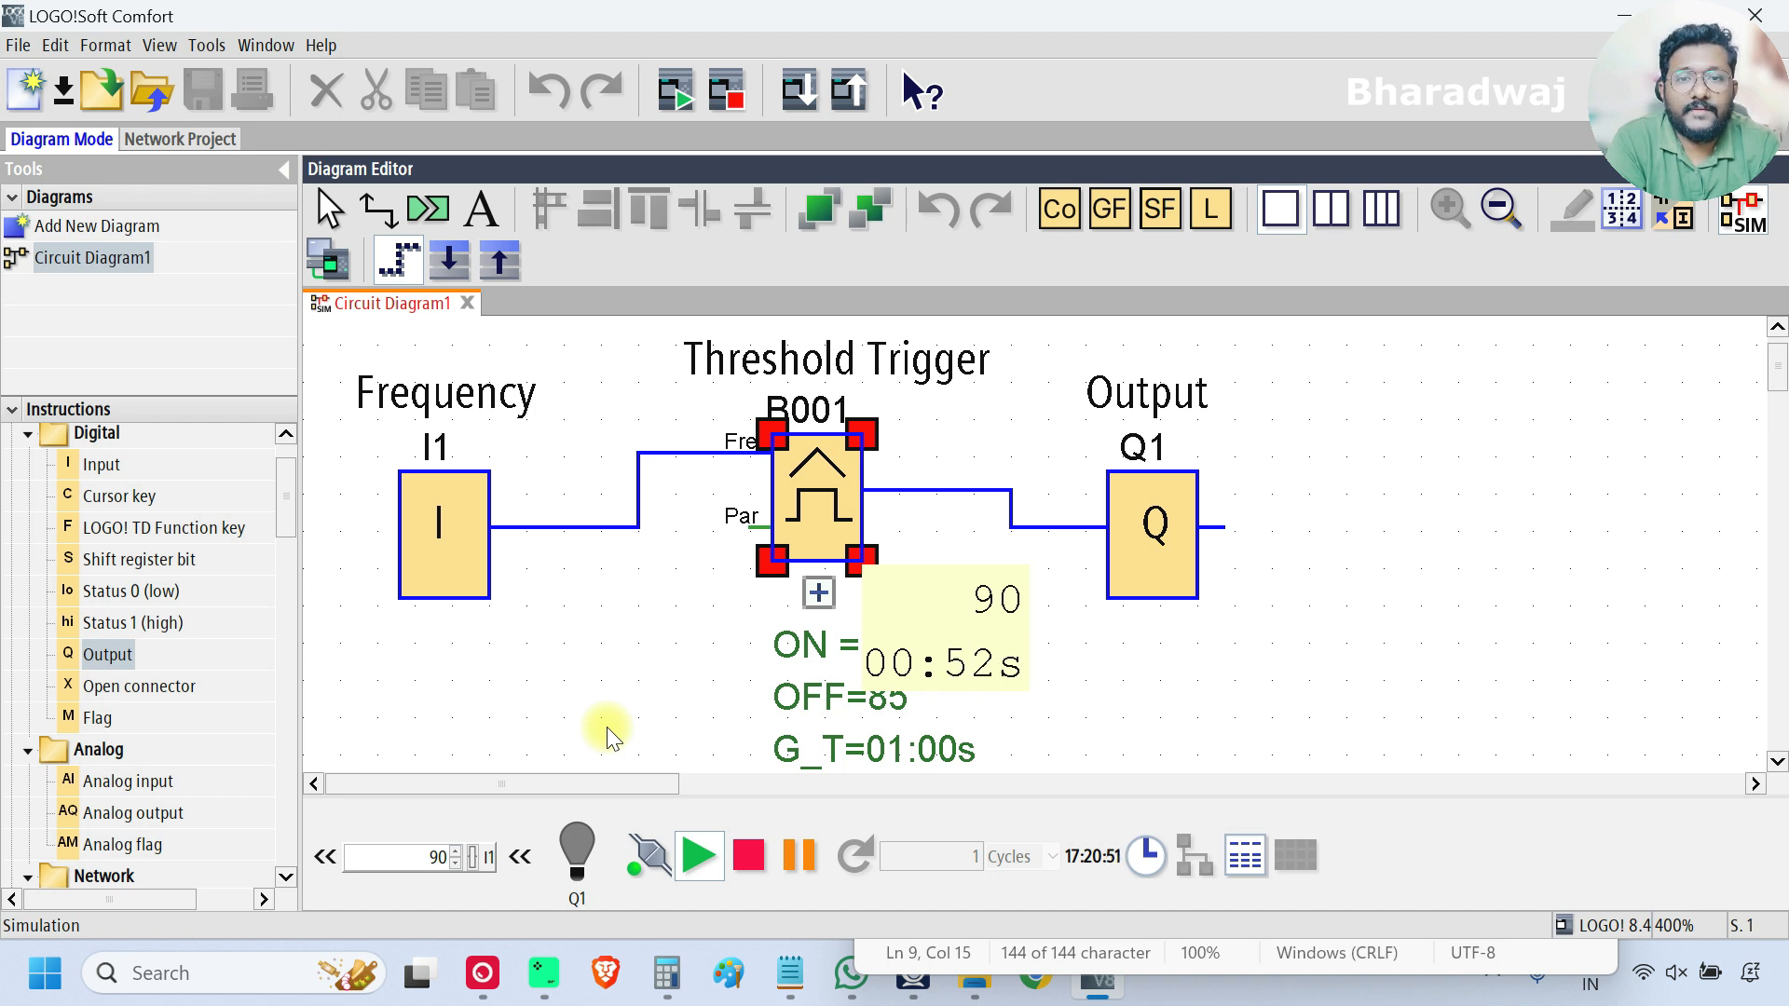
{"action": "right_click", "coordinate": [816, 503]}
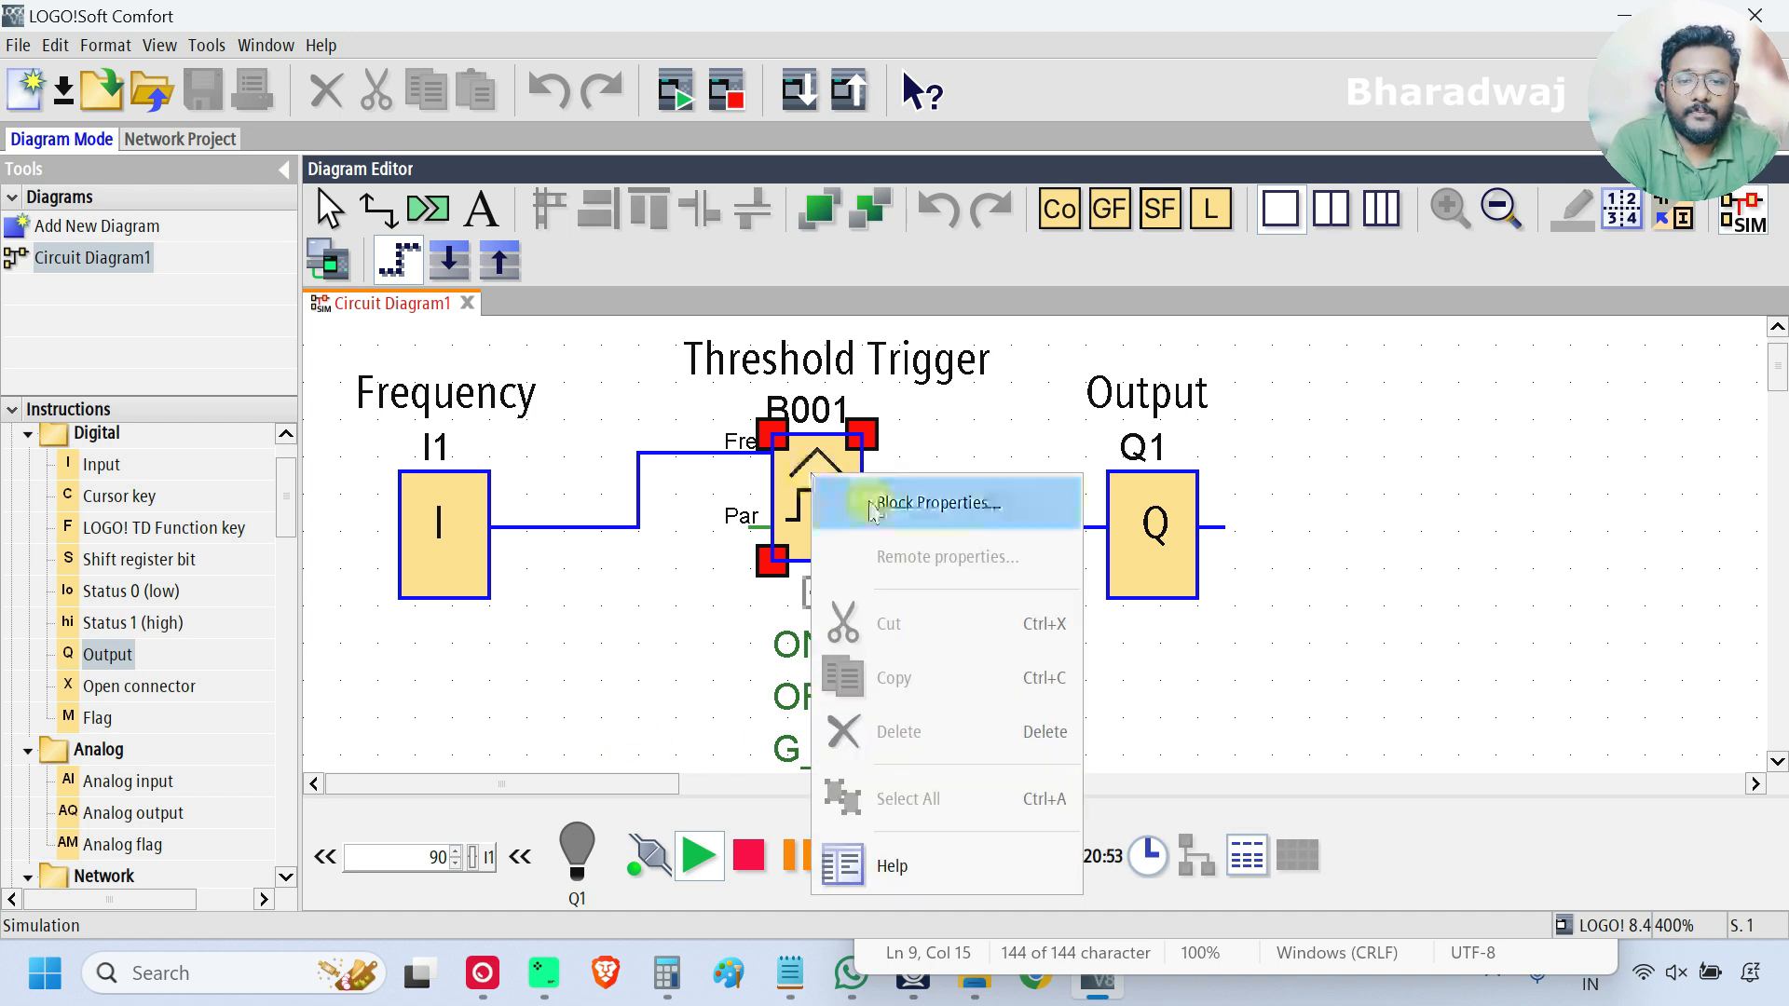
{"action": "left_click", "coordinate": [935, 503]}
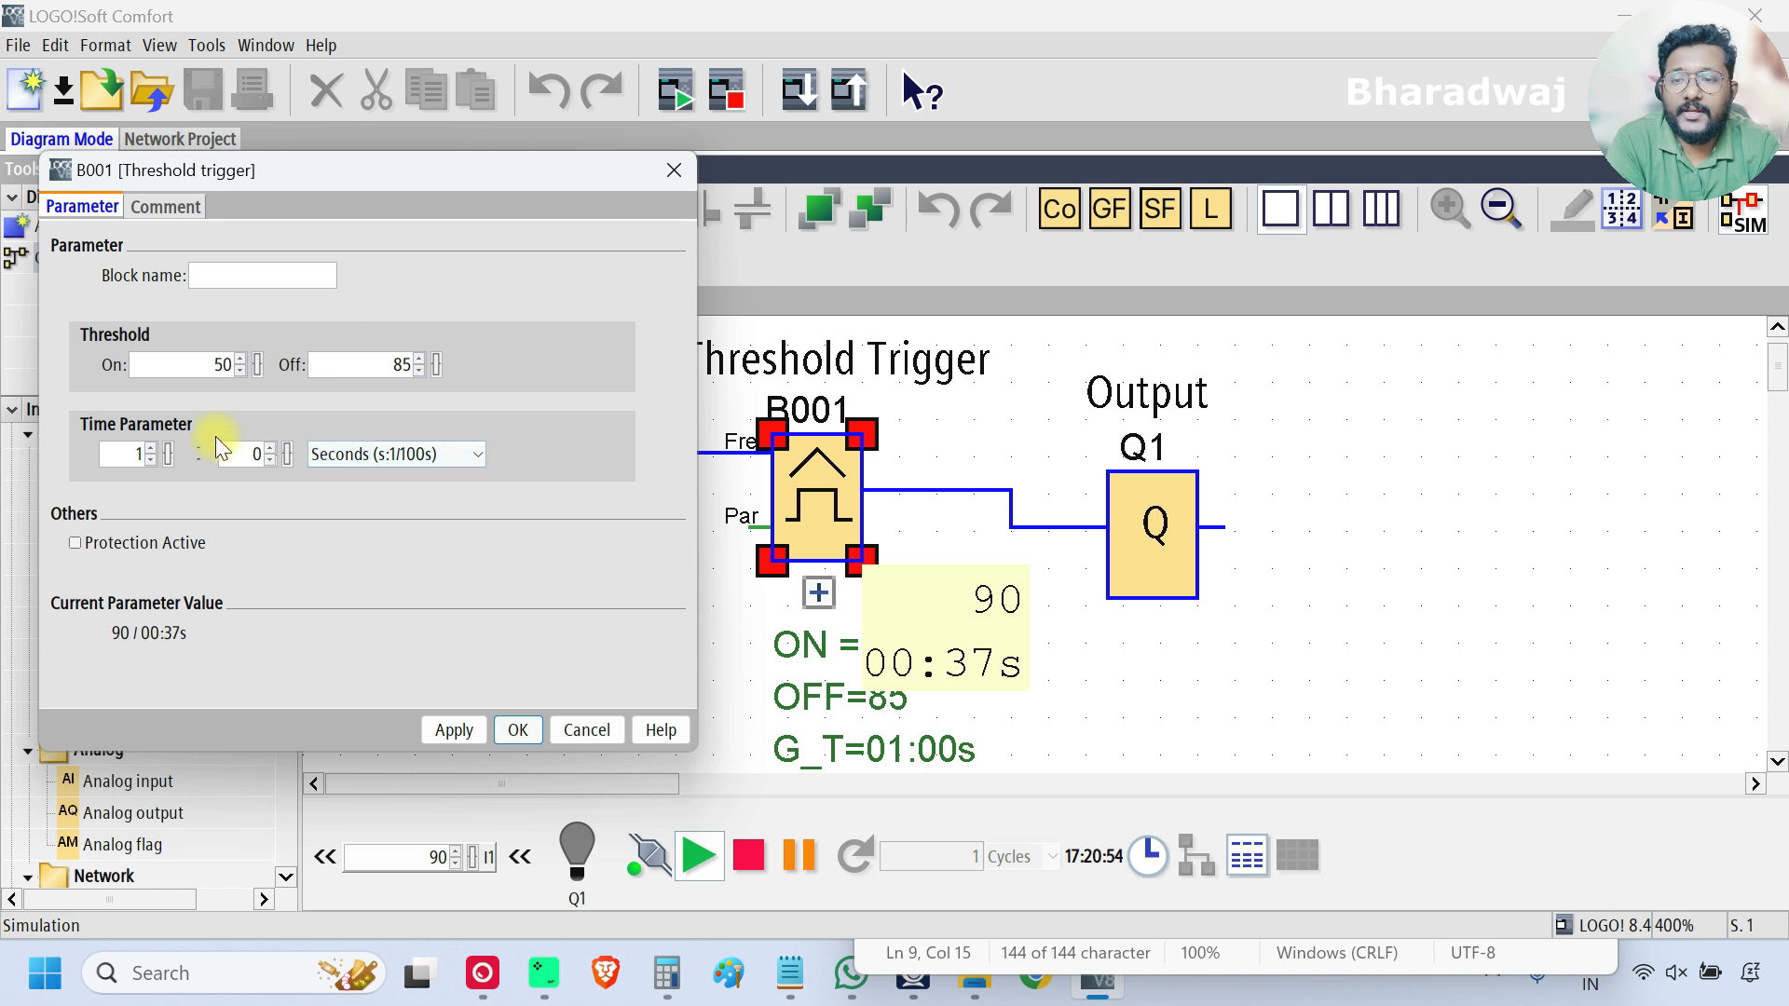
{"action": "left_click", "coordinate": [474, 454]}
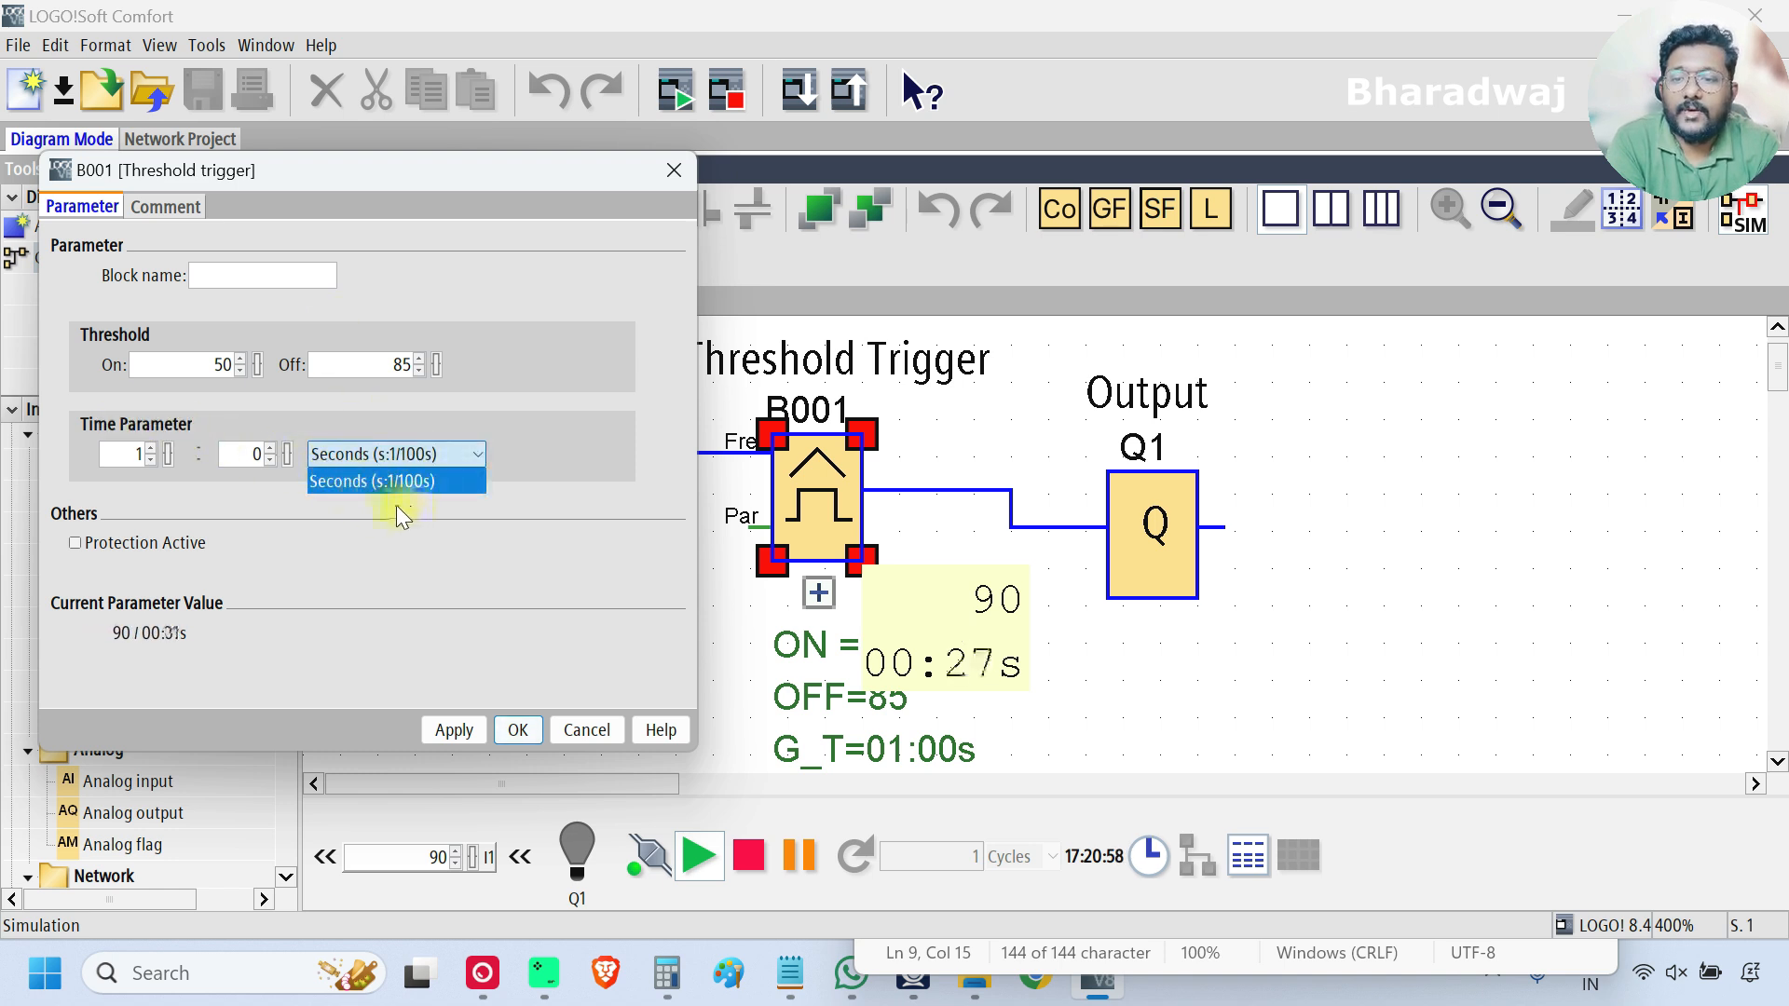
{"action": "left_click", "coordinate": [396, 481]}
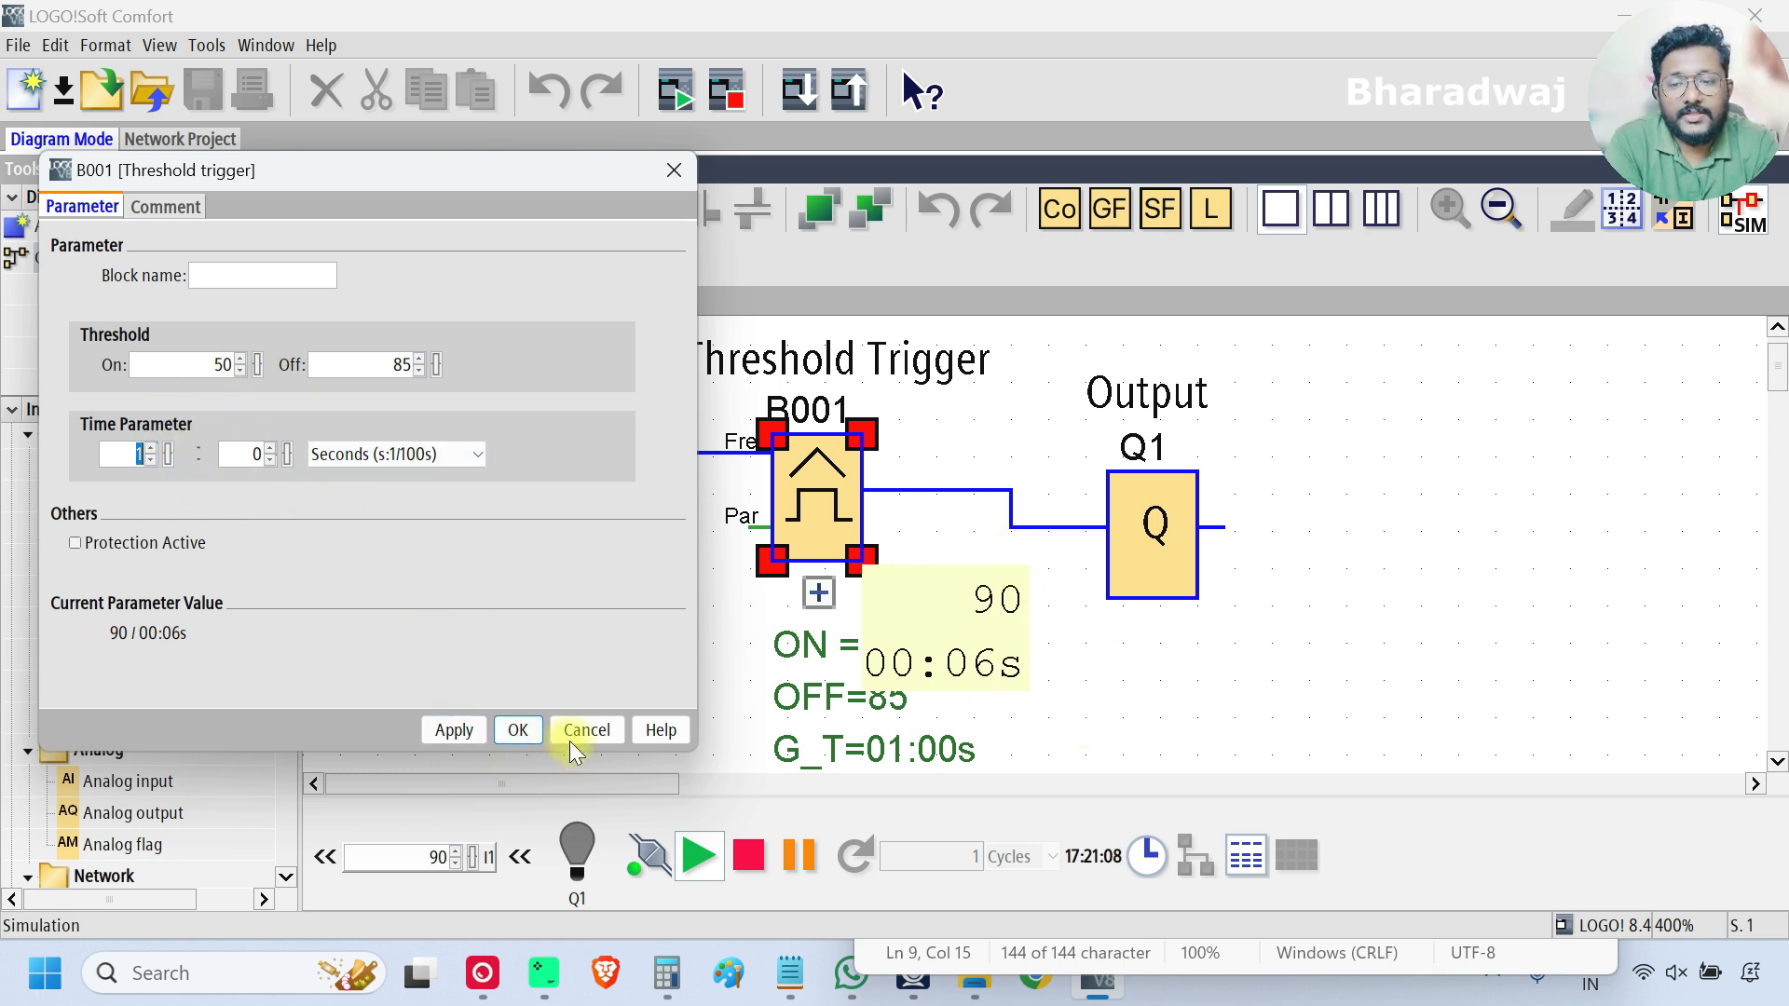
{"action": "left_click", "coordinate": [585, 729]}
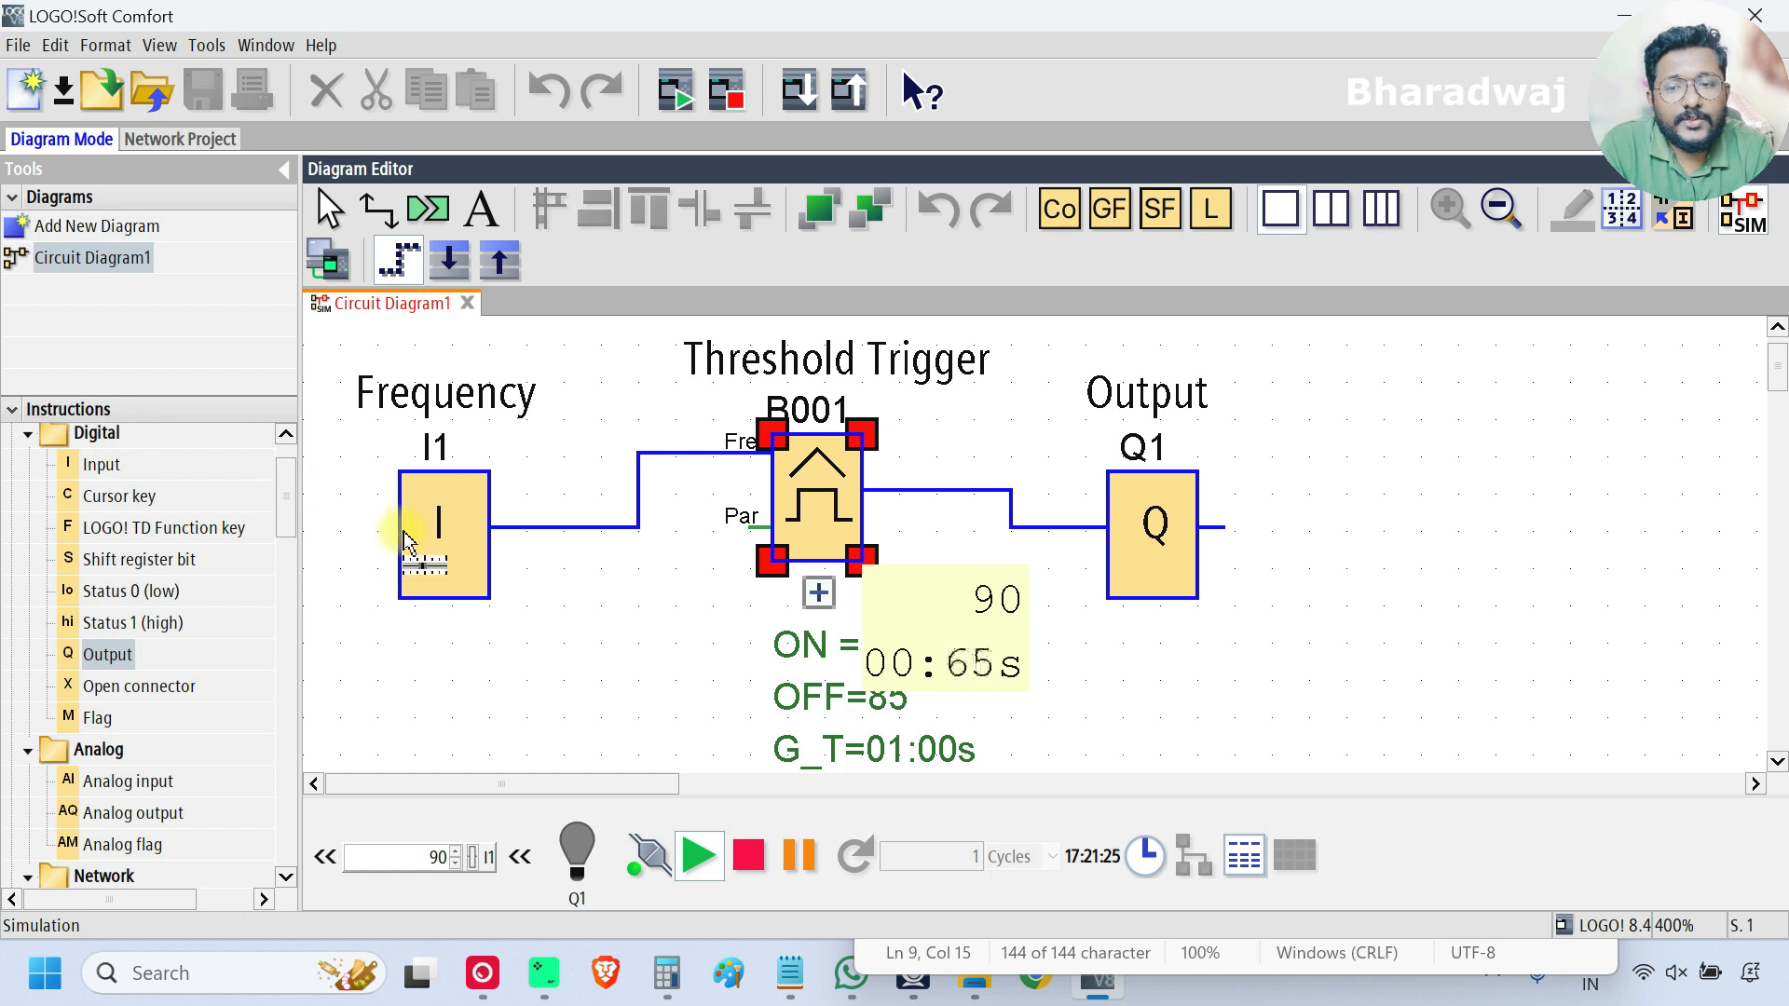
{"action": "double_click", "coordinate": [442, 534]}
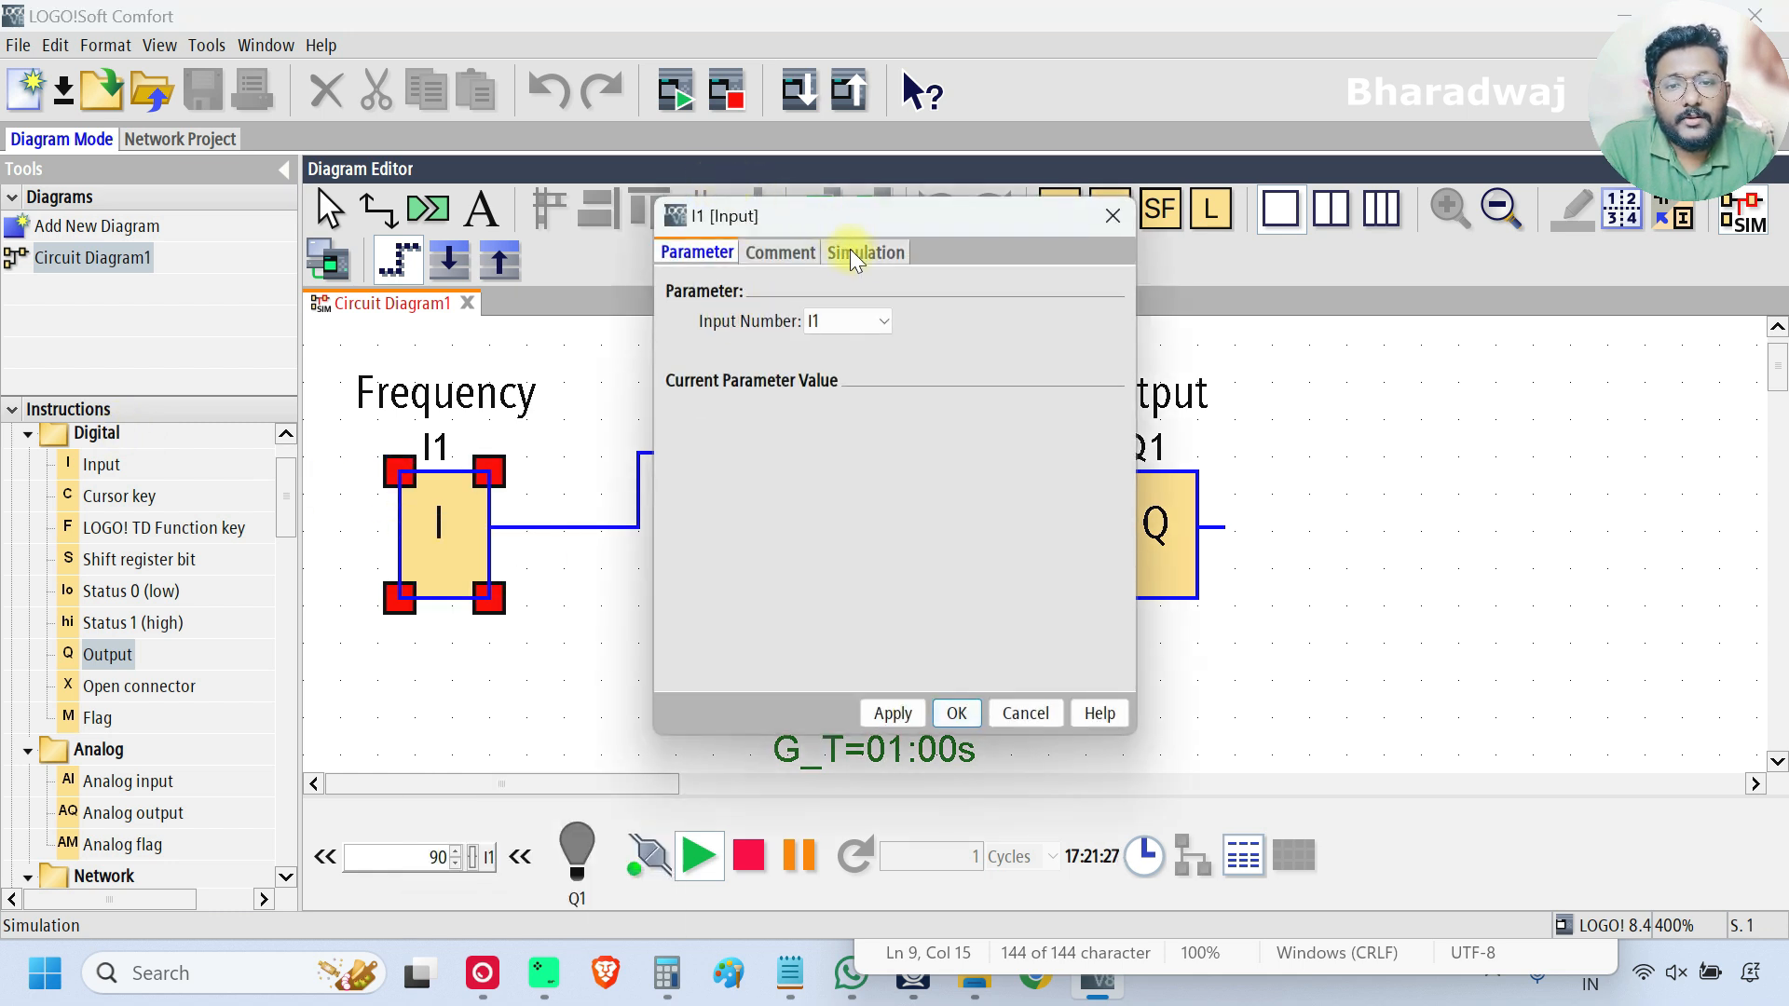
{"action": "left_click", "coordinate": [865, 250]}
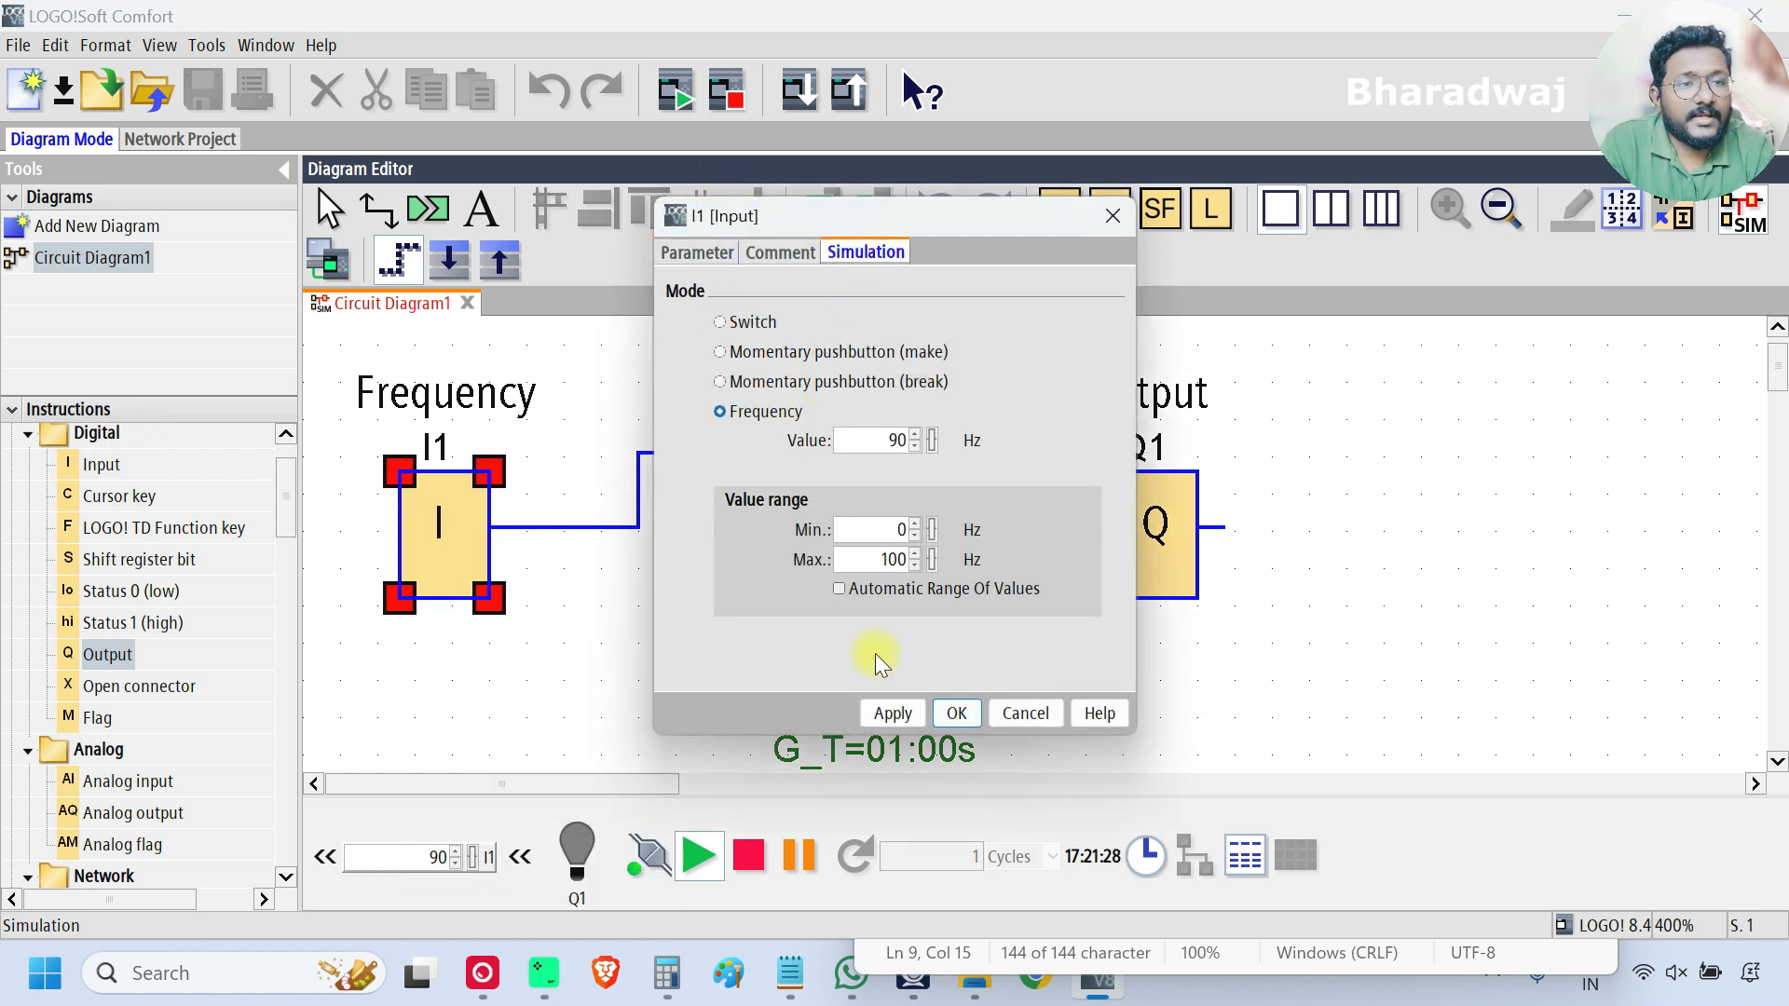
{"action": "left_click", "coordinate": [956, 713]}
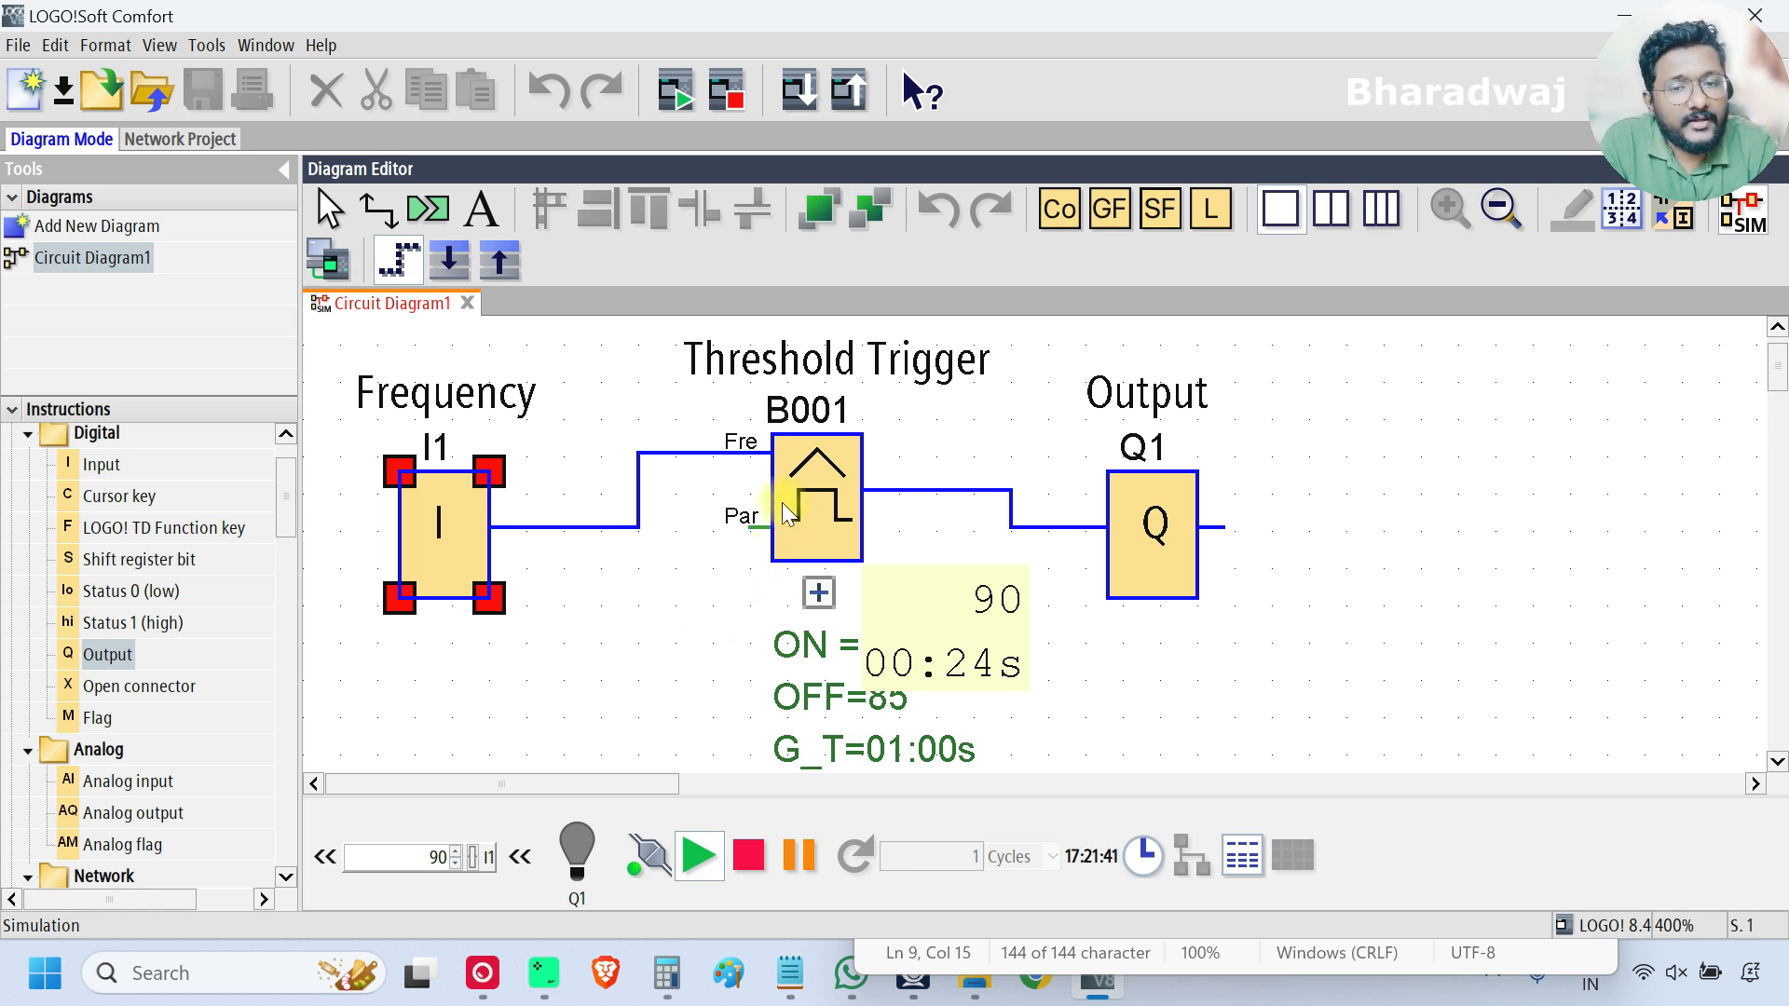
{"action": "mouse_move", "coordinate": [673, 662]}
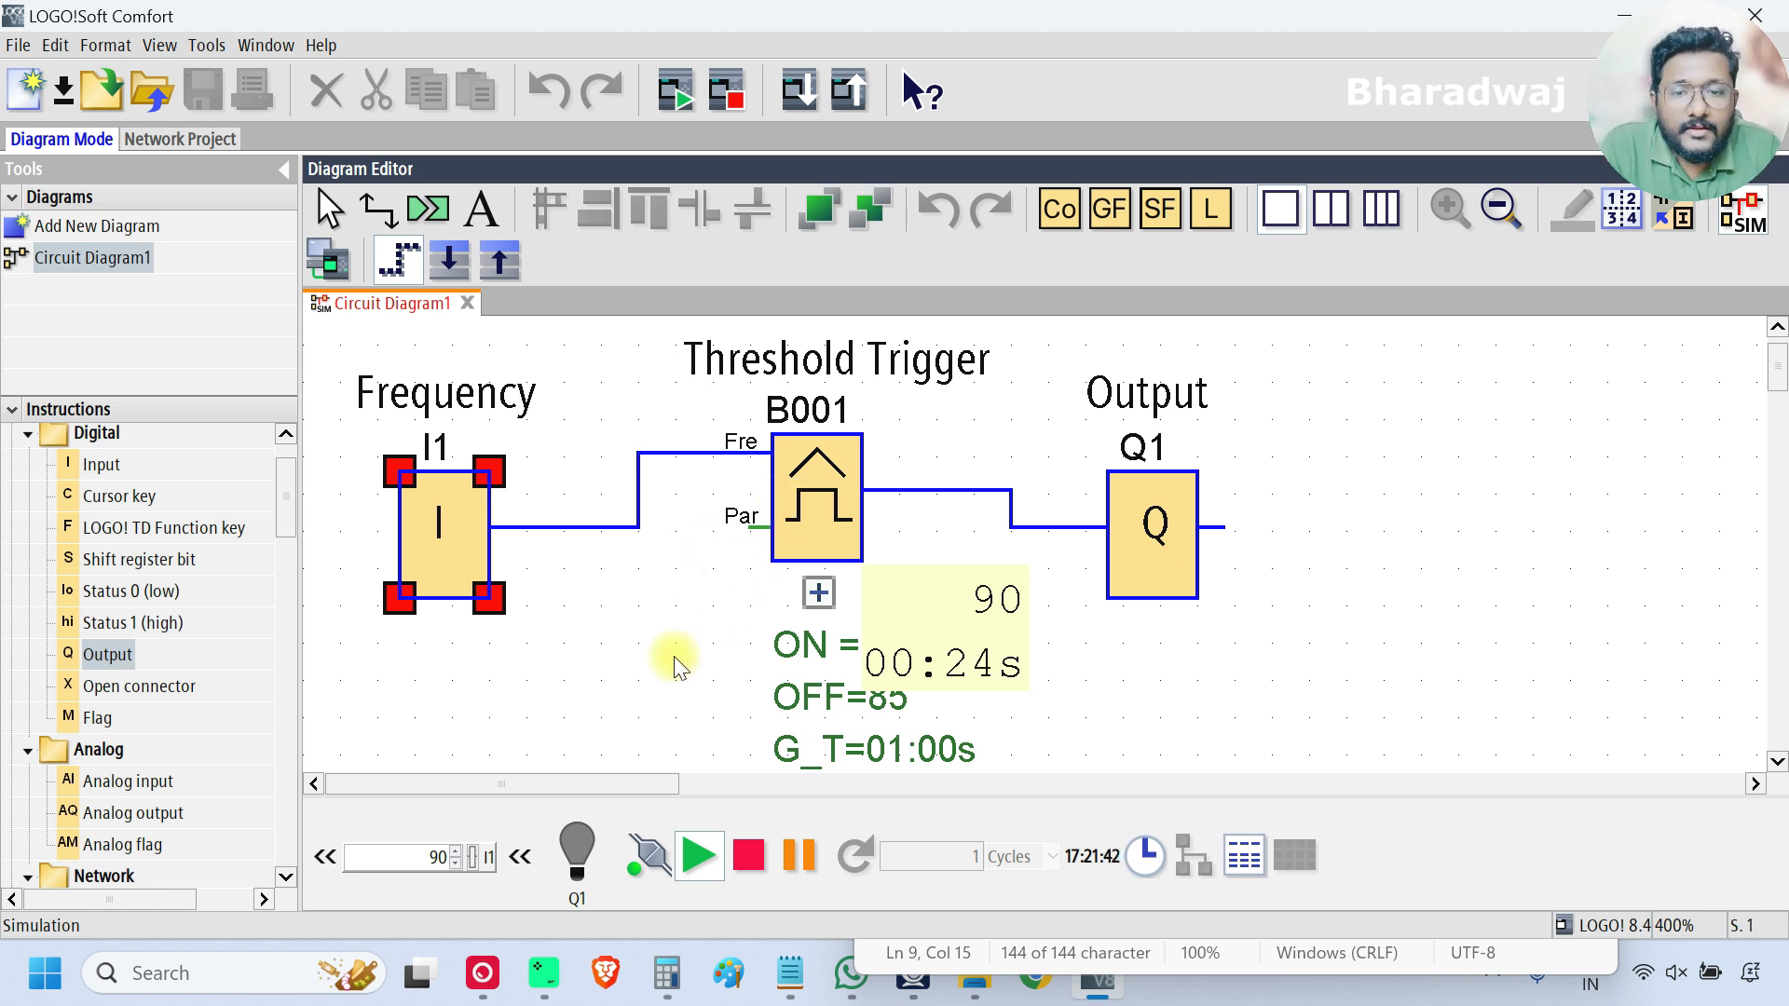